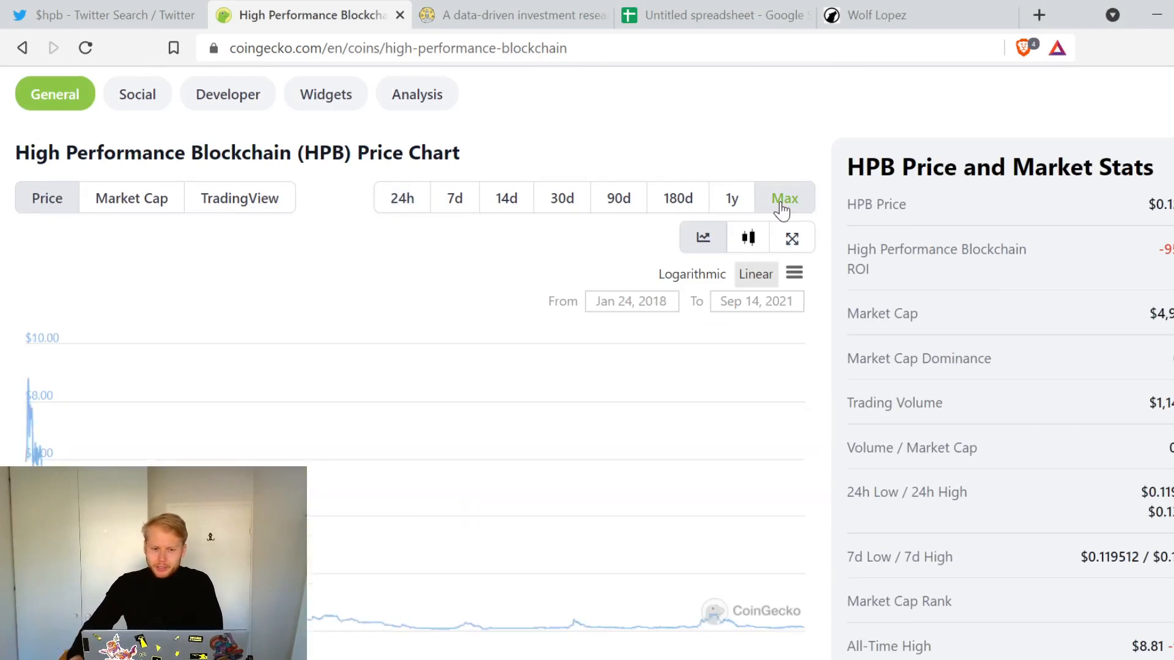
pyautogui.moveTo(29, 431)
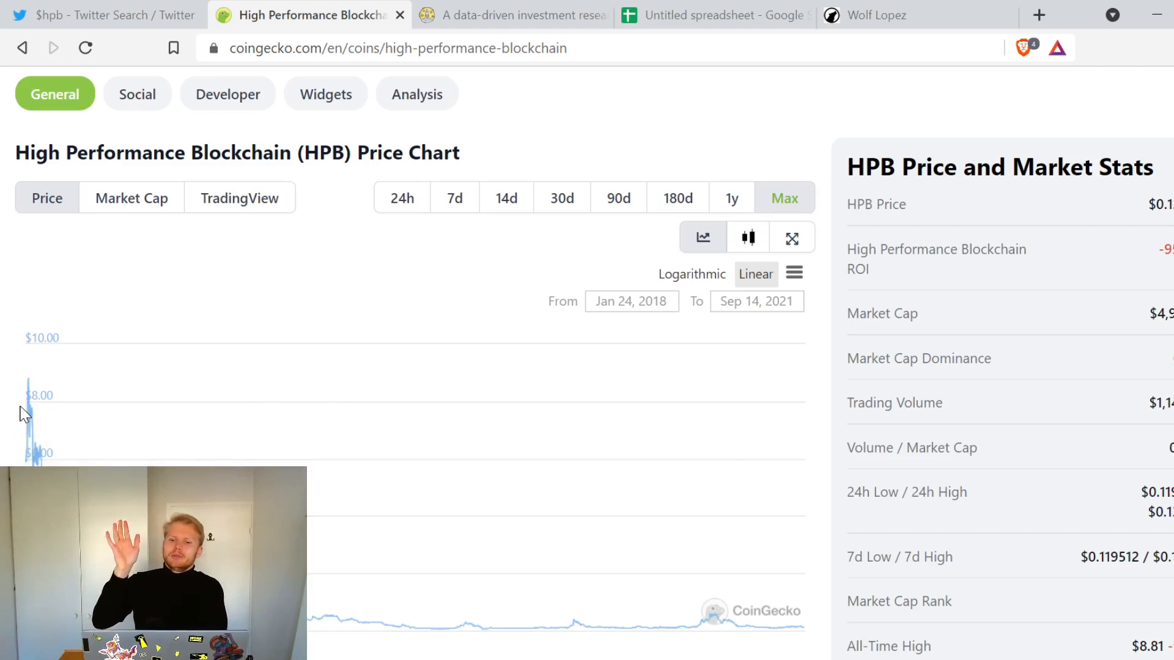
pyautogui.moveTo(29, 382)
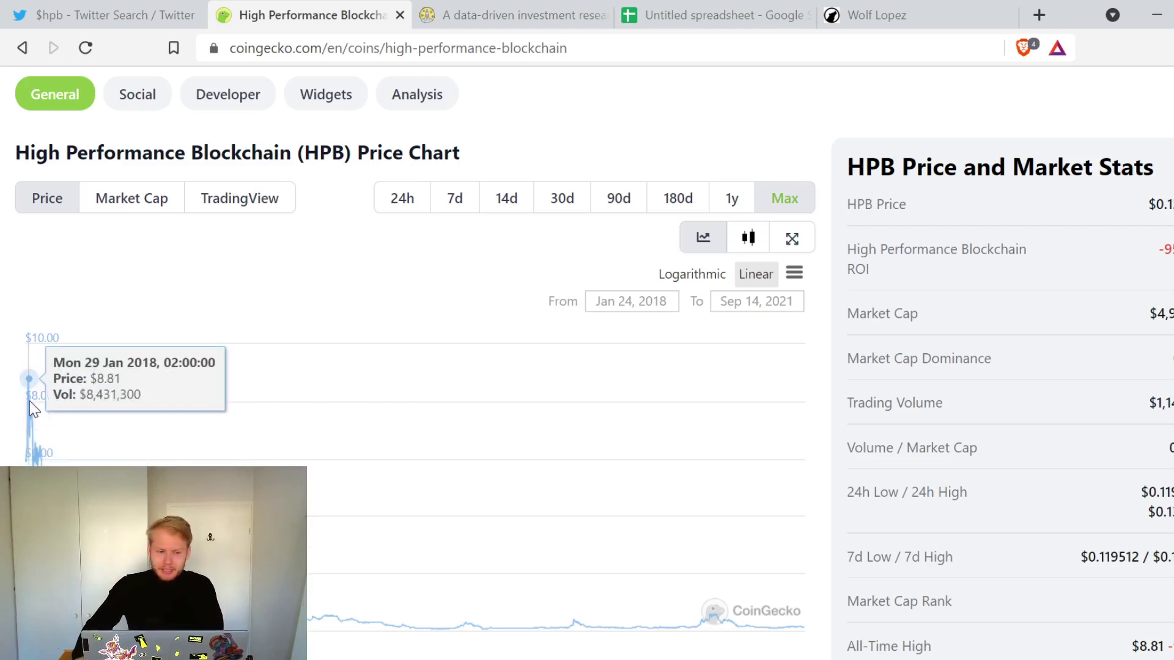
pyautogui.moveTo(28, 419)
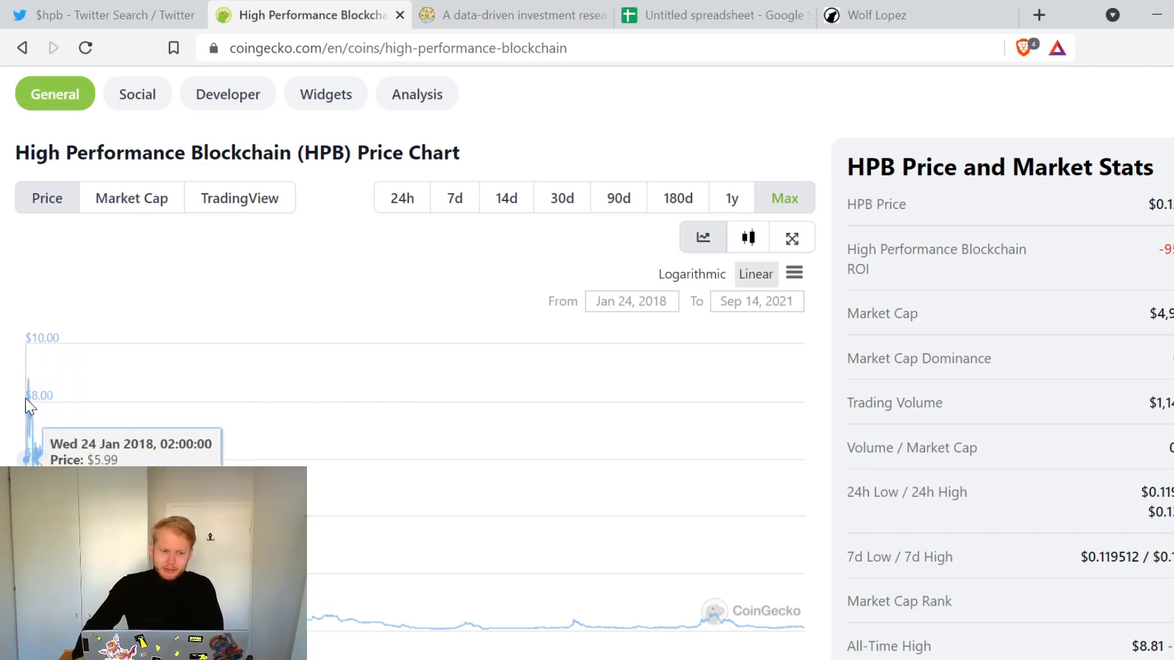
pyautogui.moveTo(35, 395)
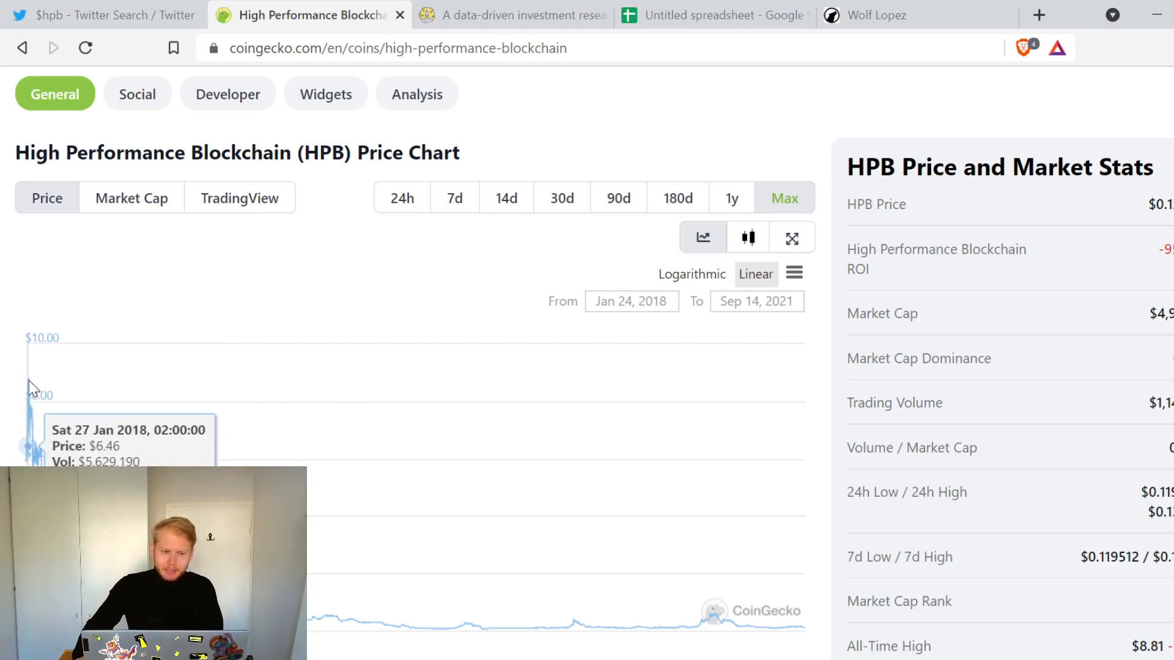
pyautogui.moveTo(808, 522)
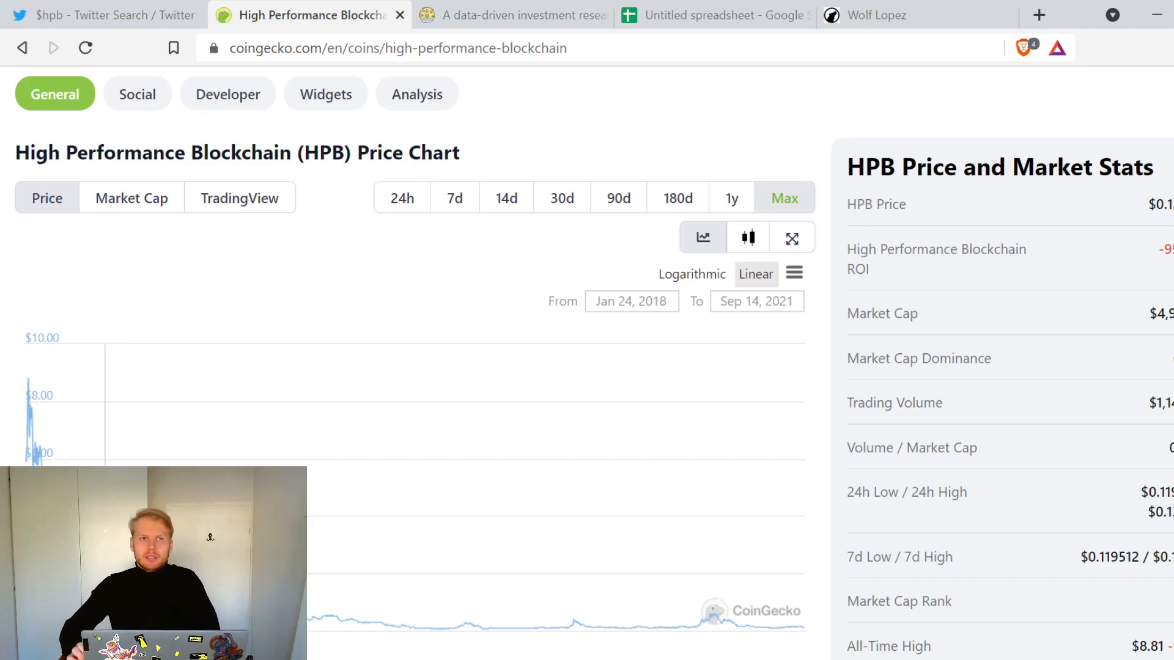
# Step: Review HPB's header ($0.128311, rank #1363, $4.88M cap) and chart, reaching the hpb.io website link
pyautogui.scroll(3)
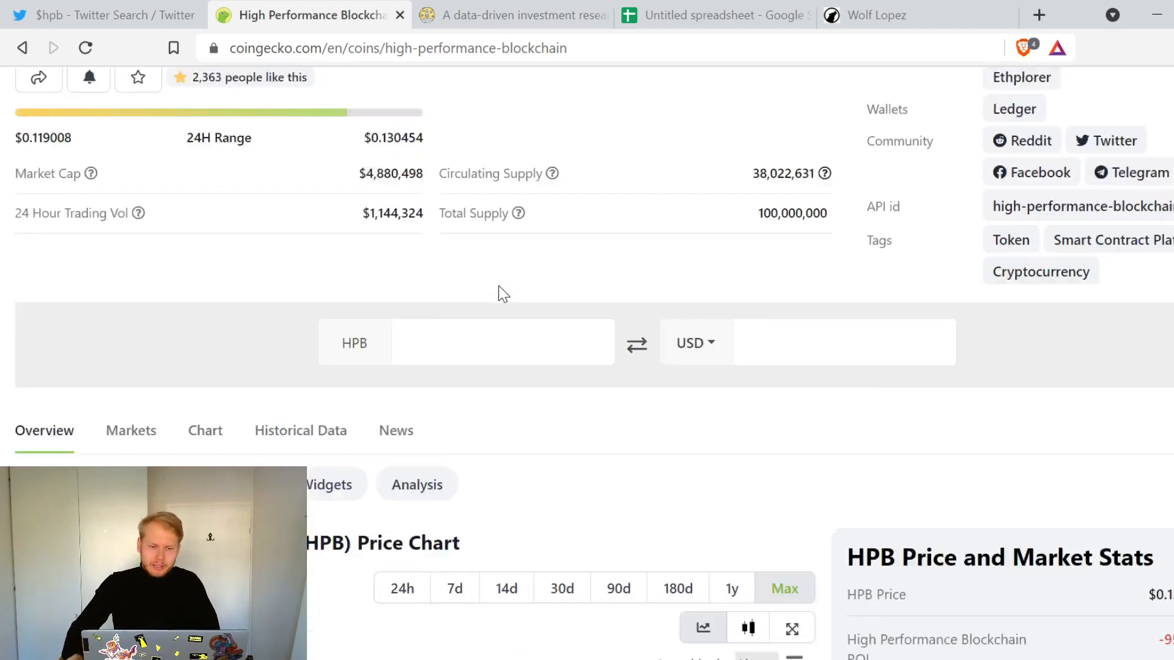
pyautogui.scroll(-3)
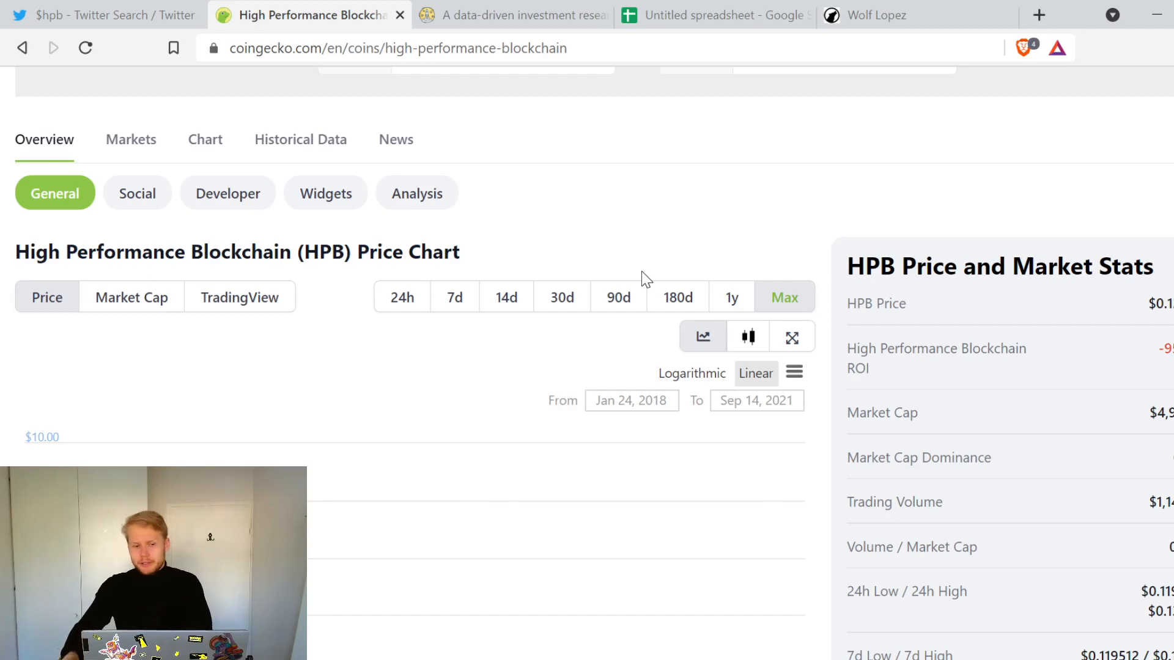
pyautogui.scroll(-3)
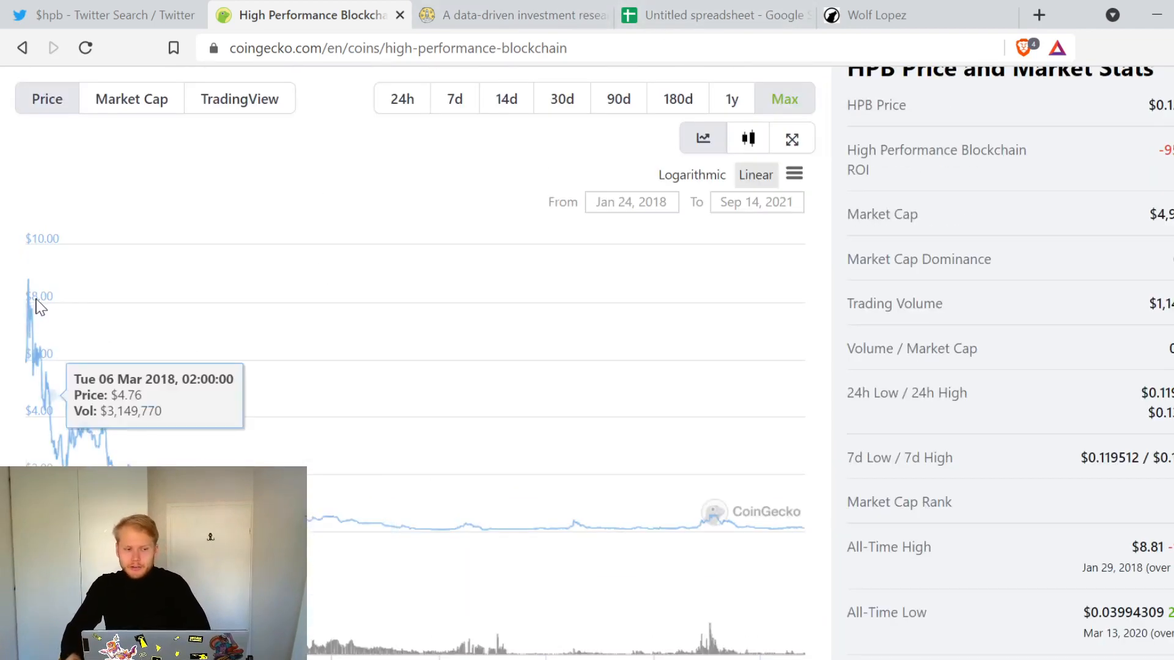
pyautogui.moveTo(105, 322)
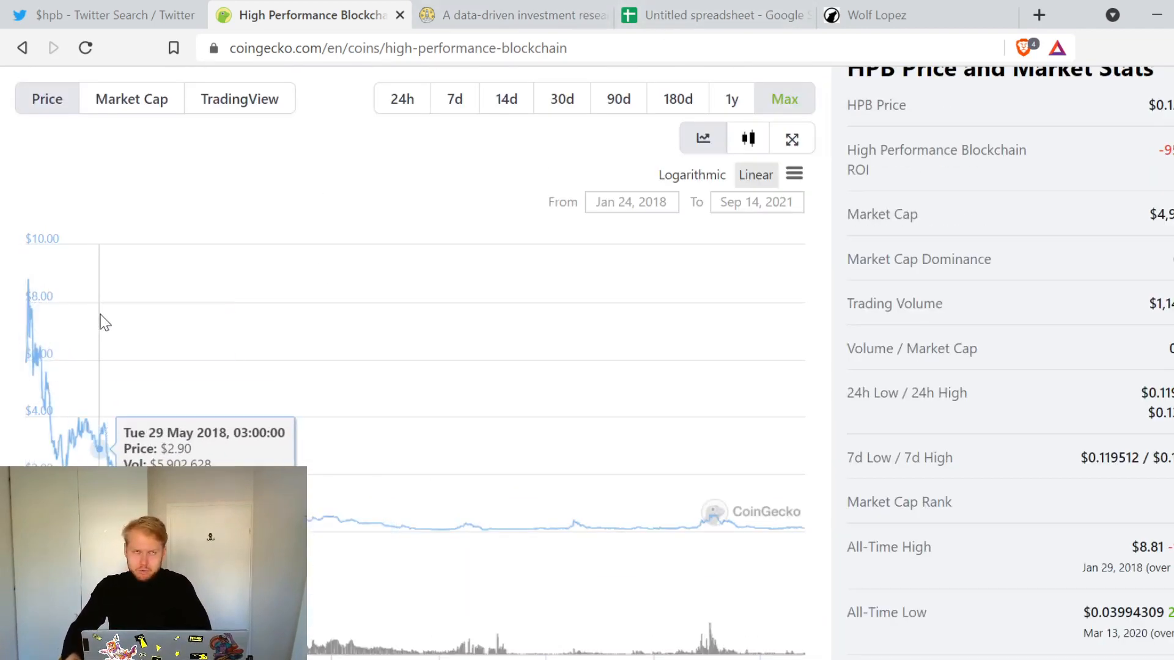
pyautogui.scroll(3)
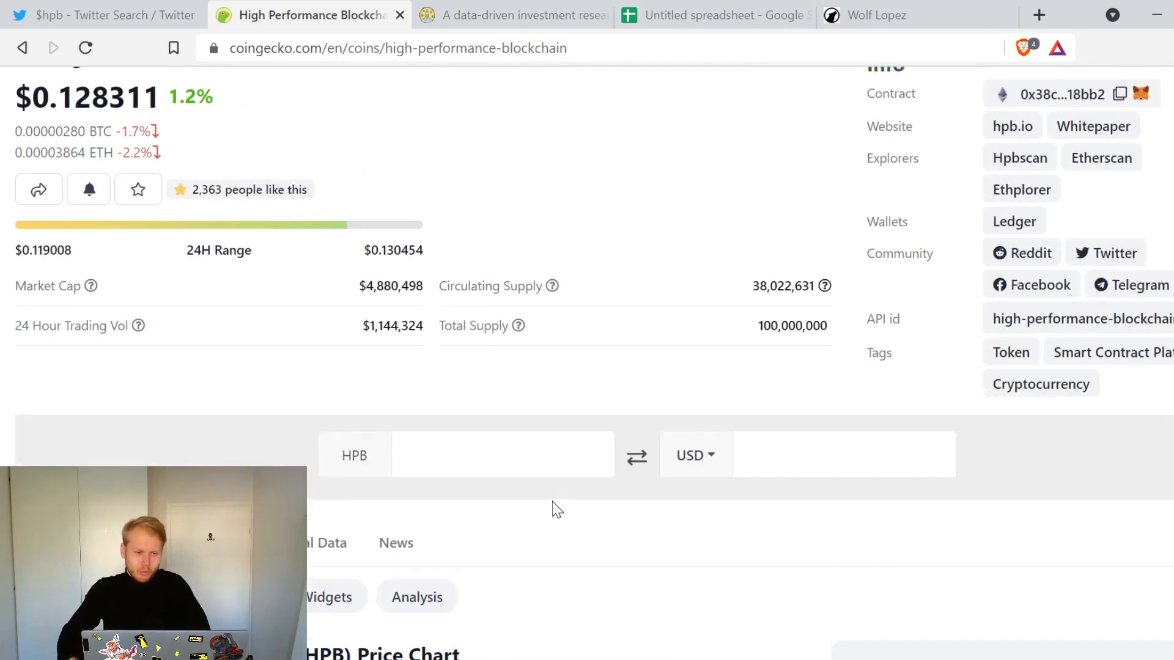
pyautogui.scroll(3)
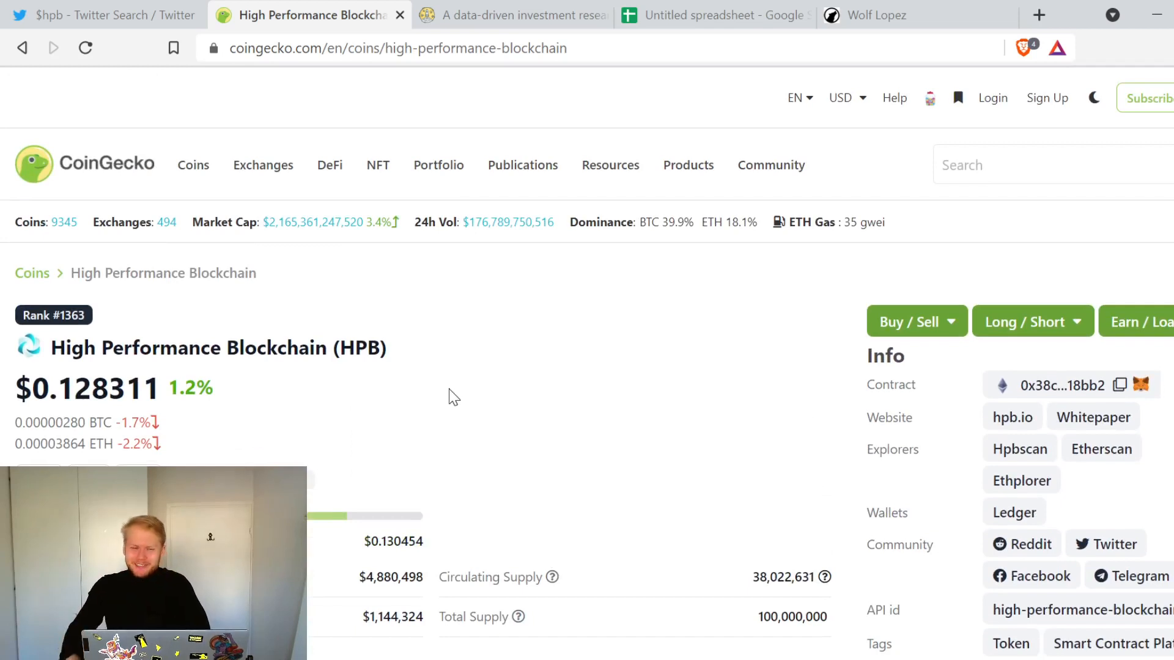
pyautogui.moveTo(595, 401)
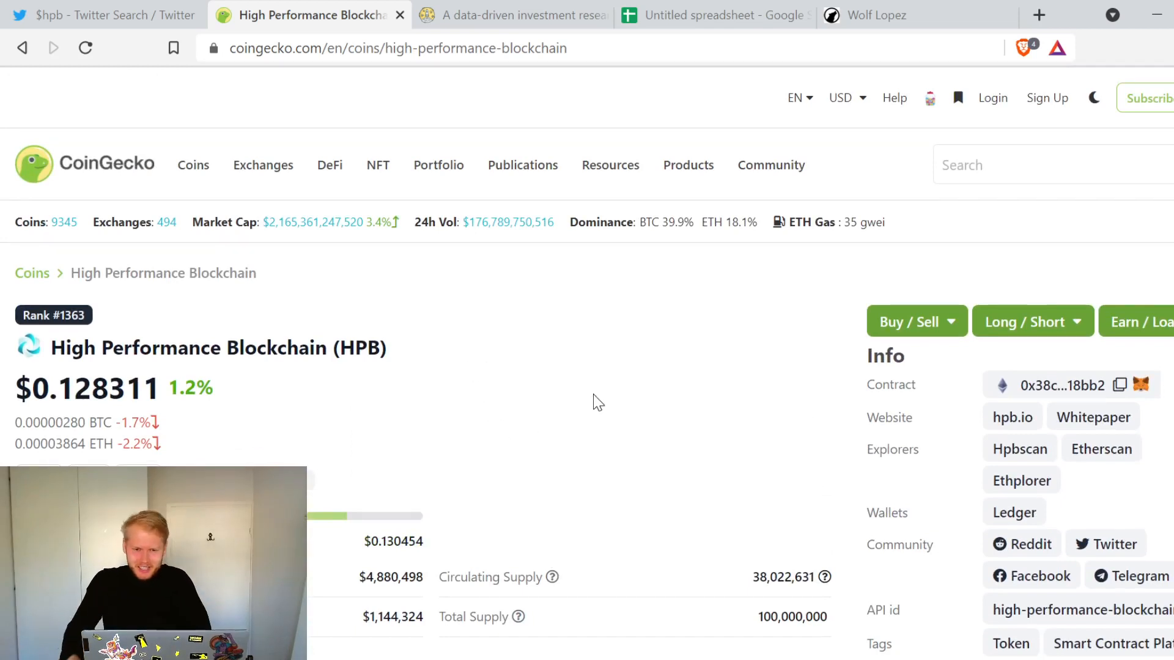
pyautogui.moveTo(669, 382)
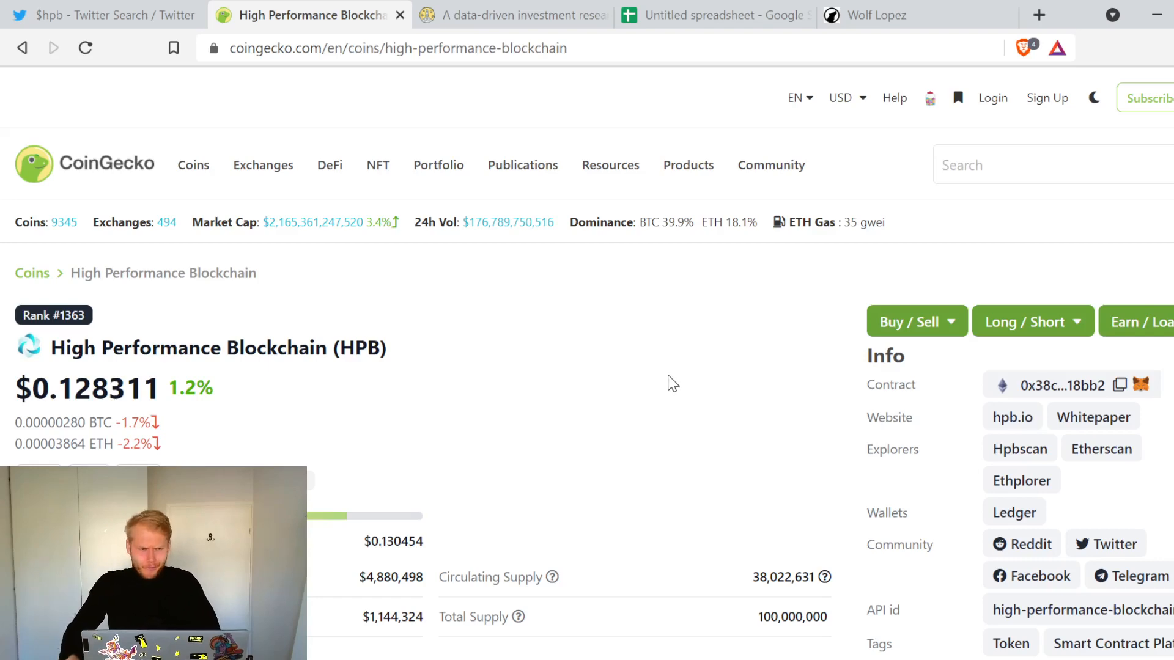
pyautogui.scroll(-3)
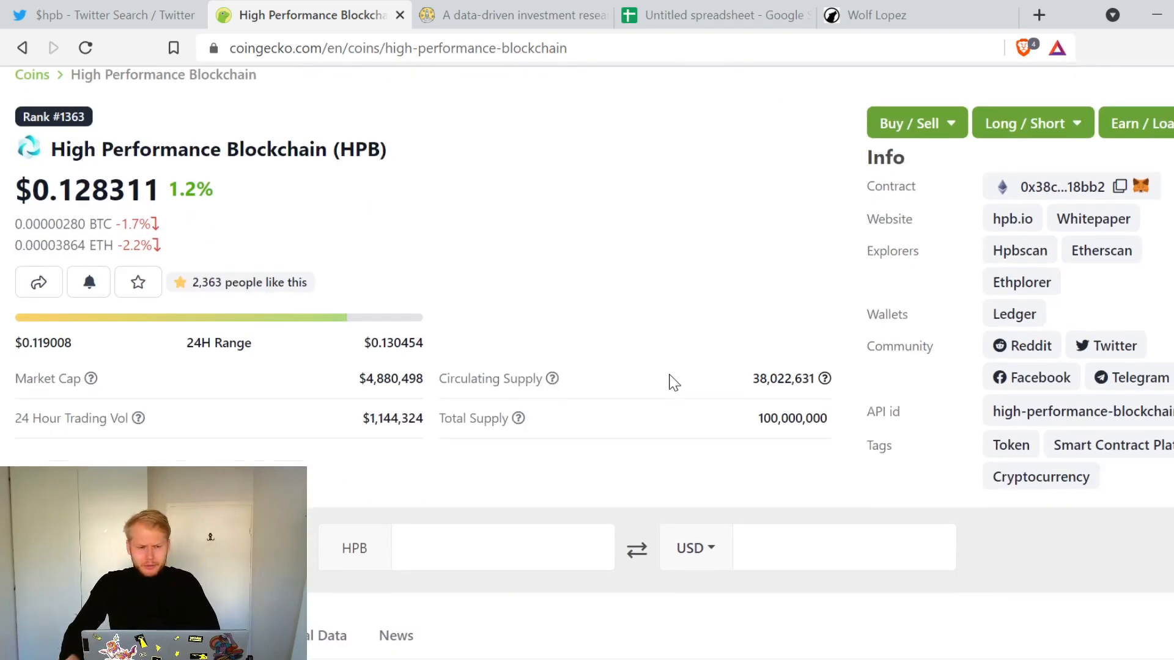
pyautogui.moveTo(1012, 219)
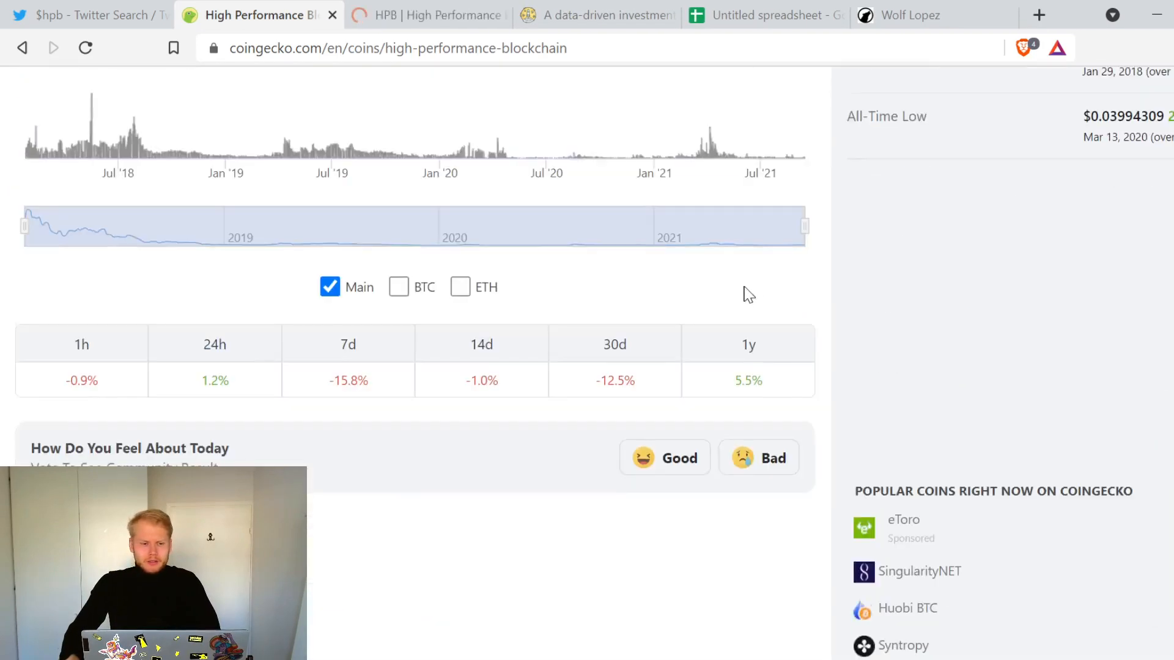
pyautogui.scroll(-3)
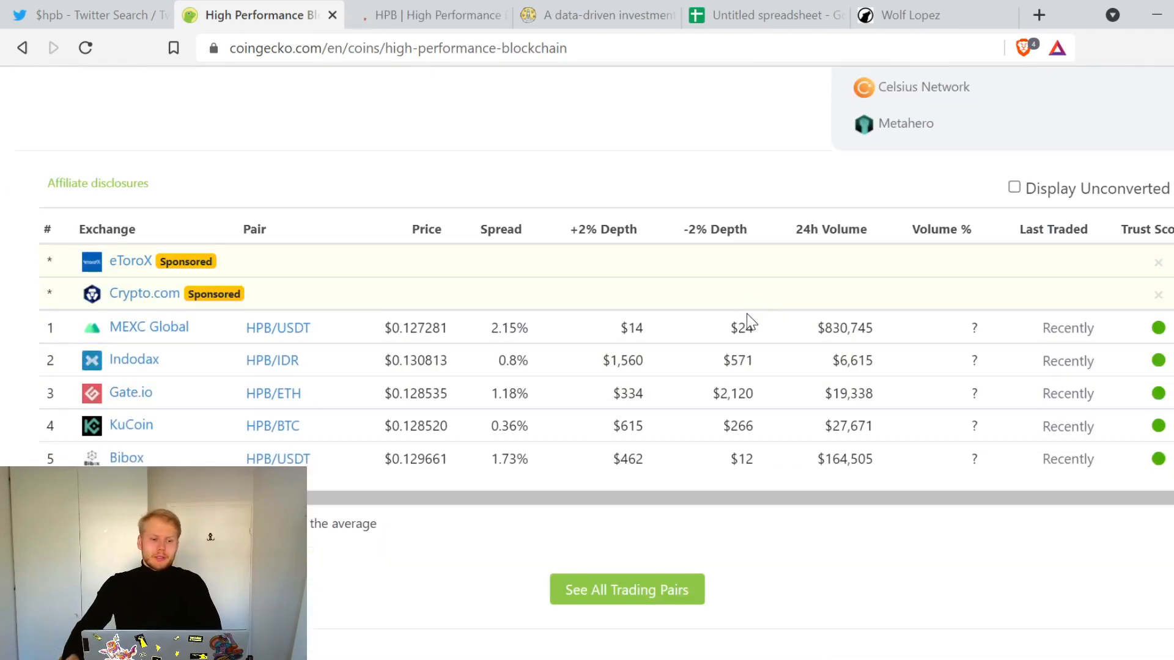
pyautogui.moveTo(374, 605)
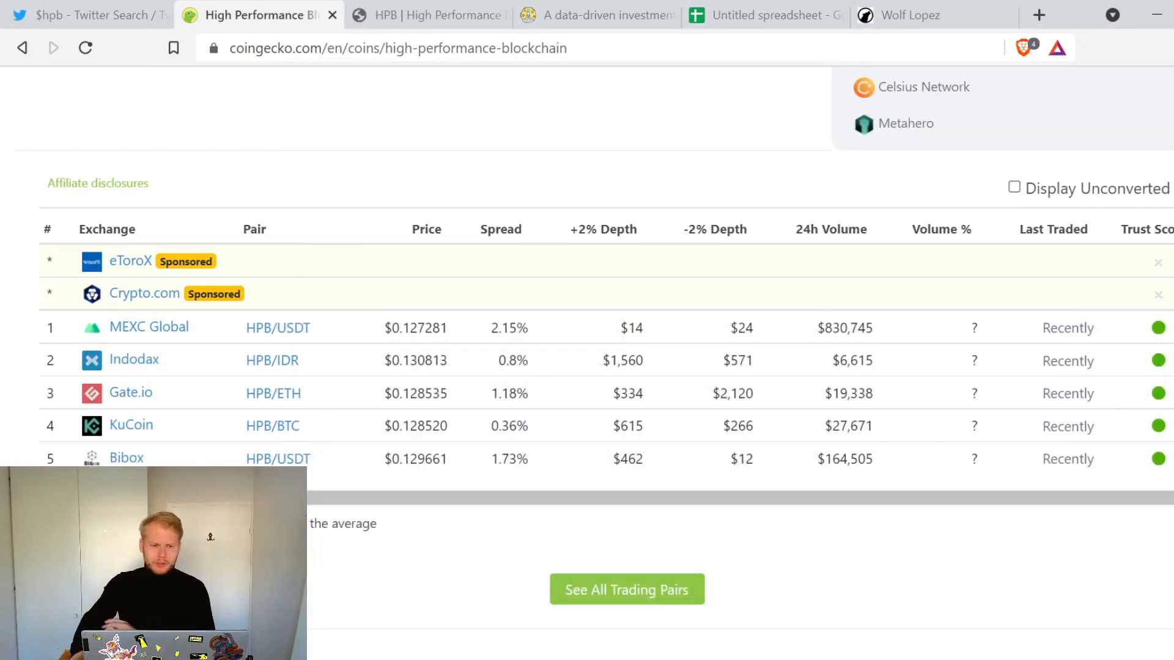
pyautogui.moveTo(464, 522)
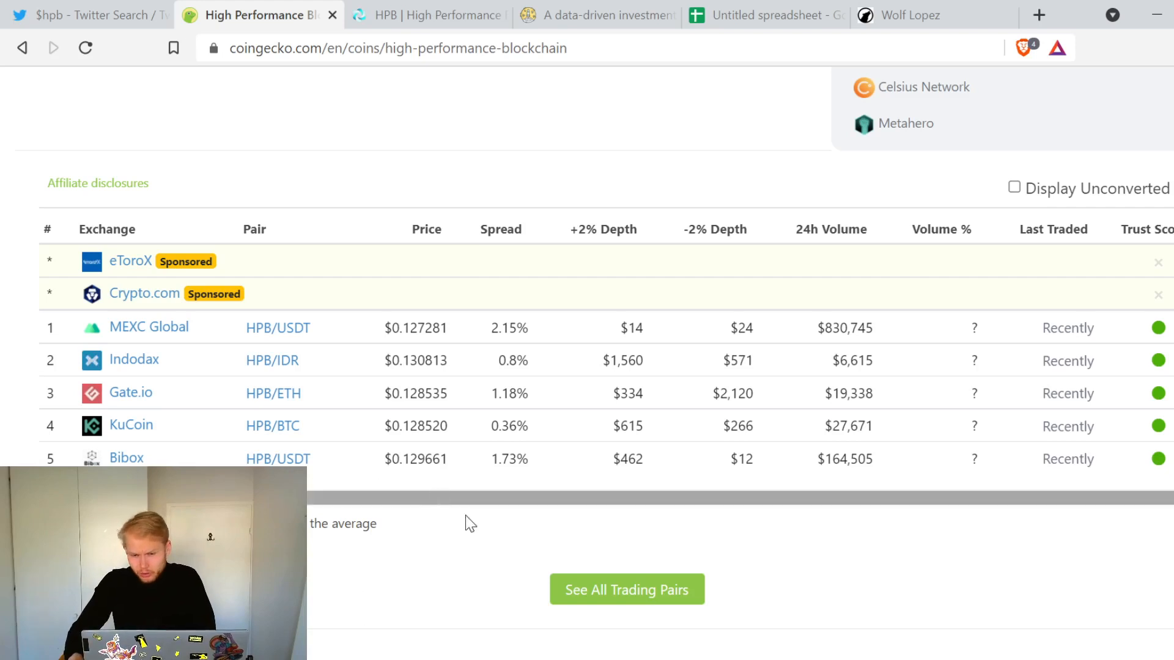
pyautogui.moveTo(291, 337)
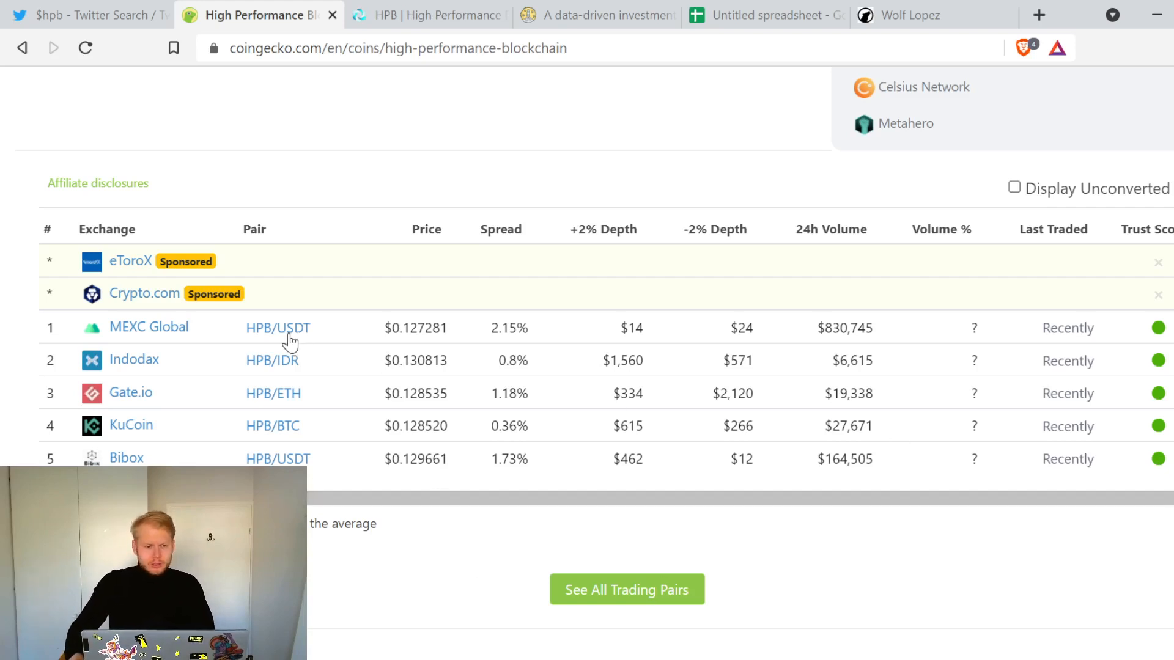
pyautogui.moveTo(102, 382)
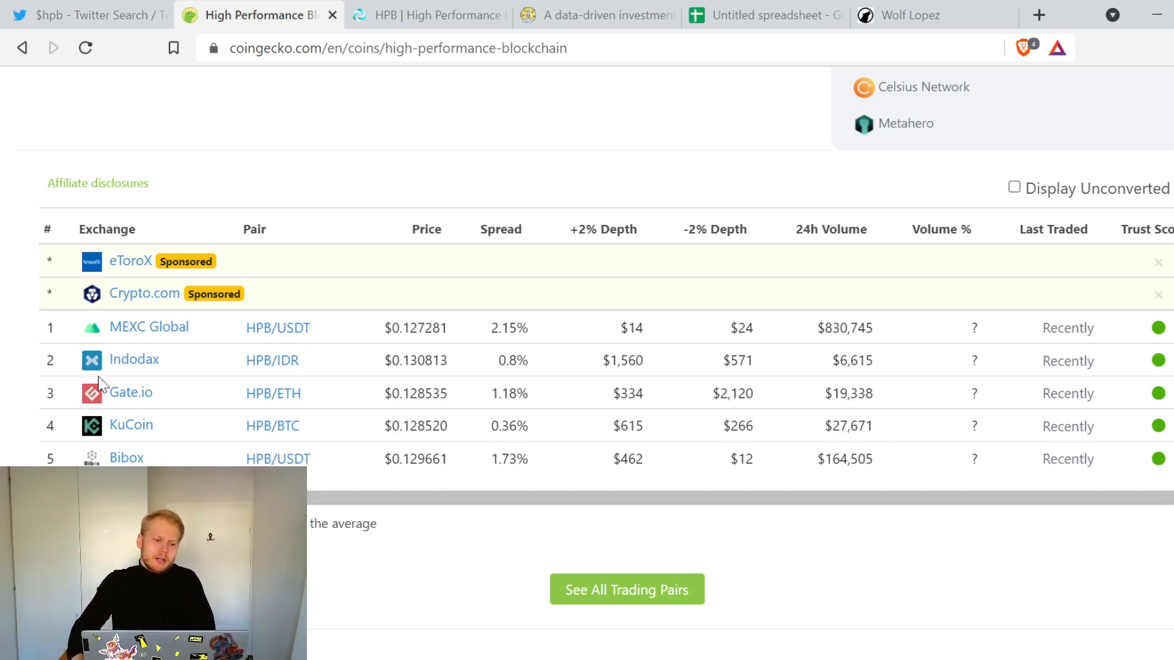
pyautogui.moveTo(102, 385)
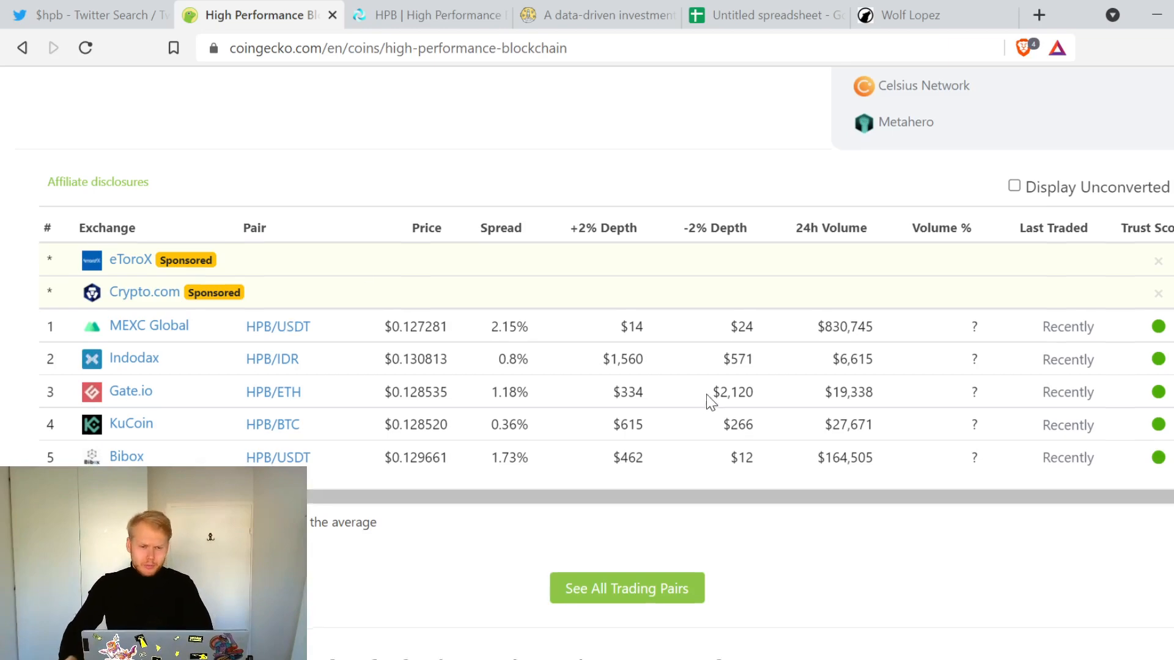
pyautogui.scroll(3)
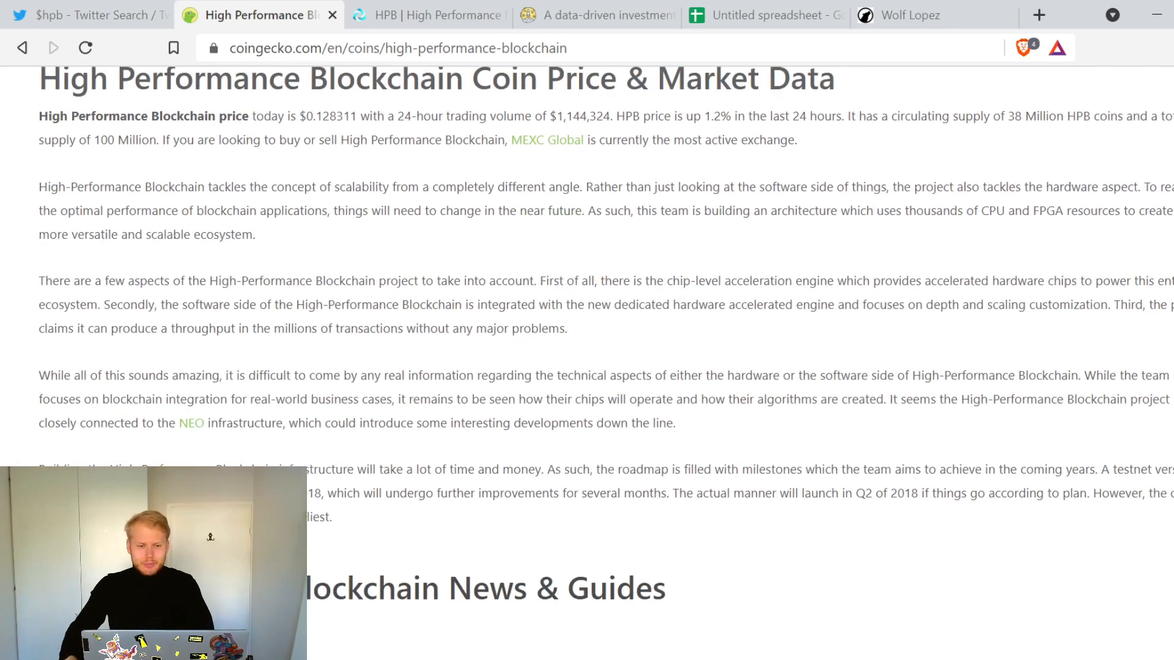
pyautogui.scroll(3)
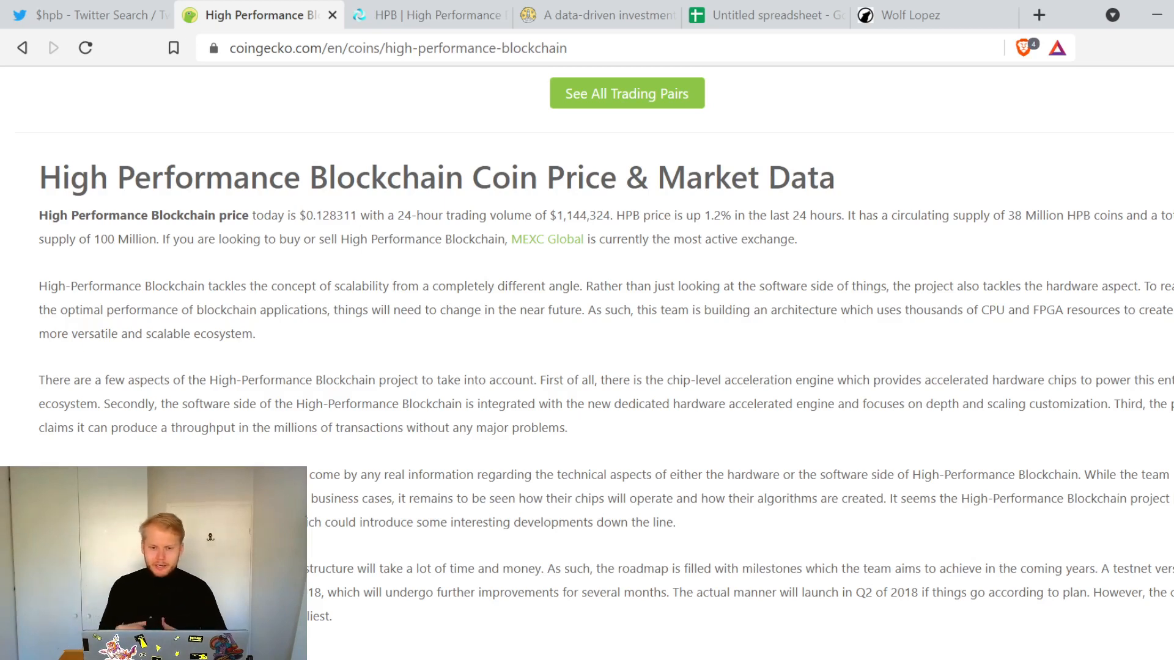
pyautogui.scroll(-3)
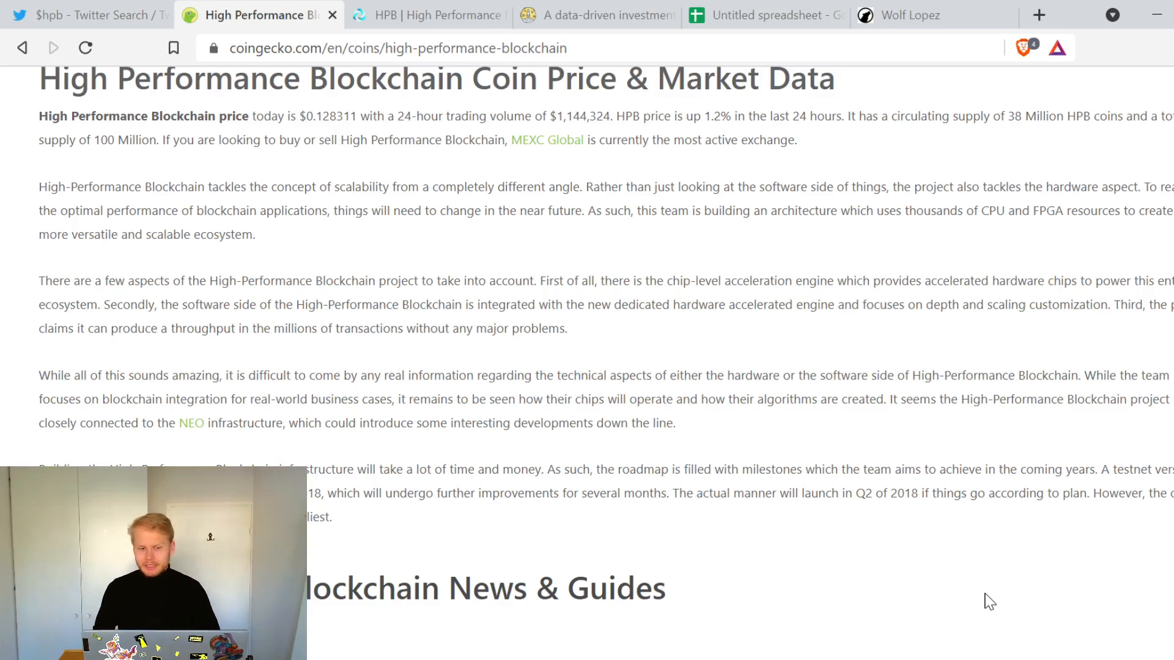
# Step: Return to the hpb.io homepage briefly, then bring up the $hpb Twitter search results
pyautogui.scroll(-3)
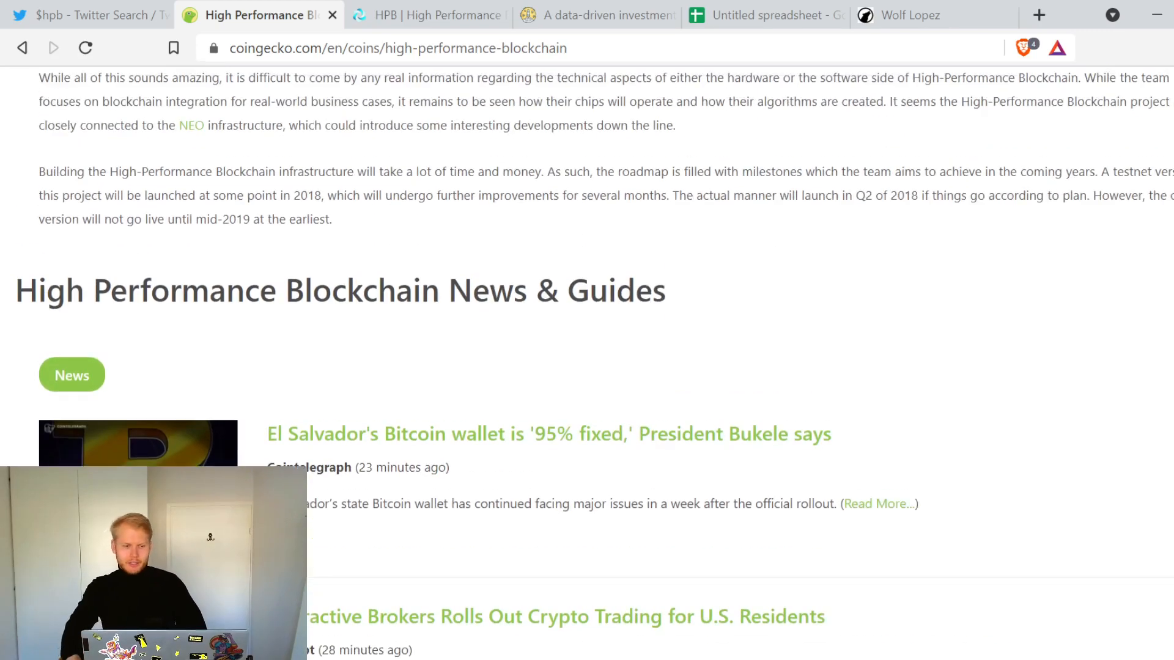
pyautogui.scroll(3)
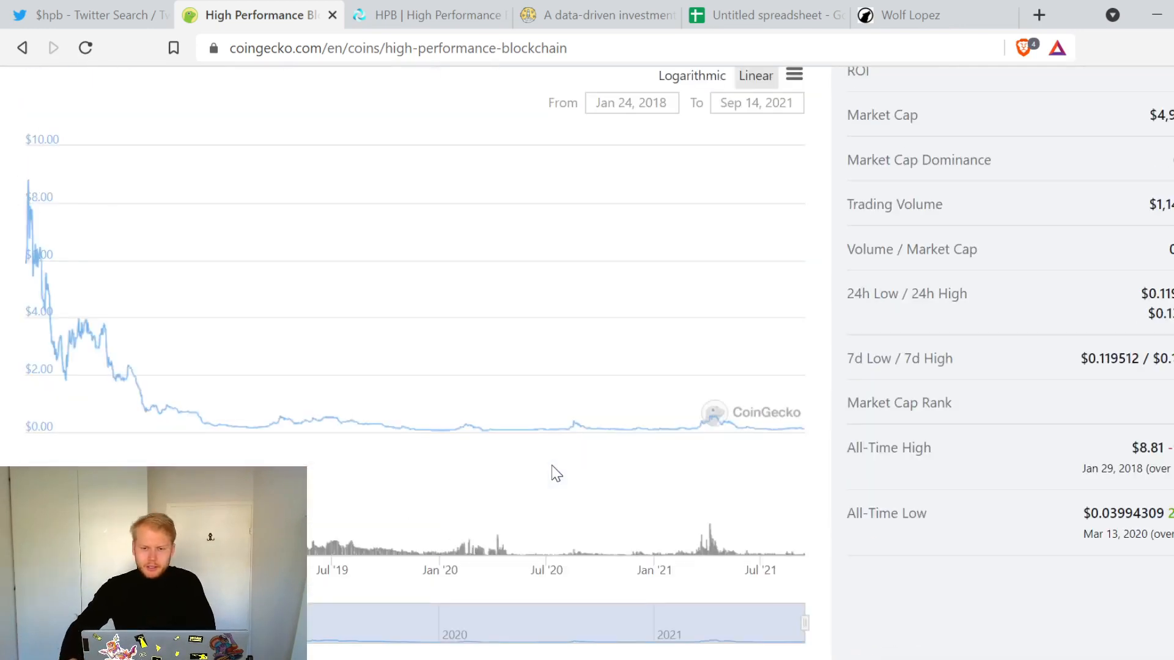
pyautogui.scroll(3)
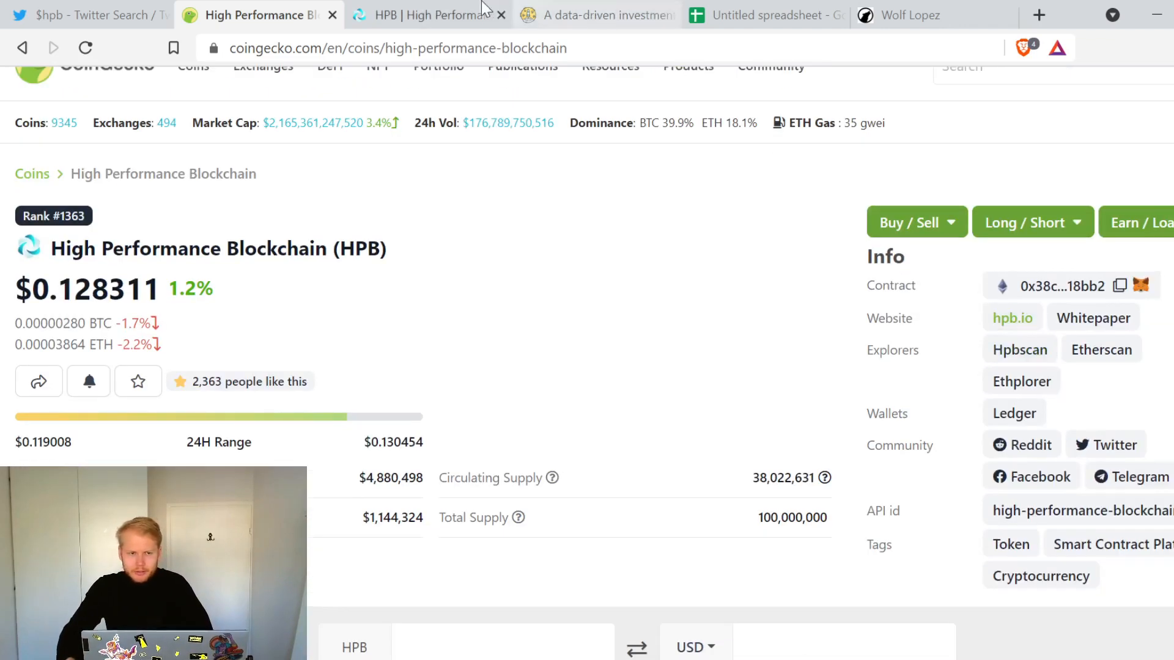
pyautogui.click(426, 14)
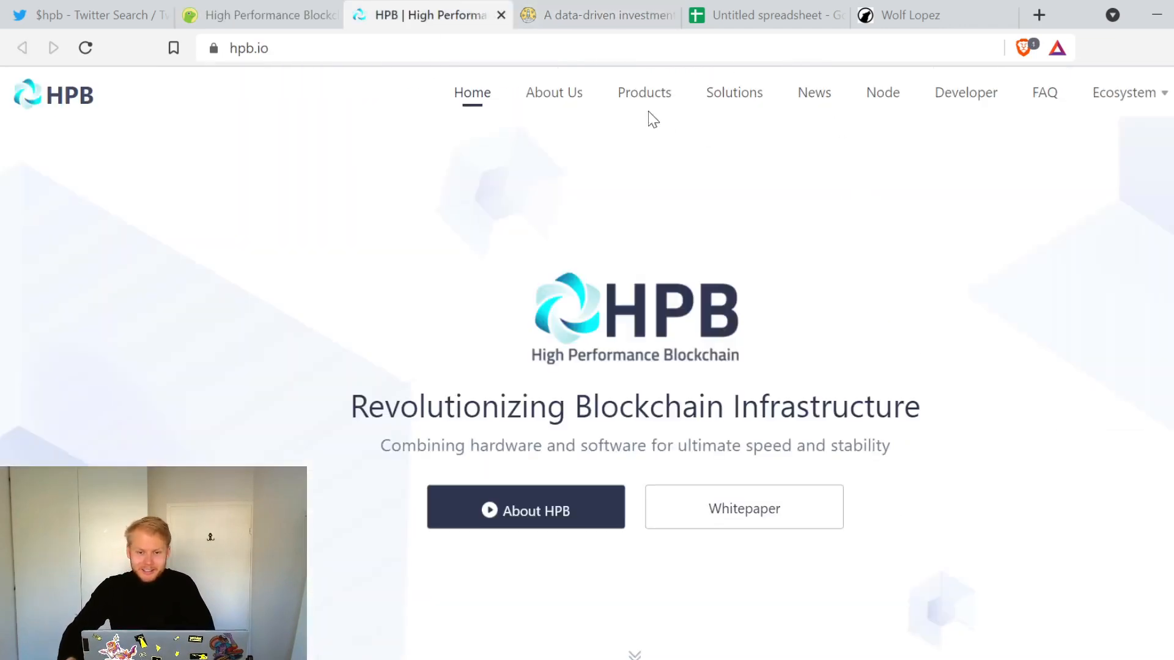
pyautogui.click(89, 14)
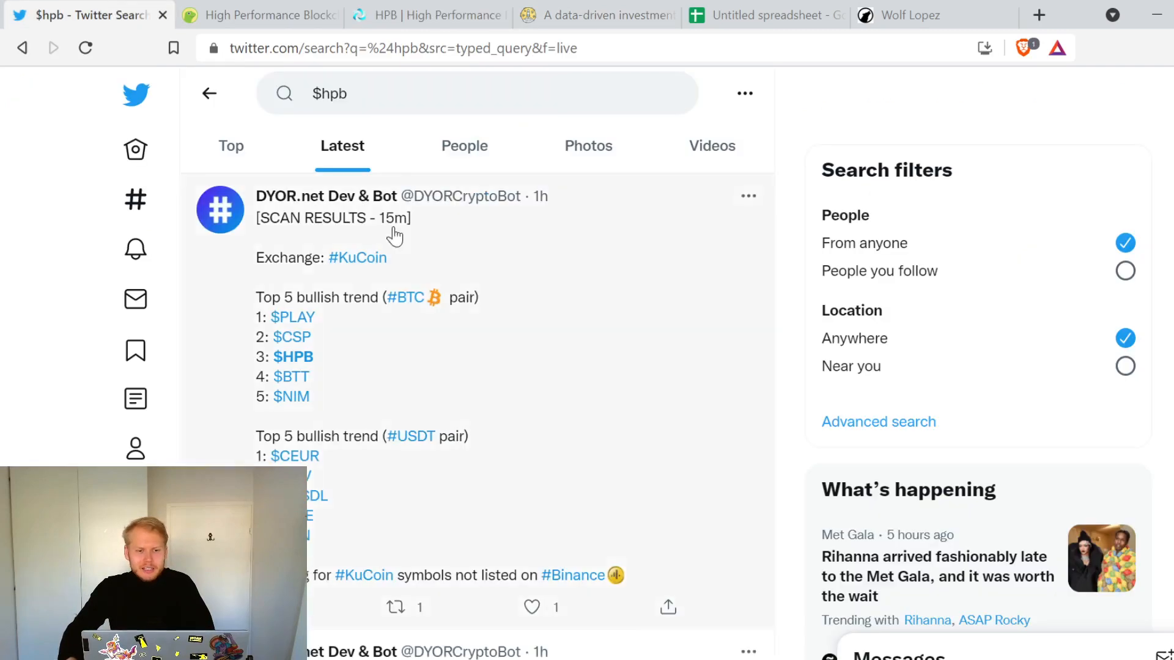
pyautogui.click(231, 145)
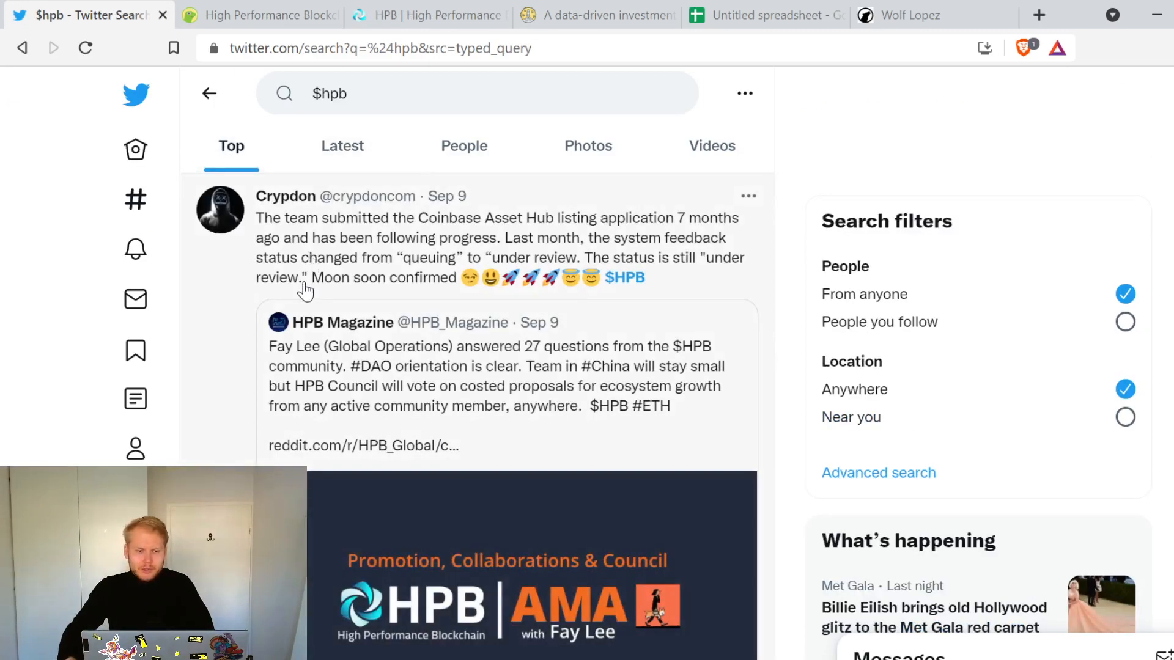
pyautogui.moveTo(352, 229)
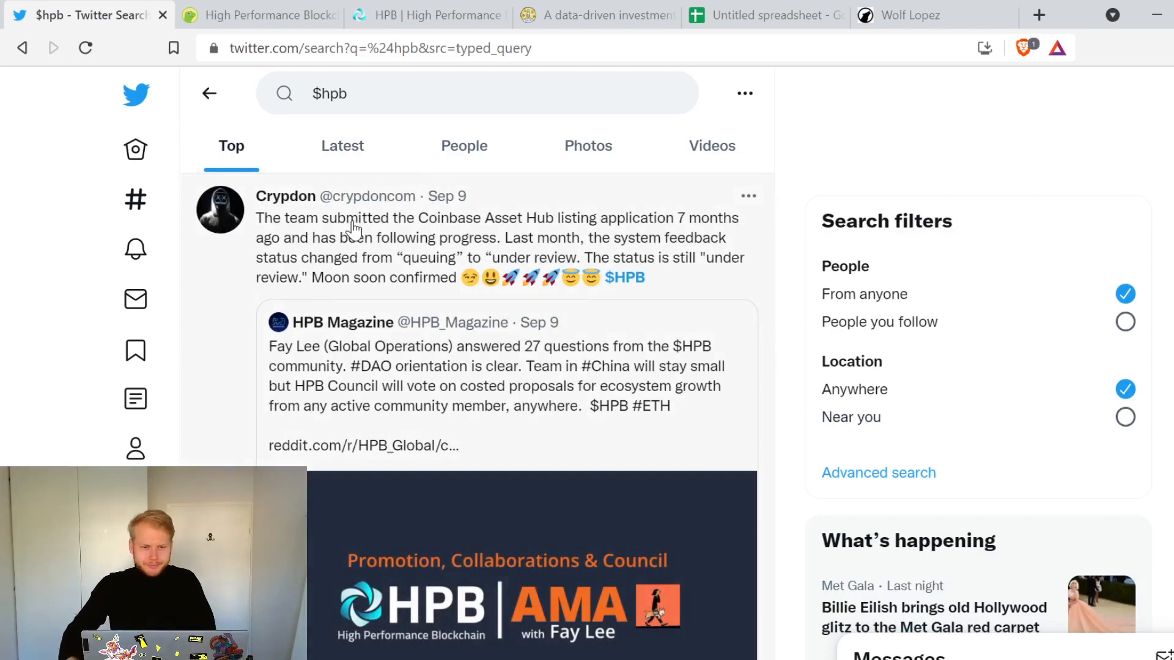
pyautogui.moveTo(547, 245)
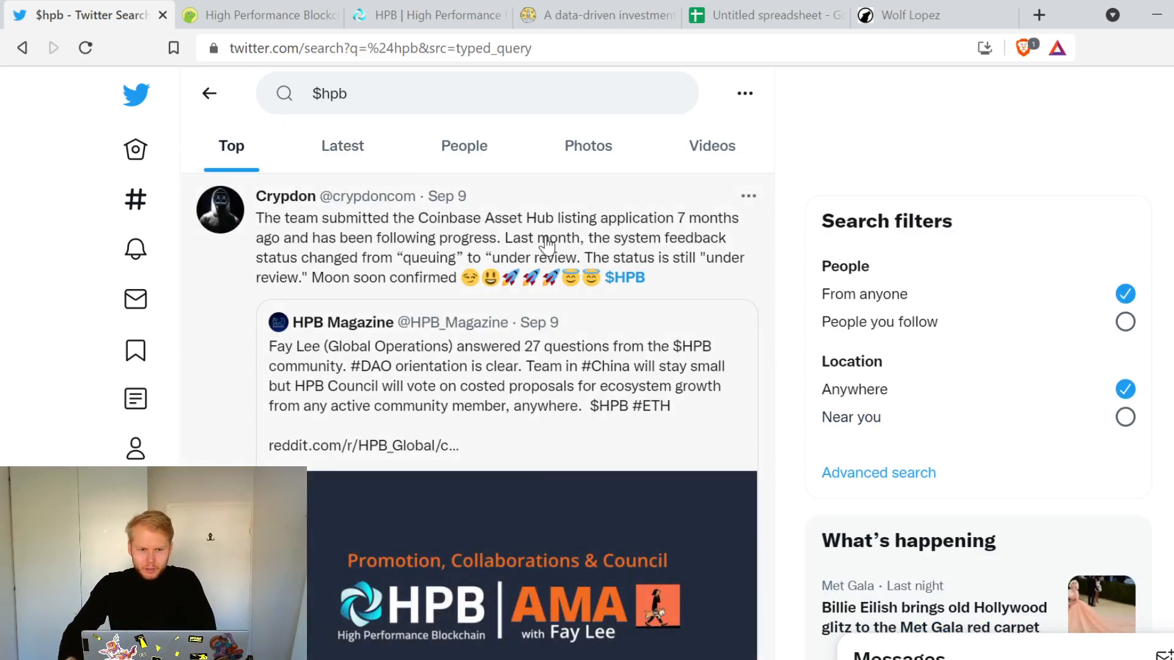
pyautogui.moveTo(455, 269)
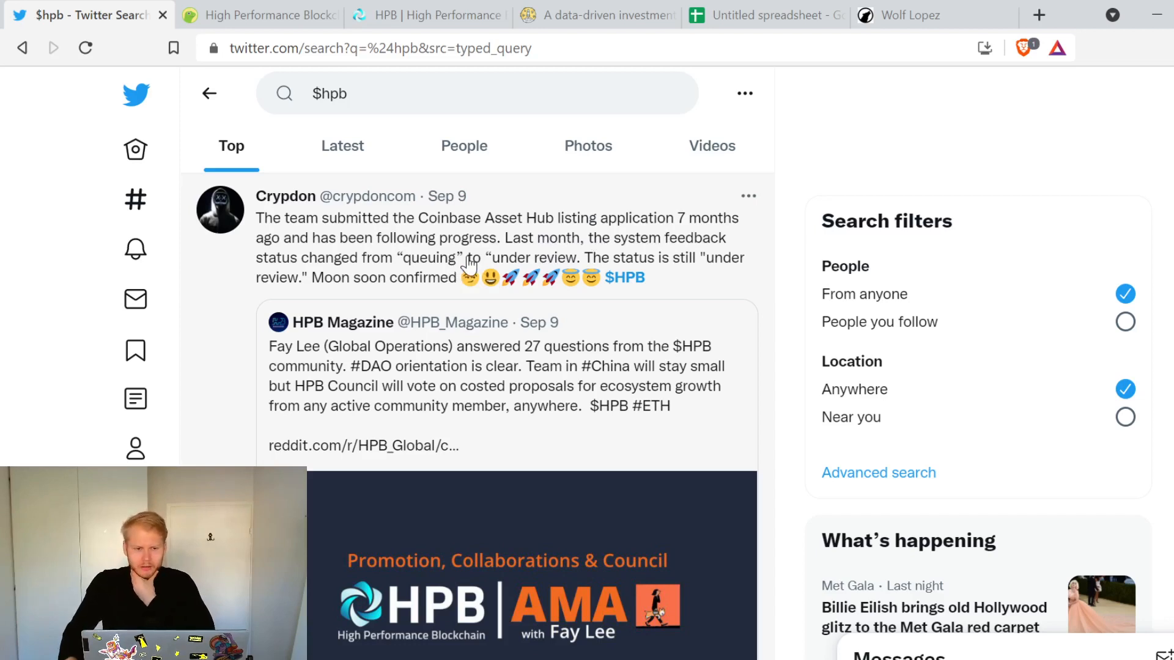
pyautogui.moveTo(478, 355)
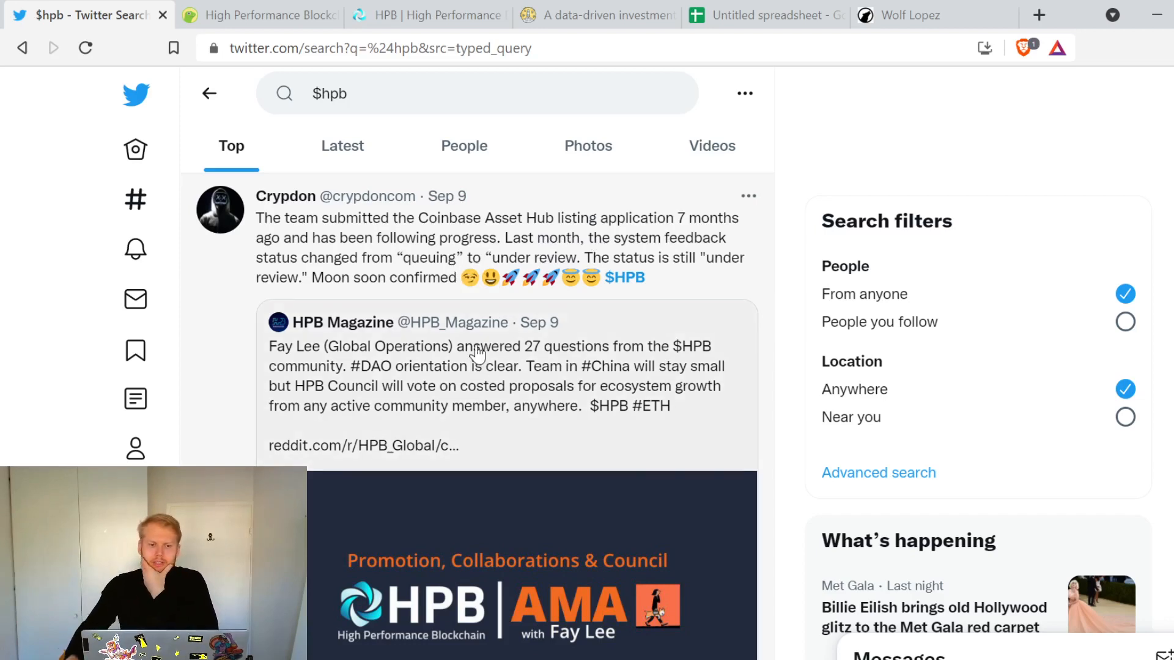
pyautogui.moveTo(405, 356)
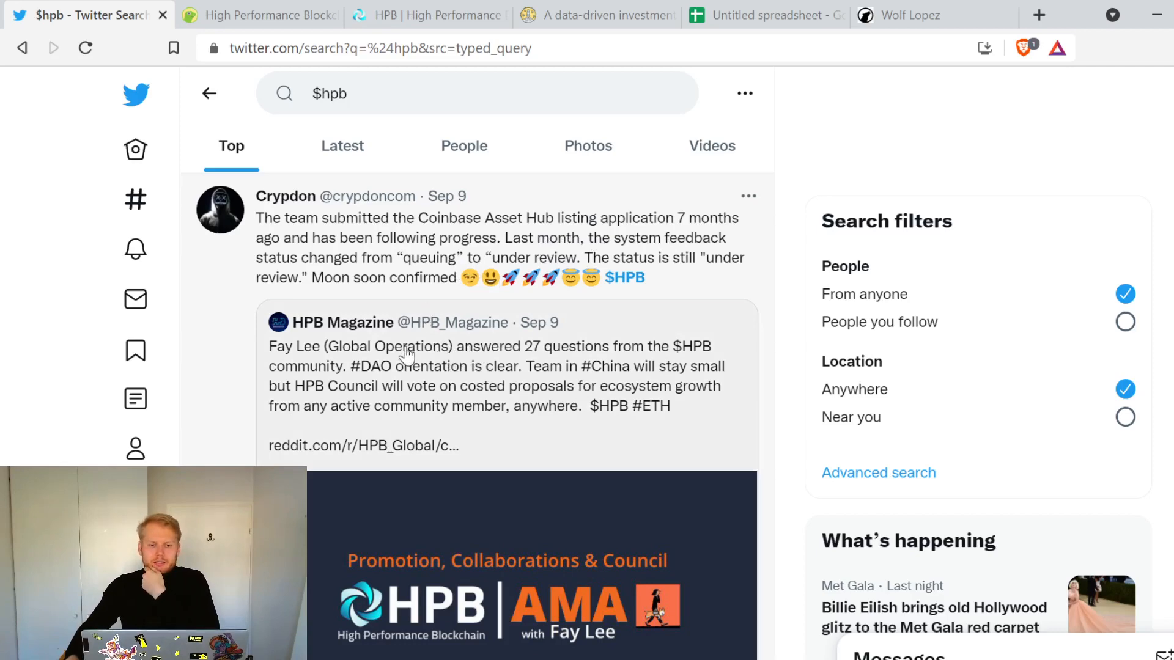
pyautogui.moveTo(425, 329)
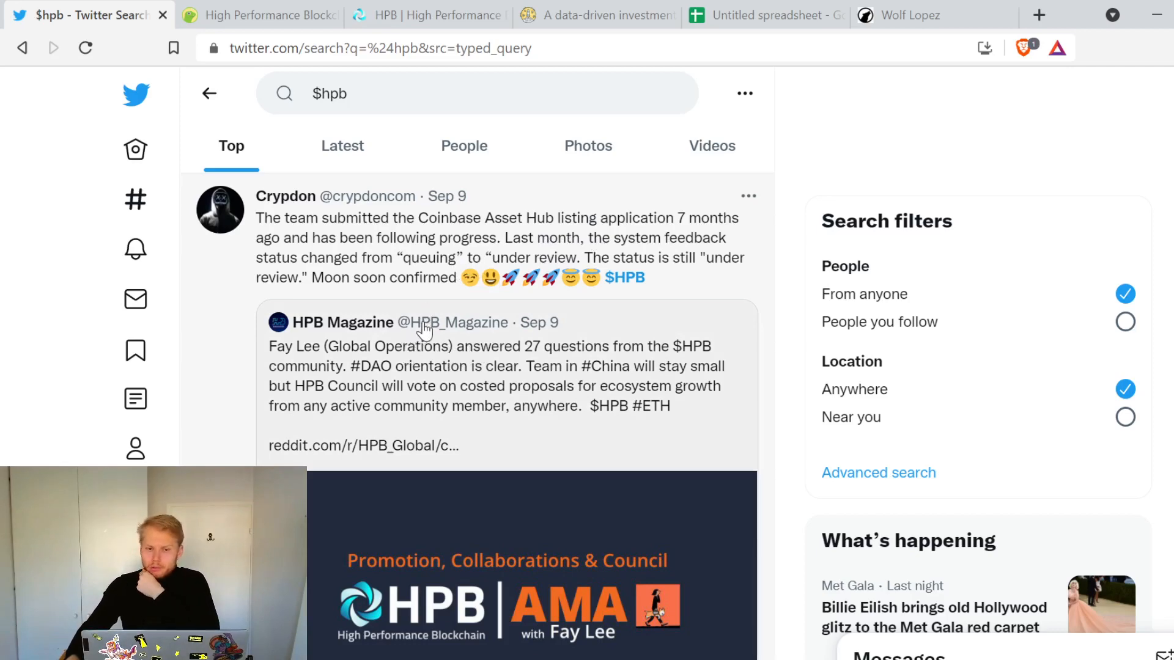
pyautogui.moveTo(588, 236)
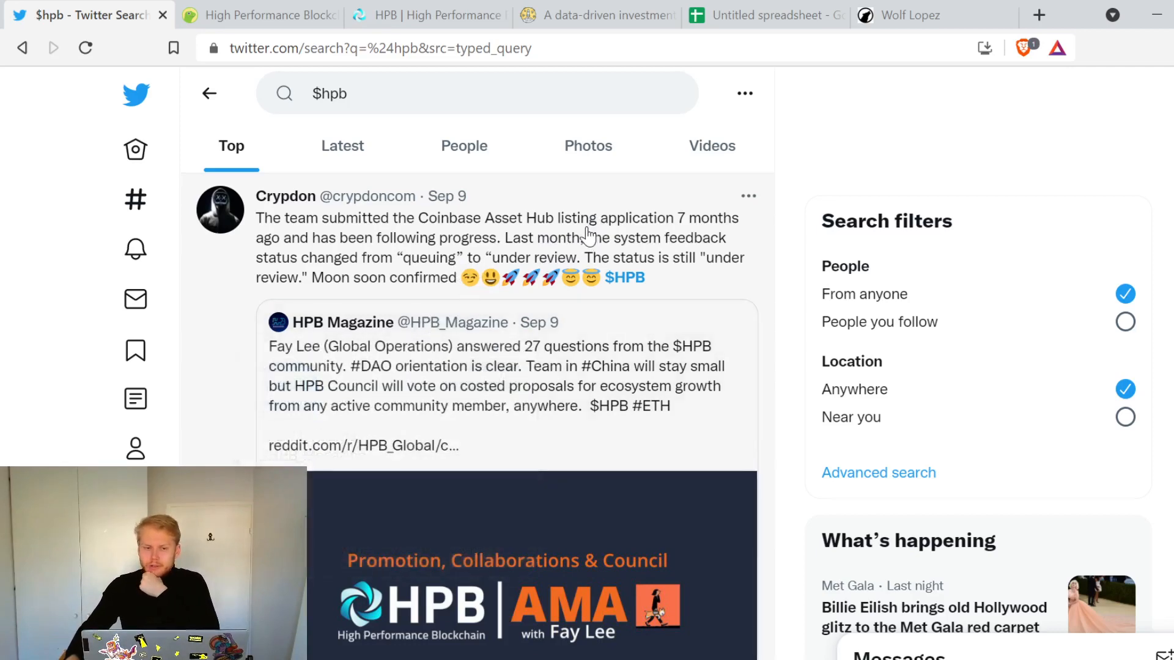
pyautogui.scroll(-3)
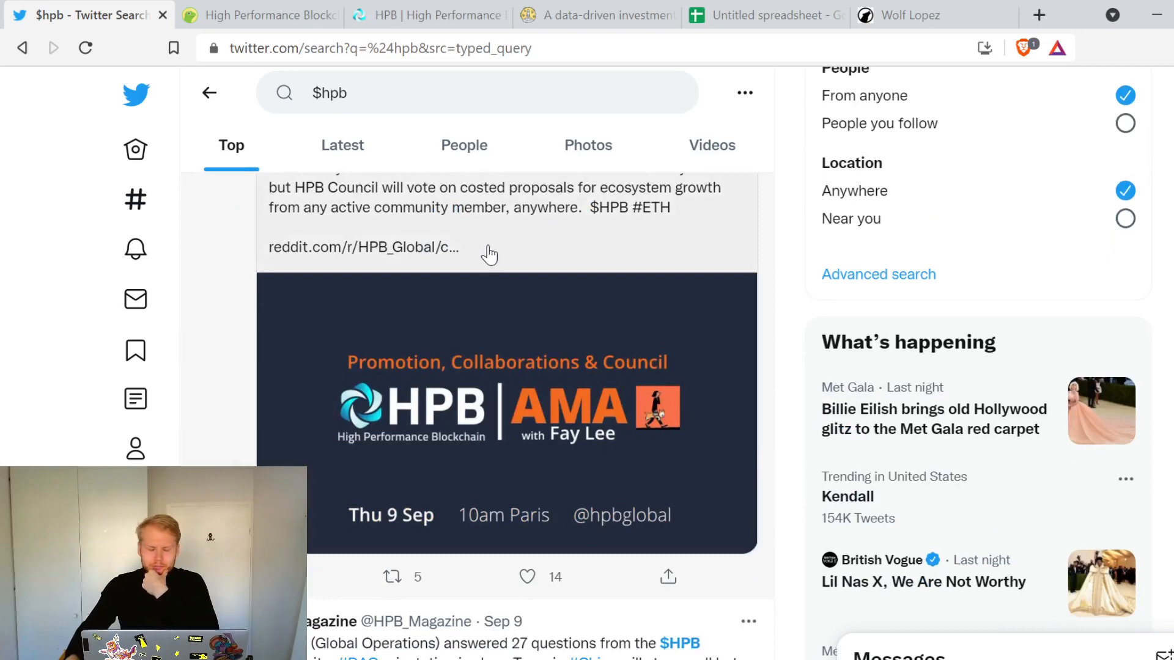
pyautogui.scroll(-3)
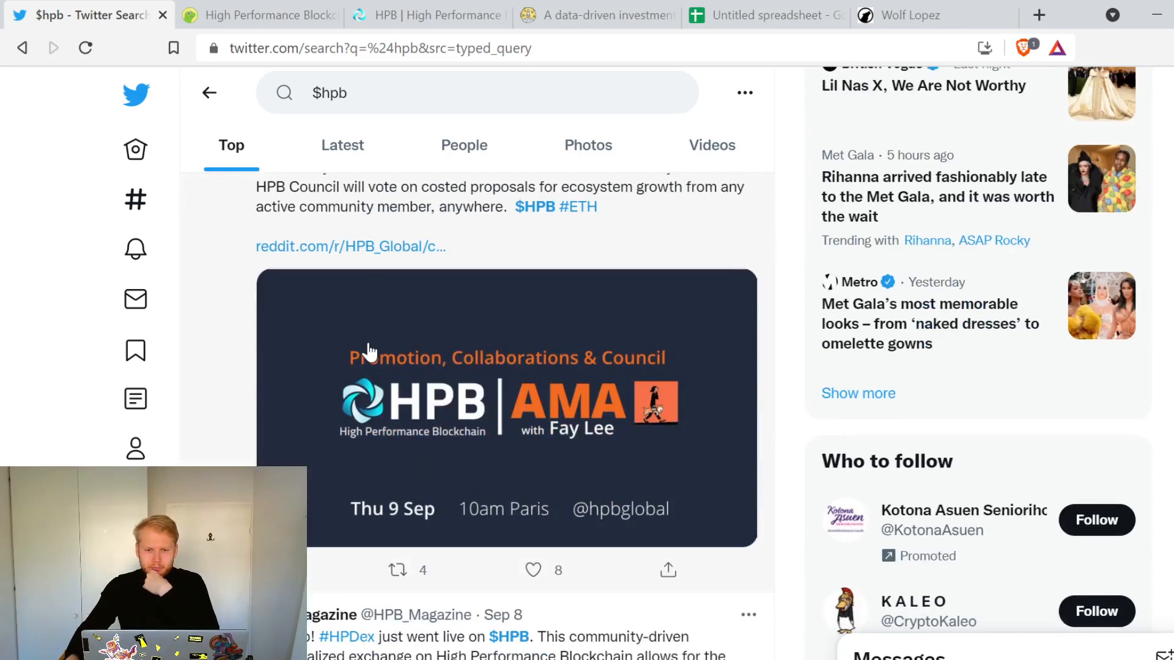
pyautogui.scroll(-3)
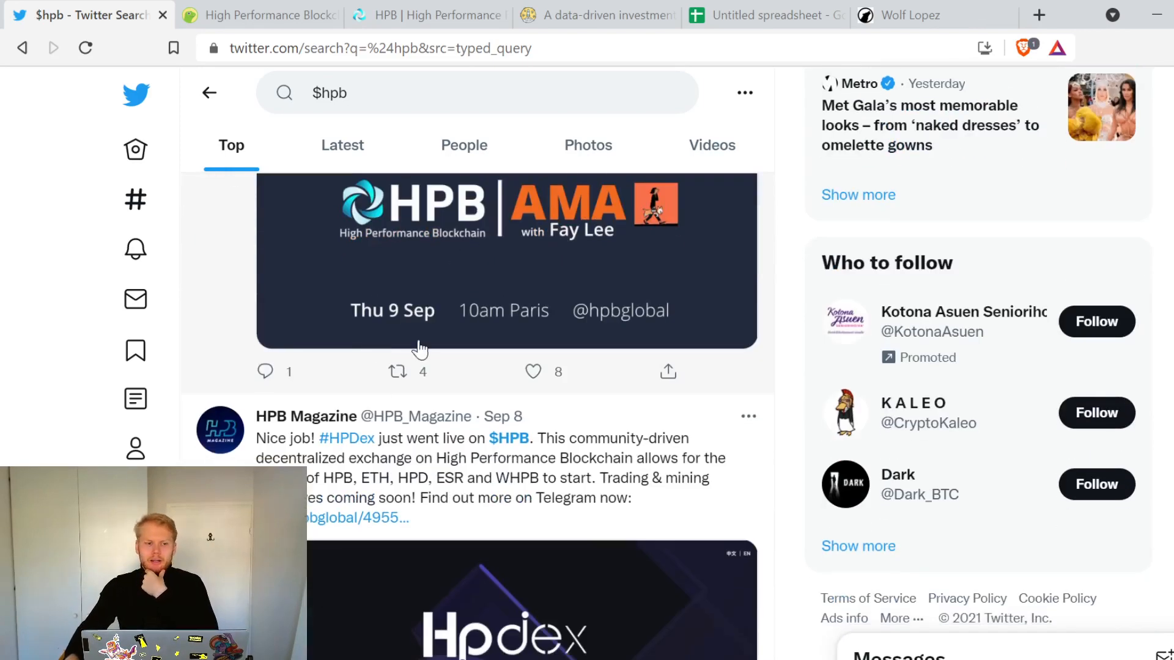
pyautogui.moveTo(352, 518)
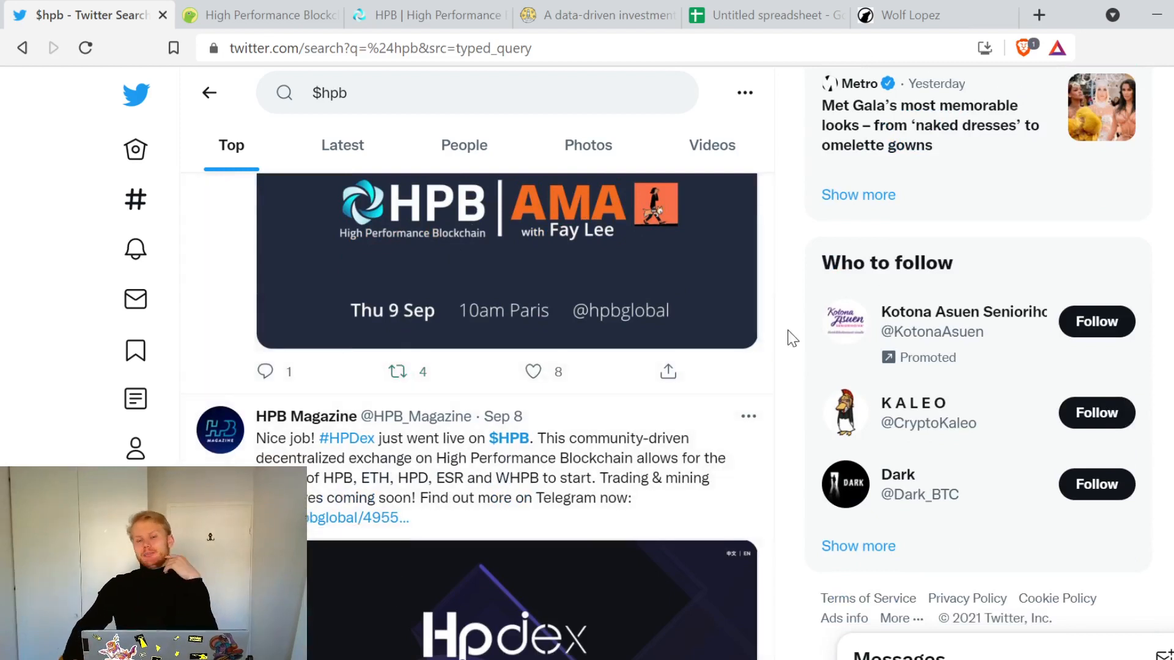
pyautogui.scroll(-3)
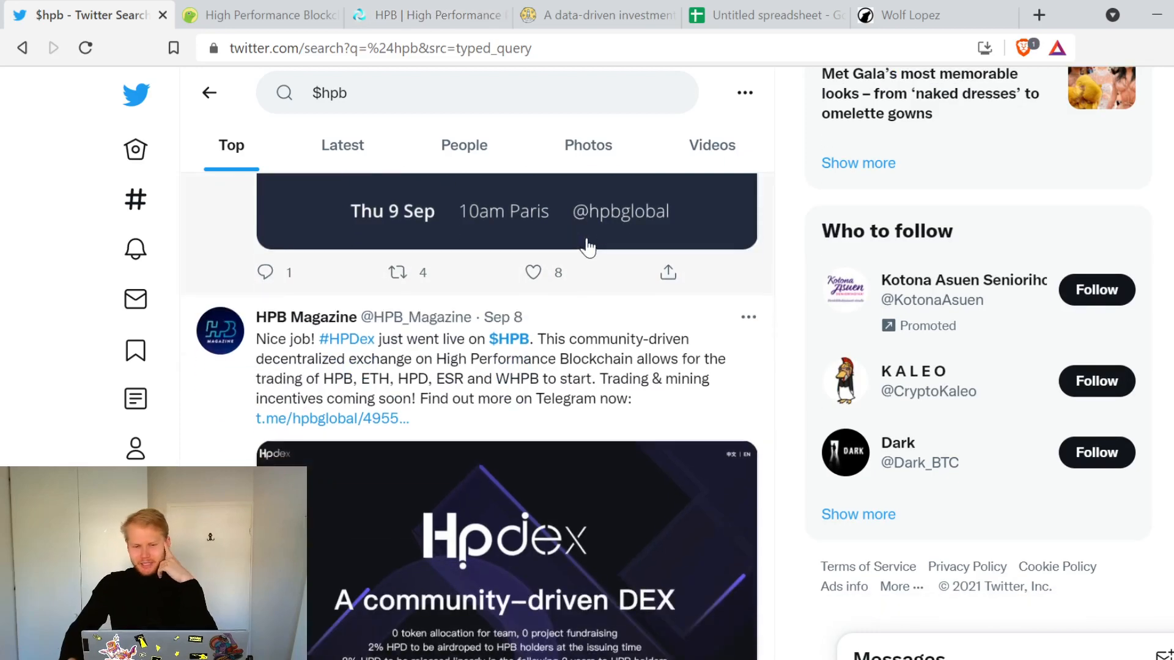
pyautogui.moveTo(631, 206)
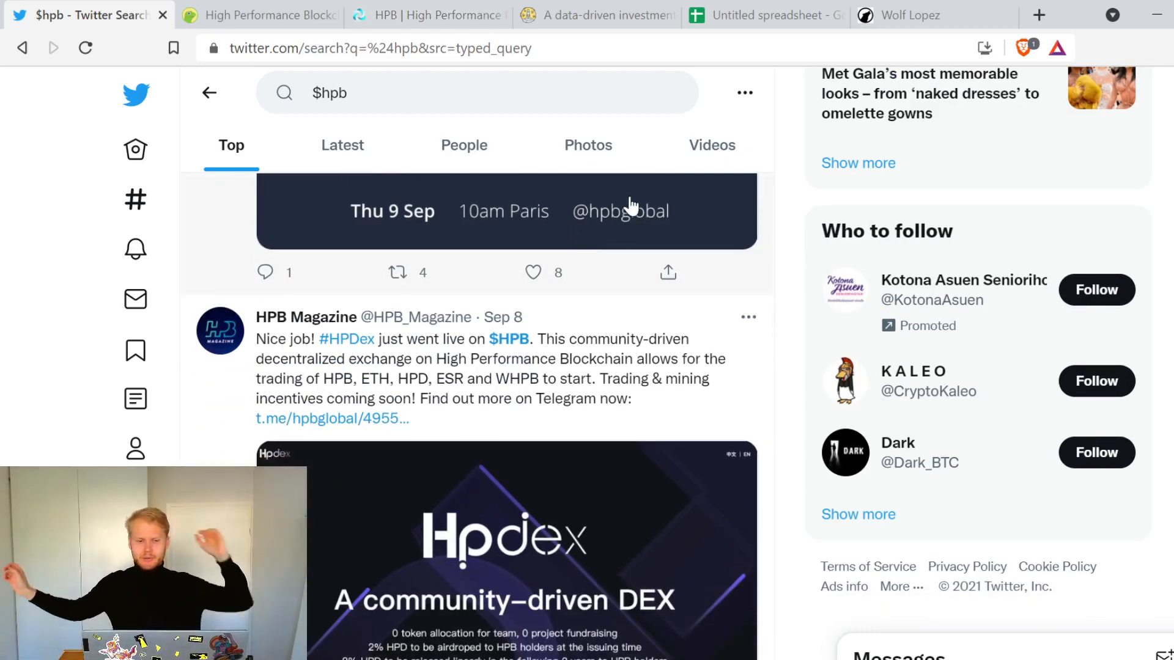
pyautogui.moveTo(644, 215)
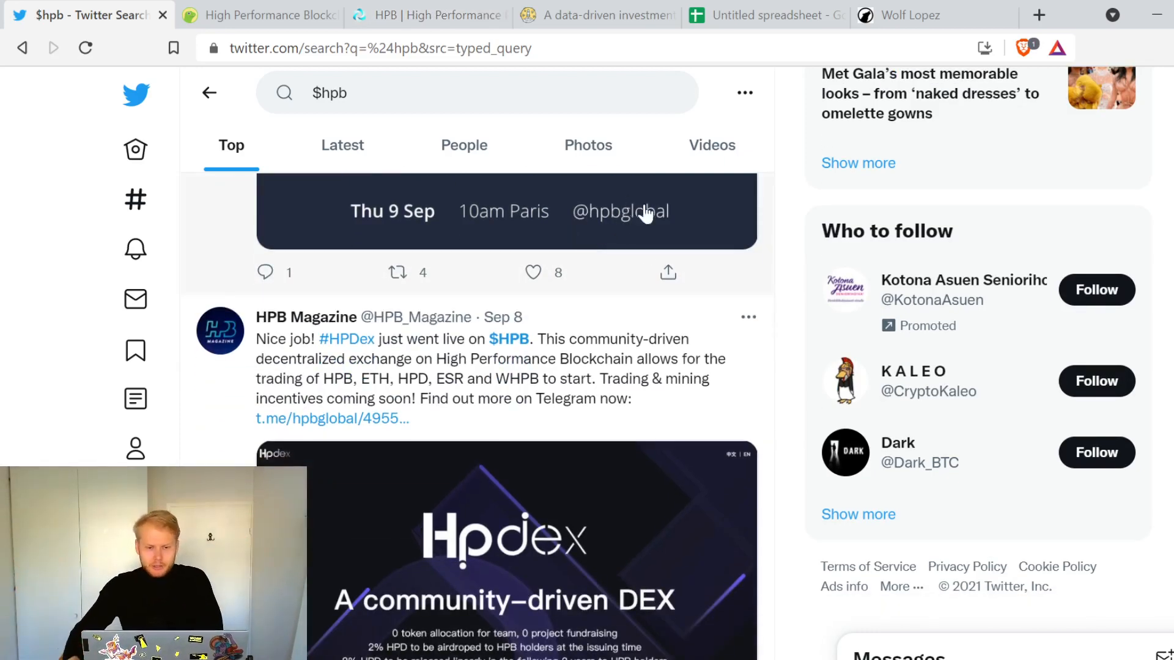
pyautogui.scroll(-3)
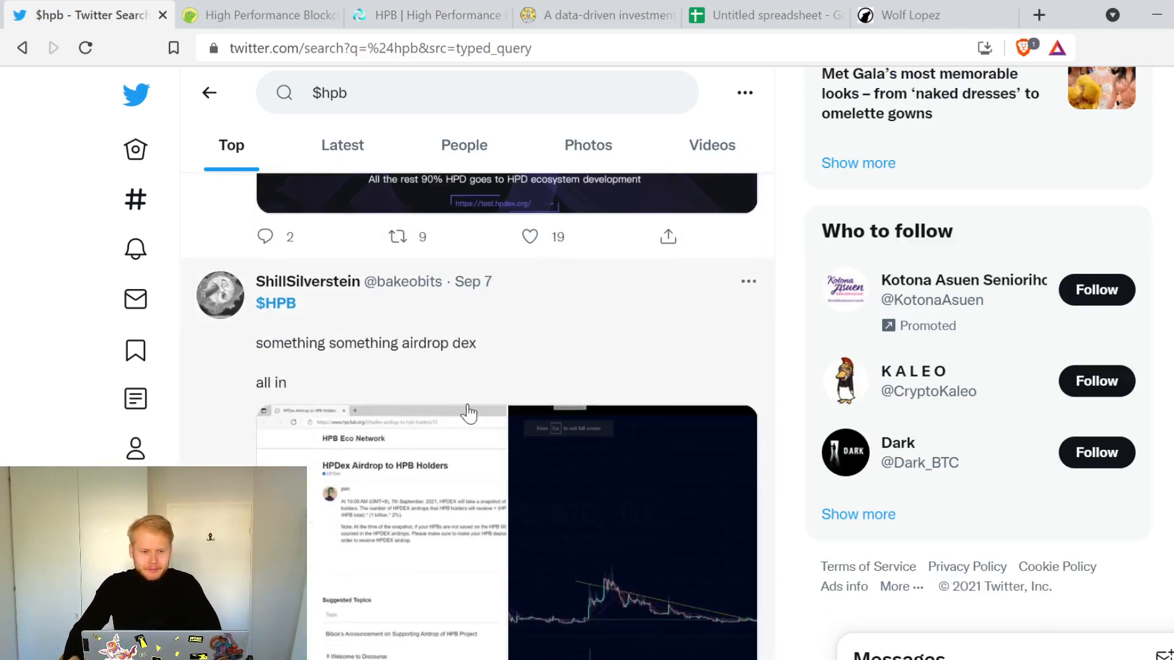
pyautogui.scroll(-3)
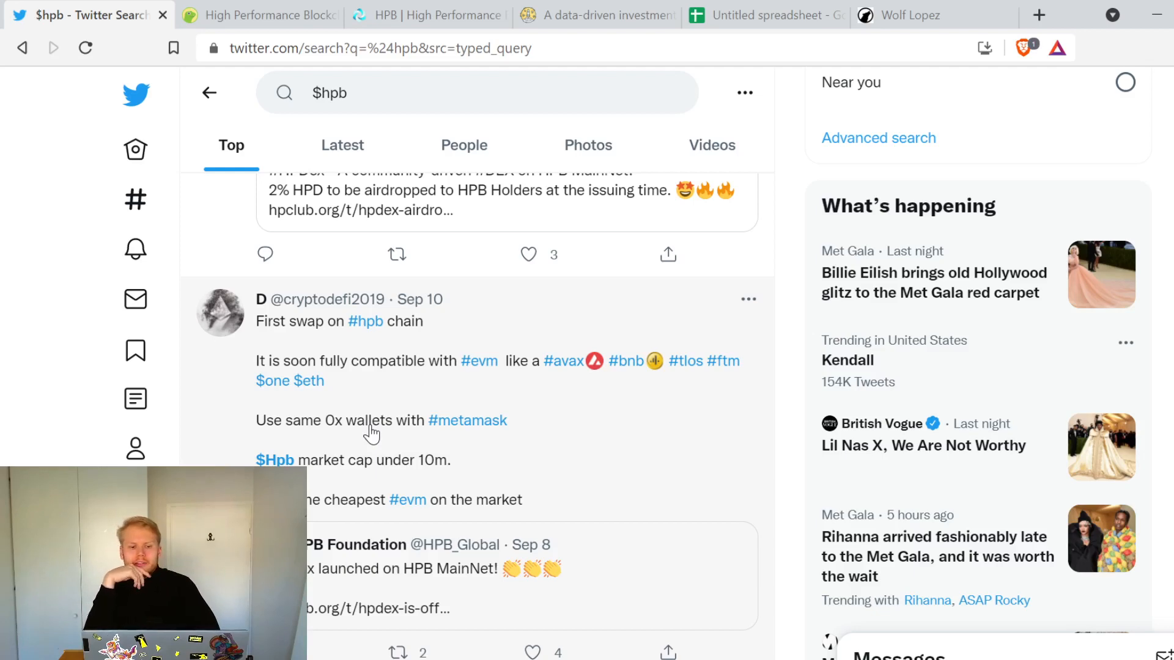
pyautogui.scroll(-3)
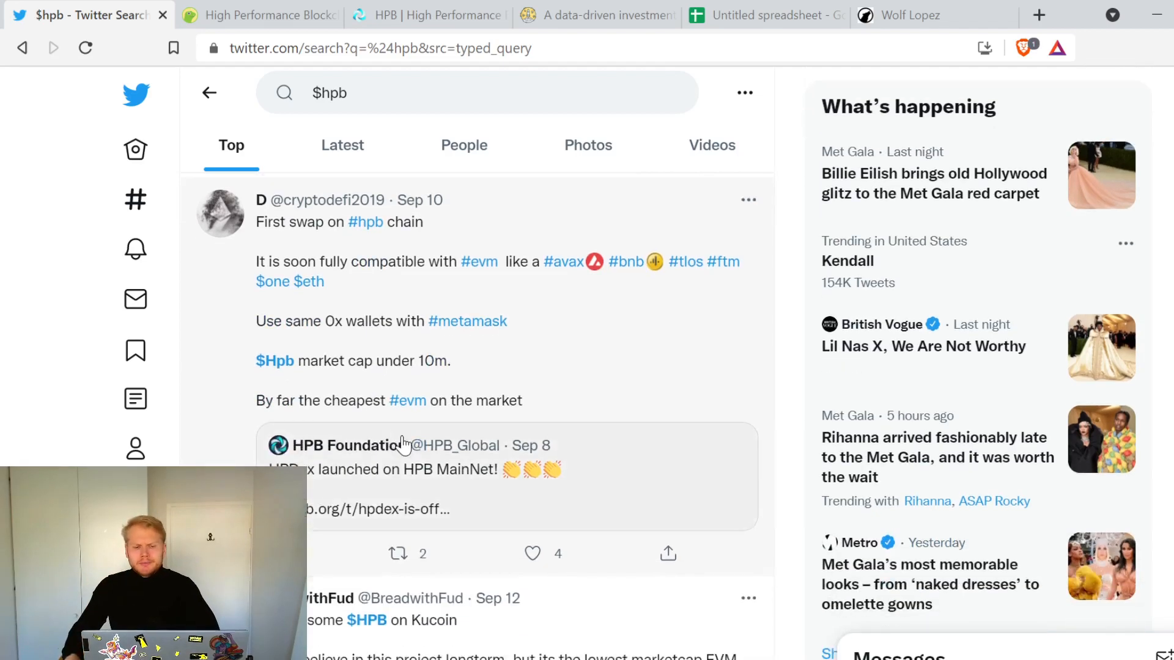
pyautogui.scroll(-3)
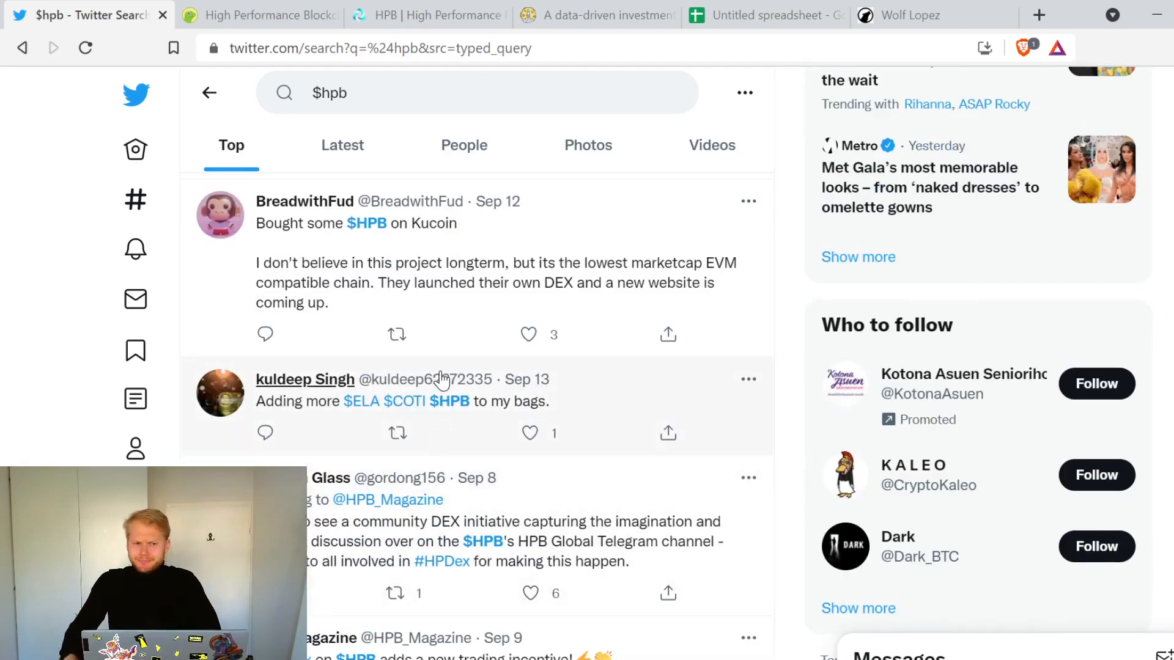
# Step: On hpb.io, read from the 'What is HPB' overview down to the BOE Core Technology section
pyautogui.click(426, 15)
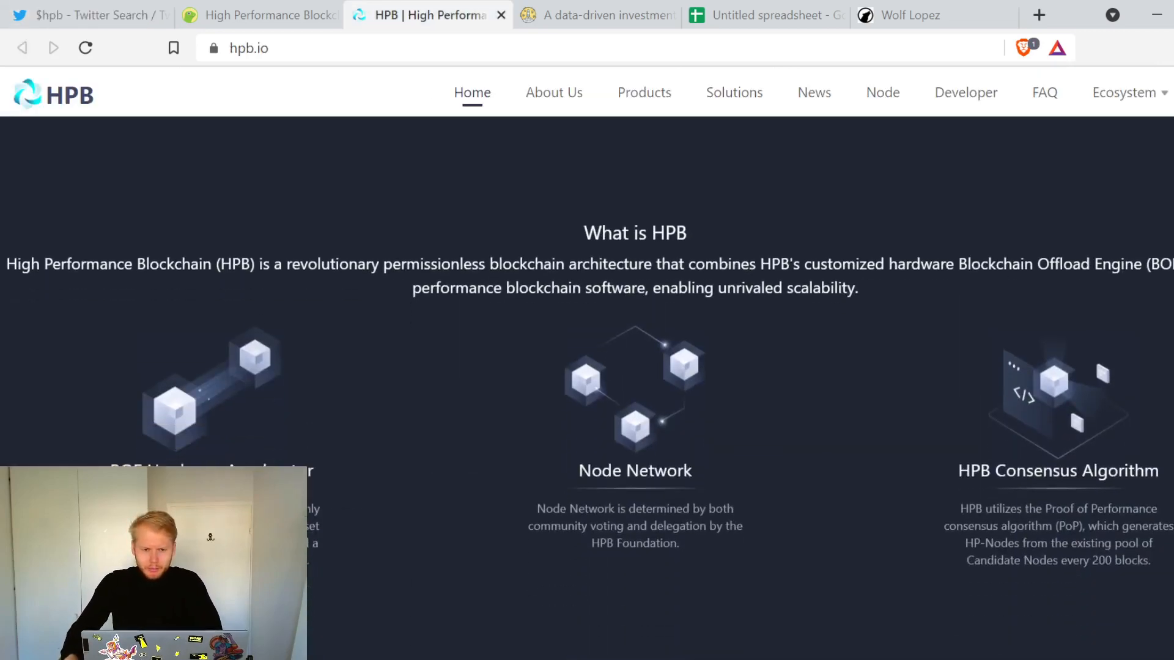
pyautogui.scroll(3)
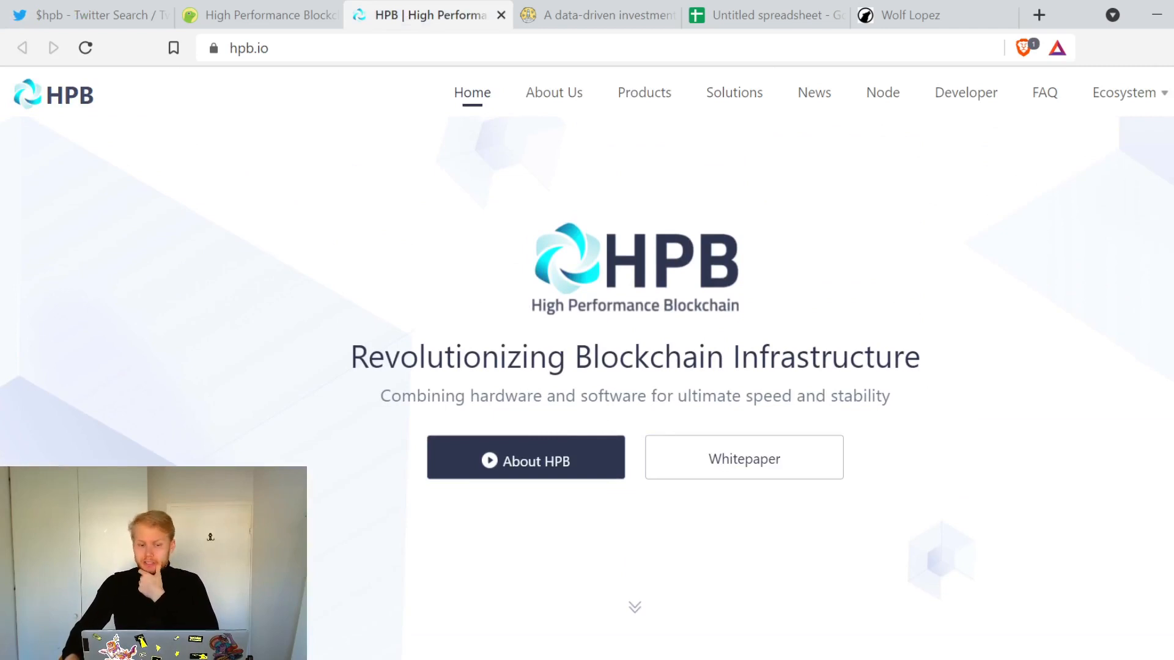
pyautogui.moveTo(668, 416)
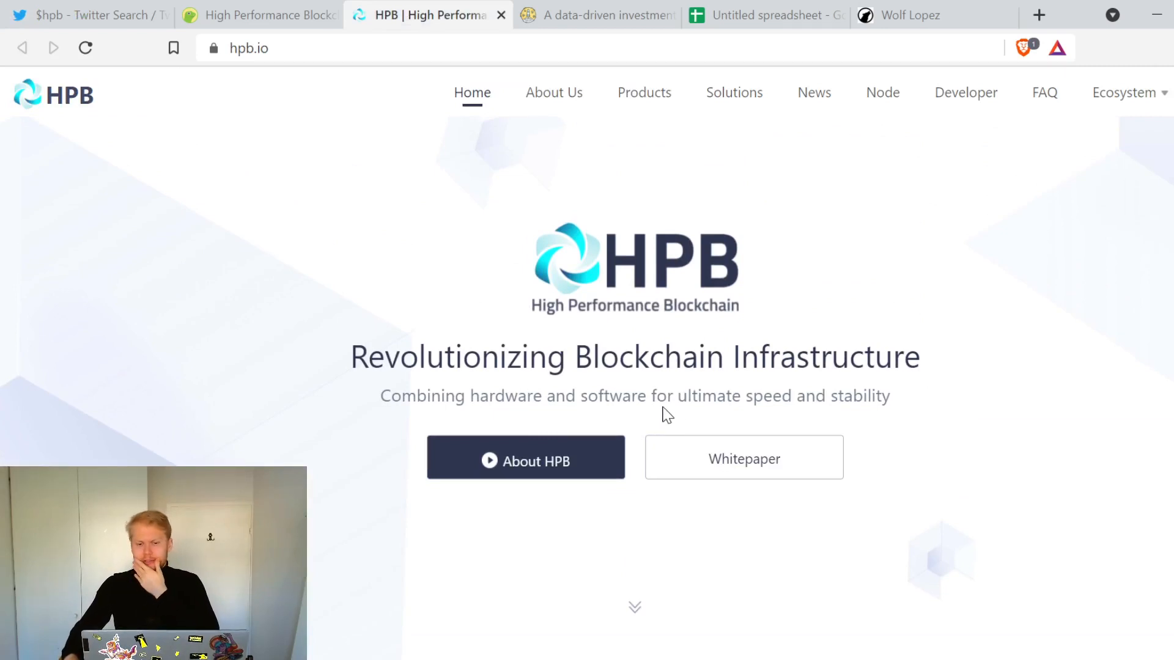
pyautogui.scroll(-3)
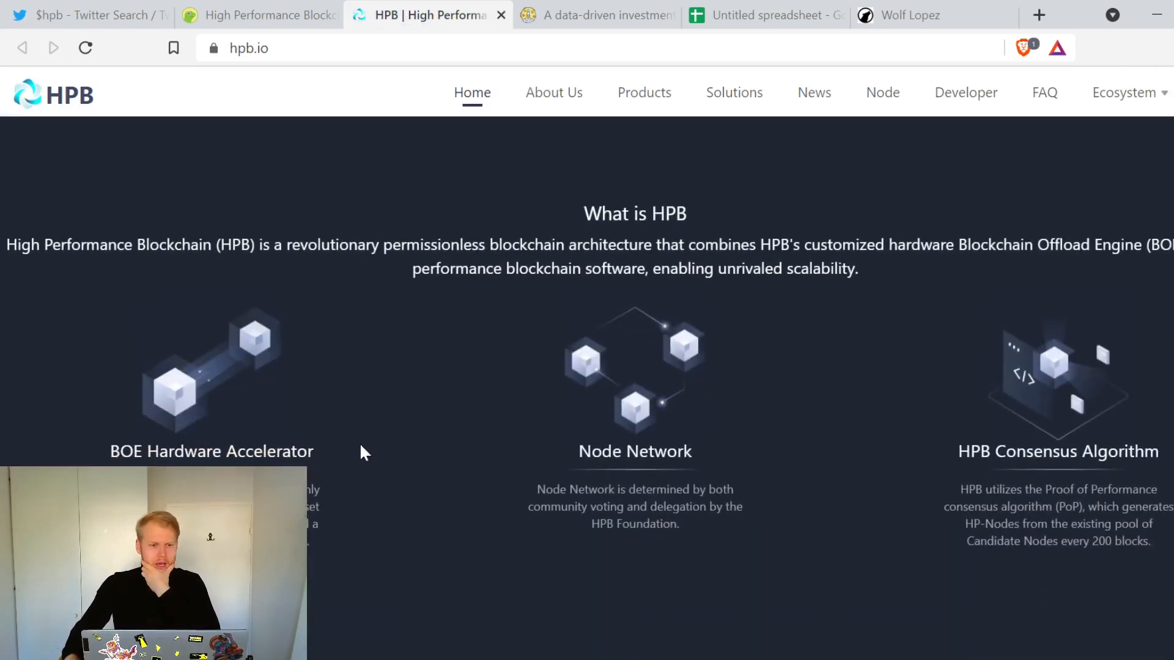
pyautogui.moveTo(318, 292)
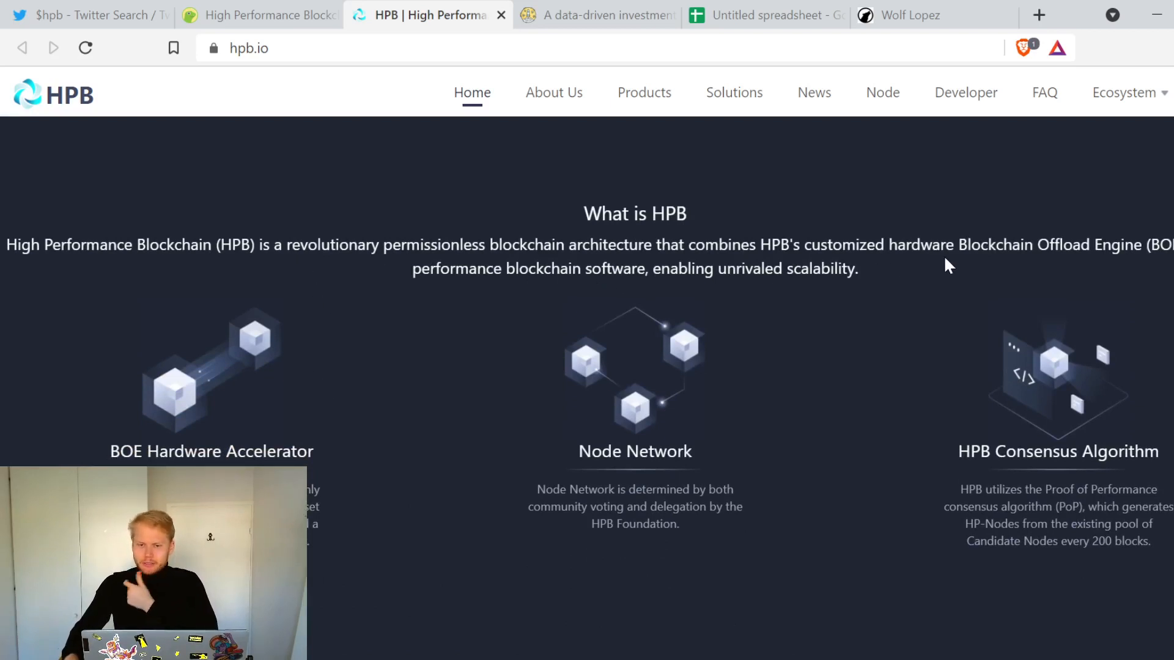
pyautogui.moveTo(678, 307)
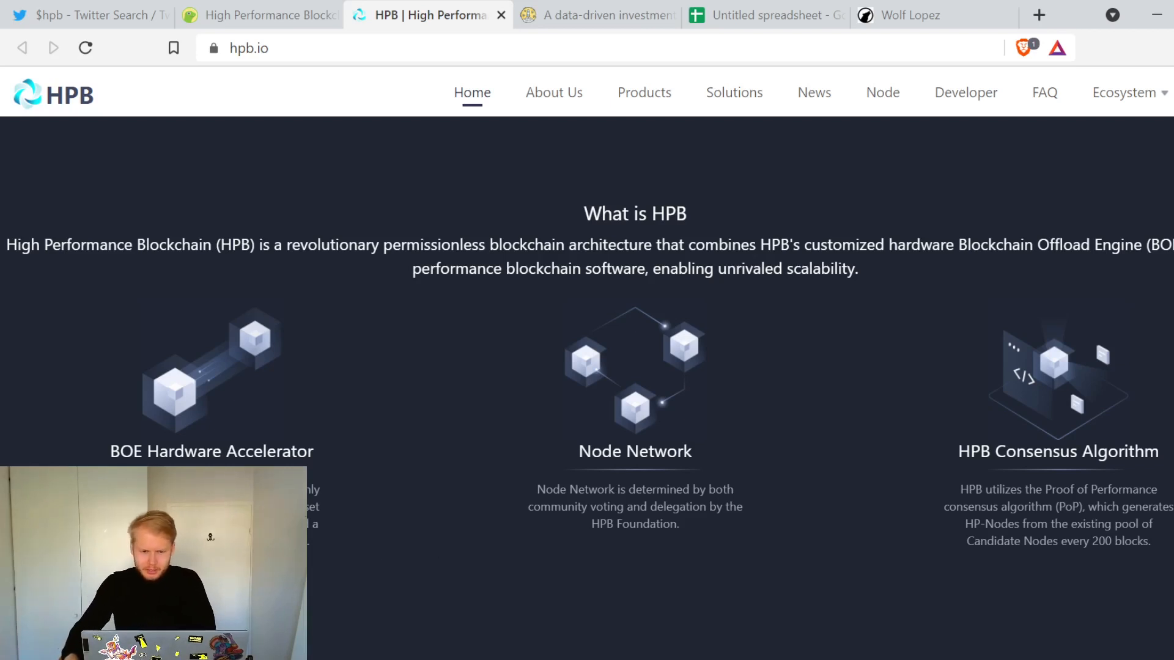
pyautogui.moveTo(688, 534)
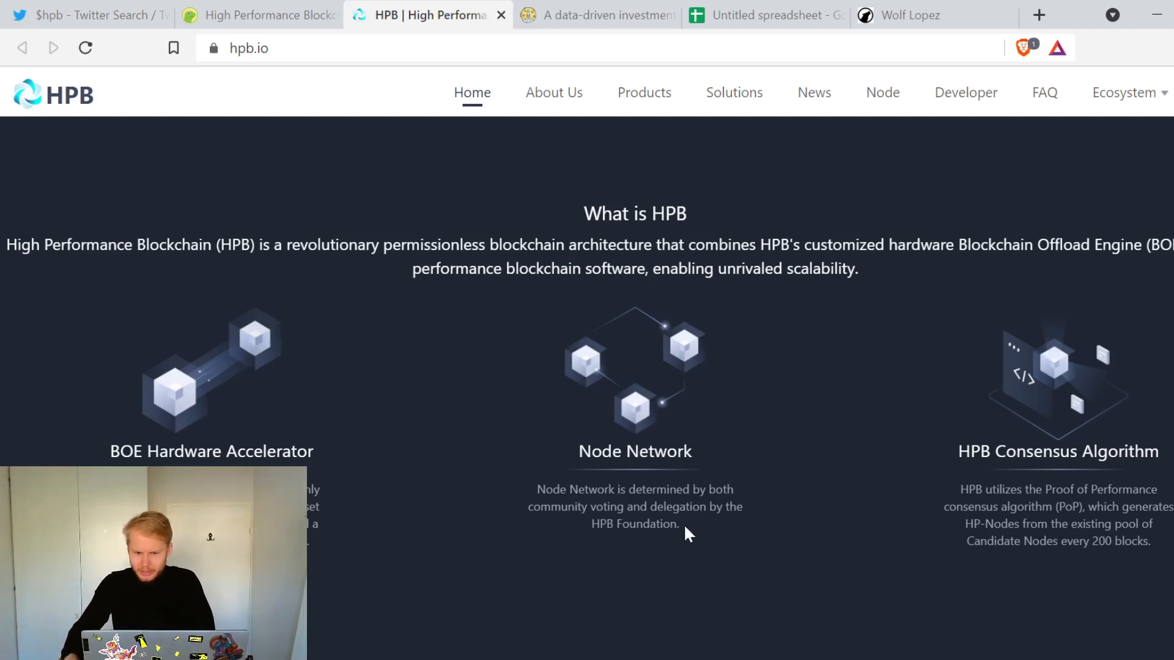
pyautogui.moveTo(640, 551)
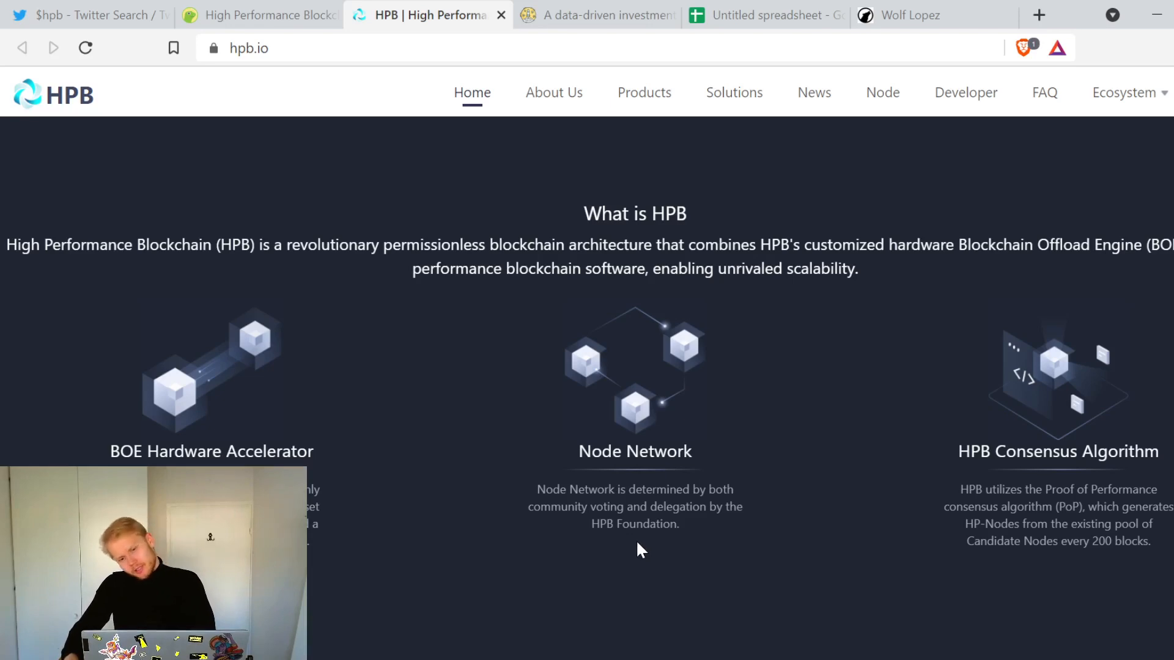
pyautogui.scroll(-3)
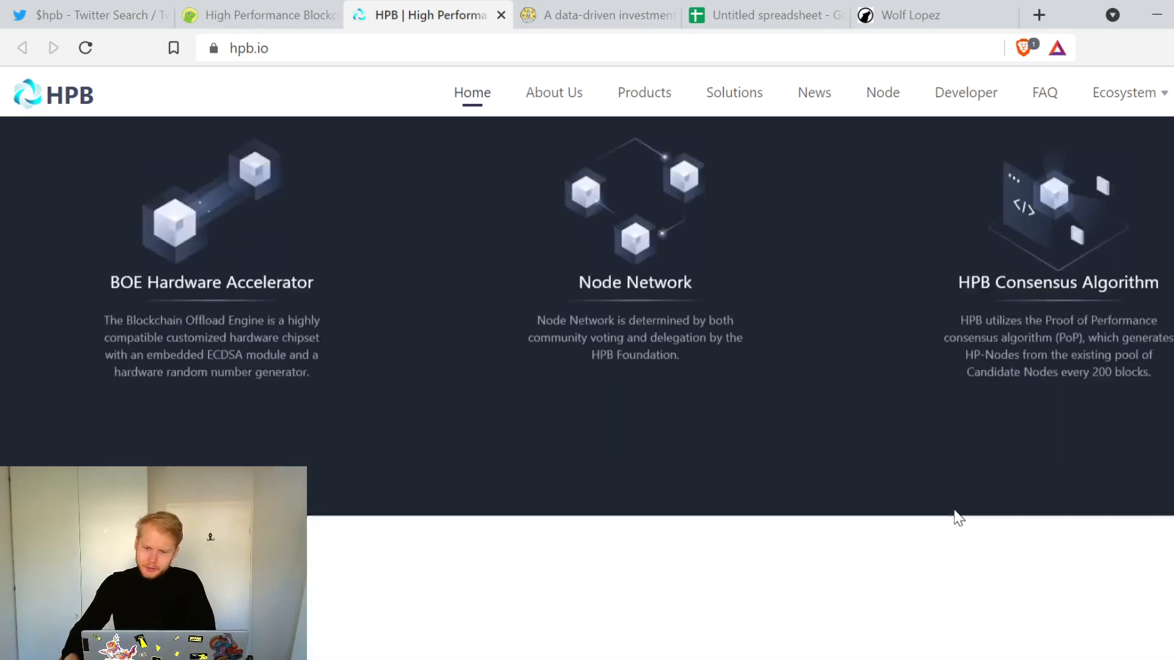
pyautogui.scroll(3)
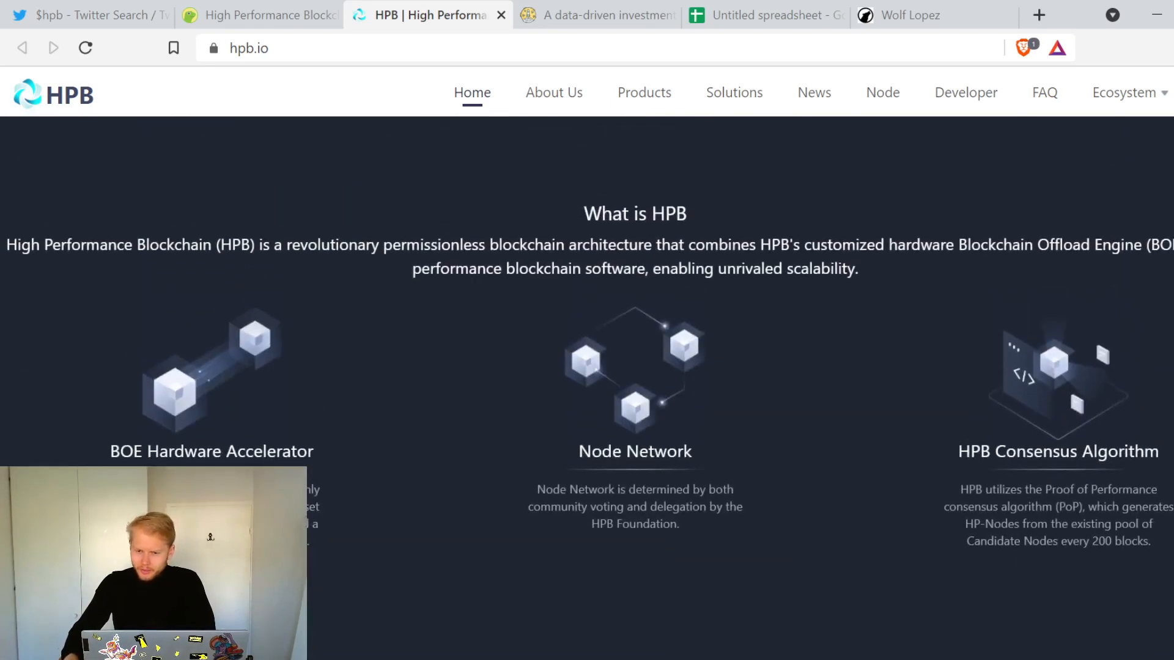
pyautogui.moveTo(1004, 596)
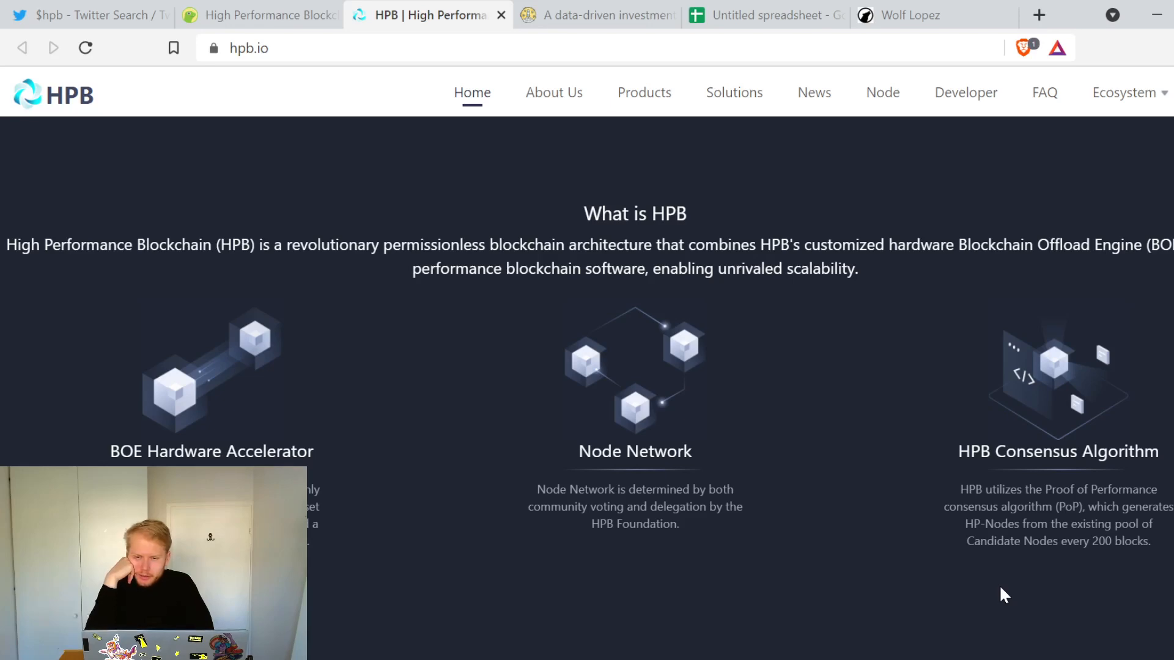
pyautogui.scroll(-3)
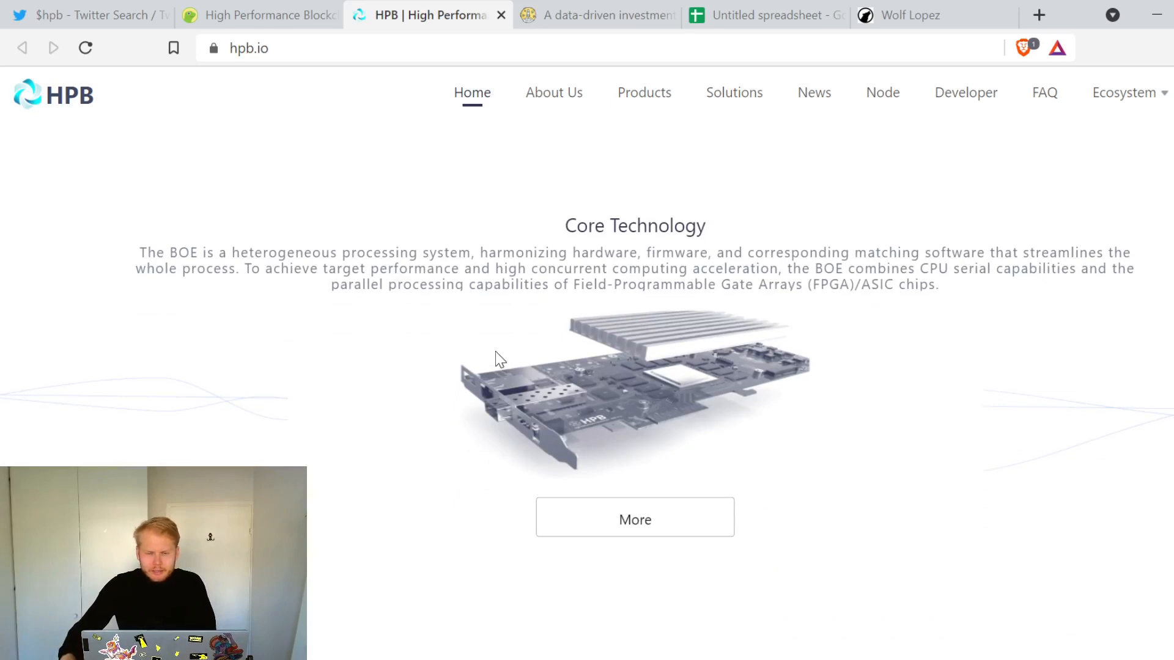
pyautogui.moveTo(322, 293)
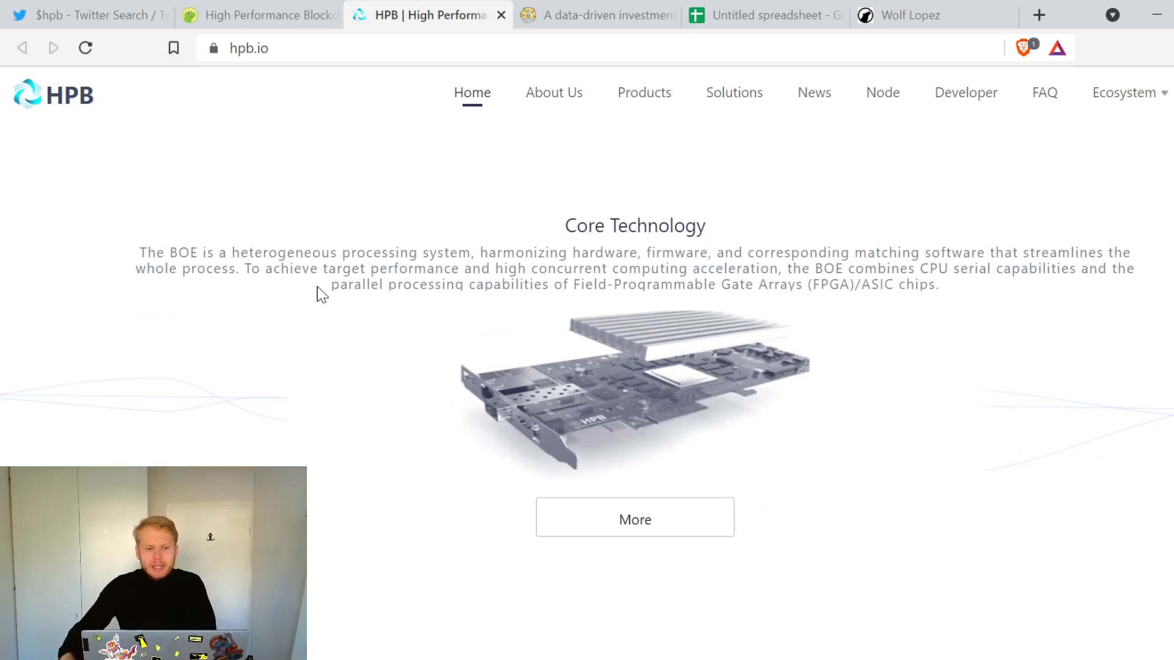
pyautogui.moveTo(614, 299)
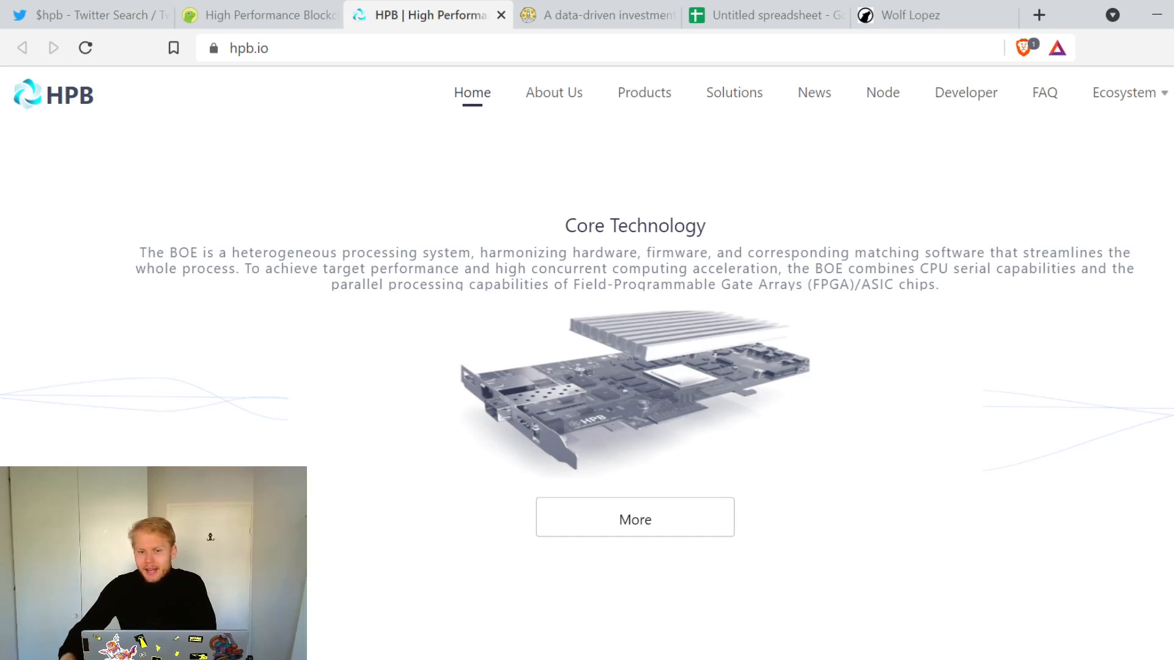
pyautogui.moveTo(415, 314)
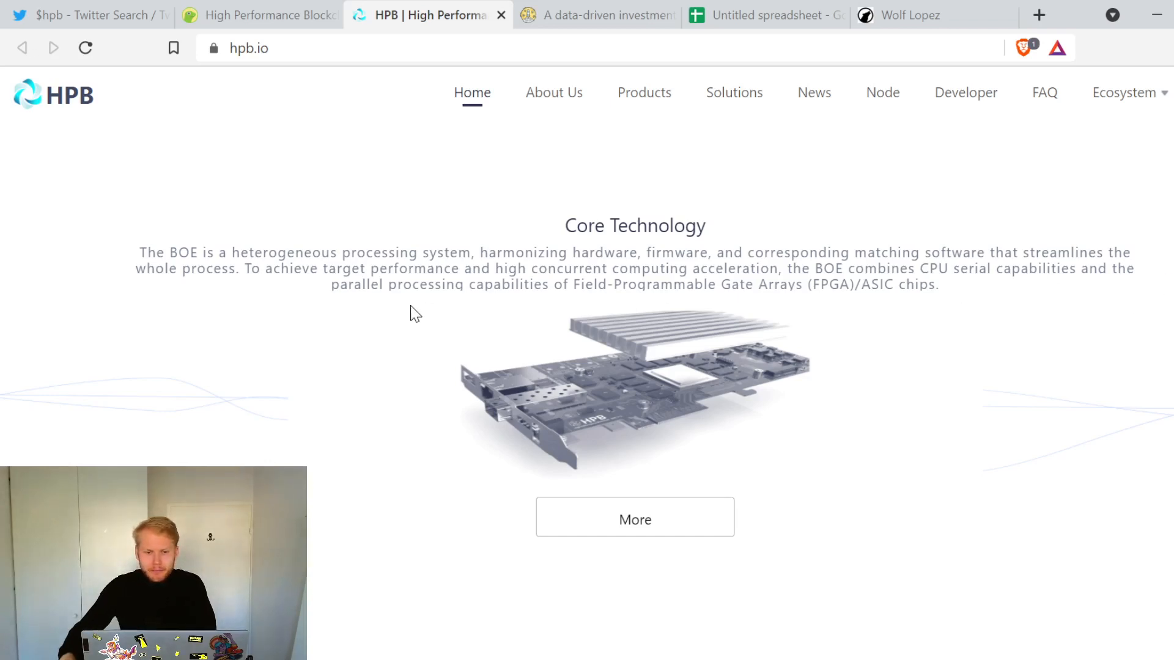
# Step: Reach the Core Products section listing HPB Wallet, HPB Scan, GitHub, Blockchain Protocol and DApp
pyautogui.scroll(-3)
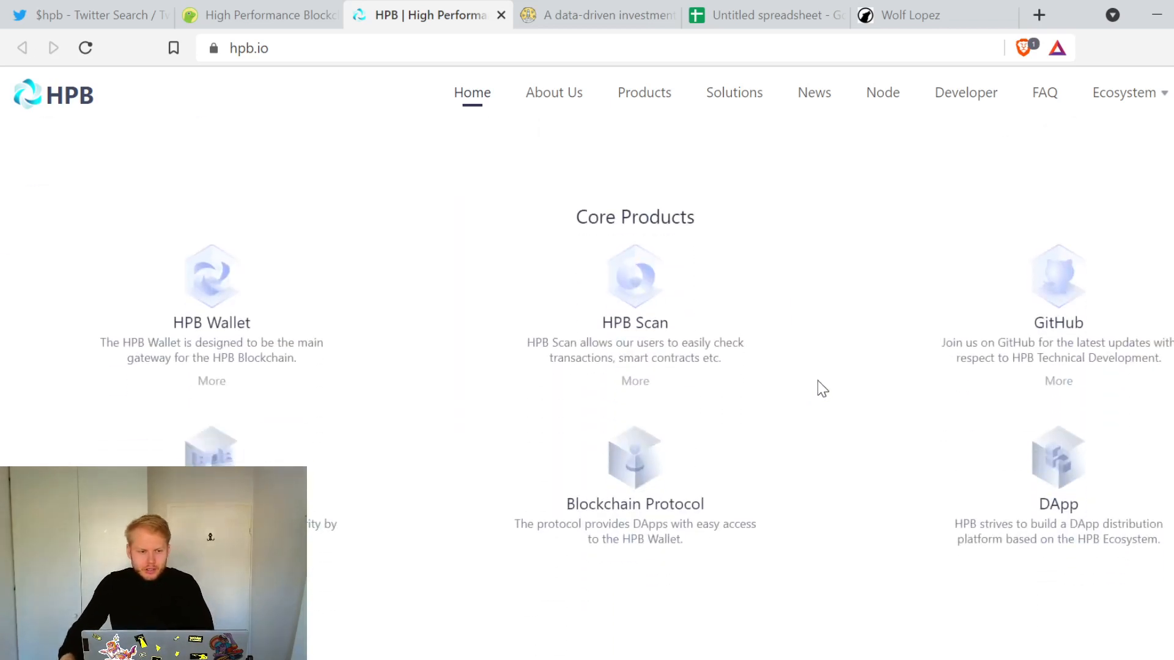
pyautogui.moveTo(859, 289)
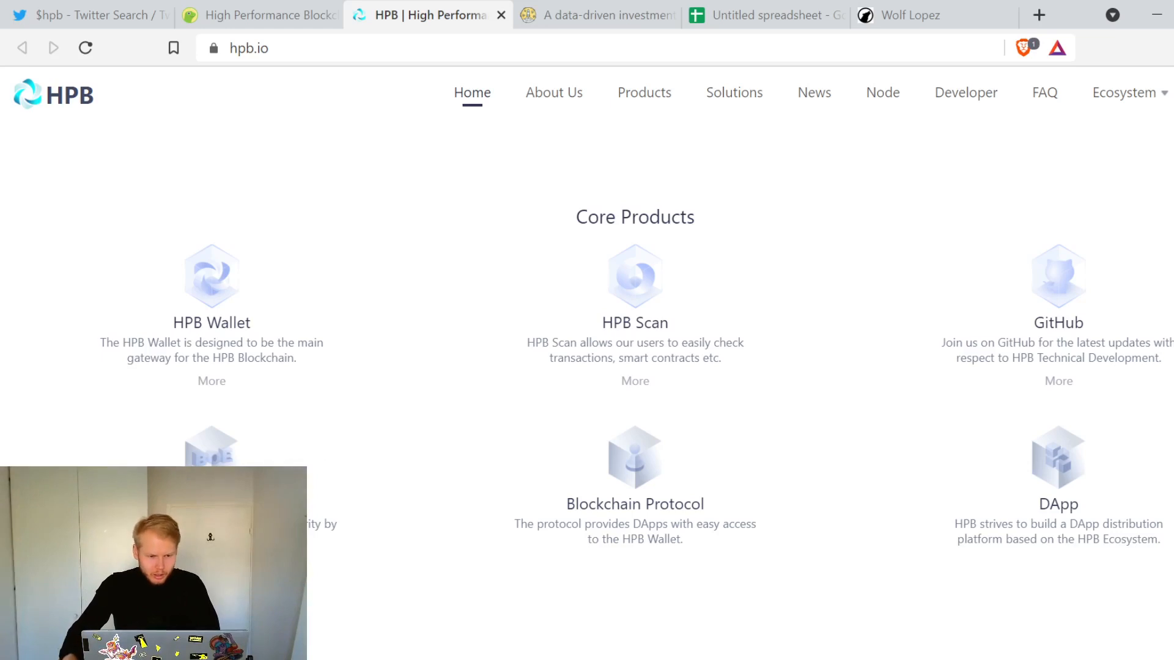
pyautogui.moveTo(677, 579)
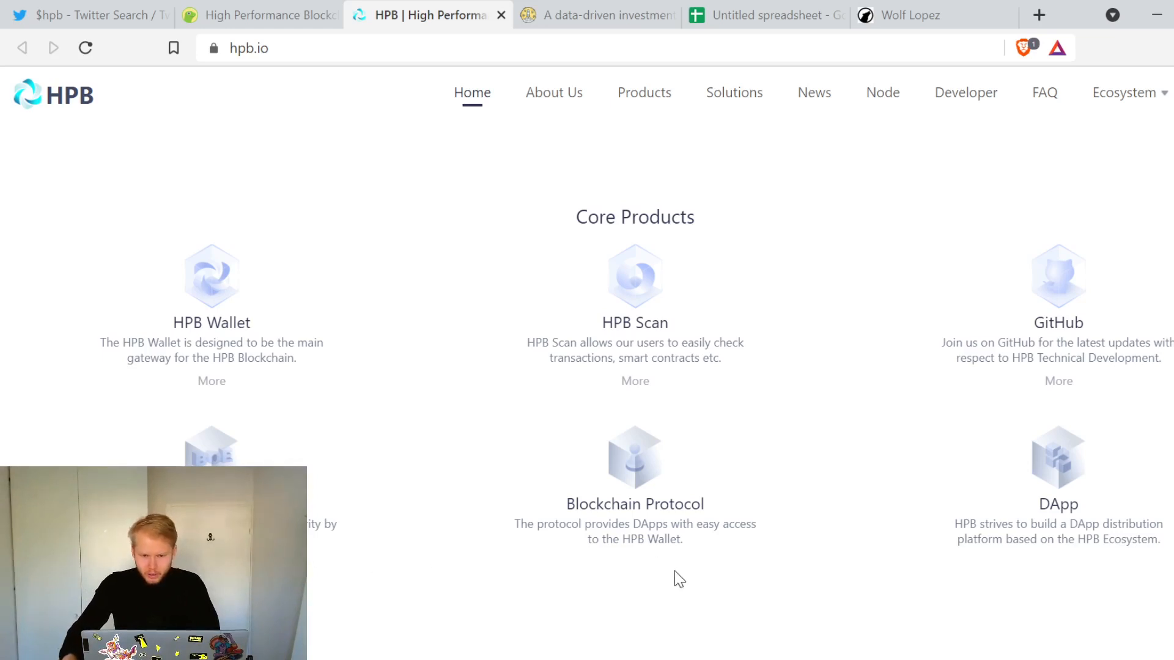
pyautogui.moveTo(696, 567)
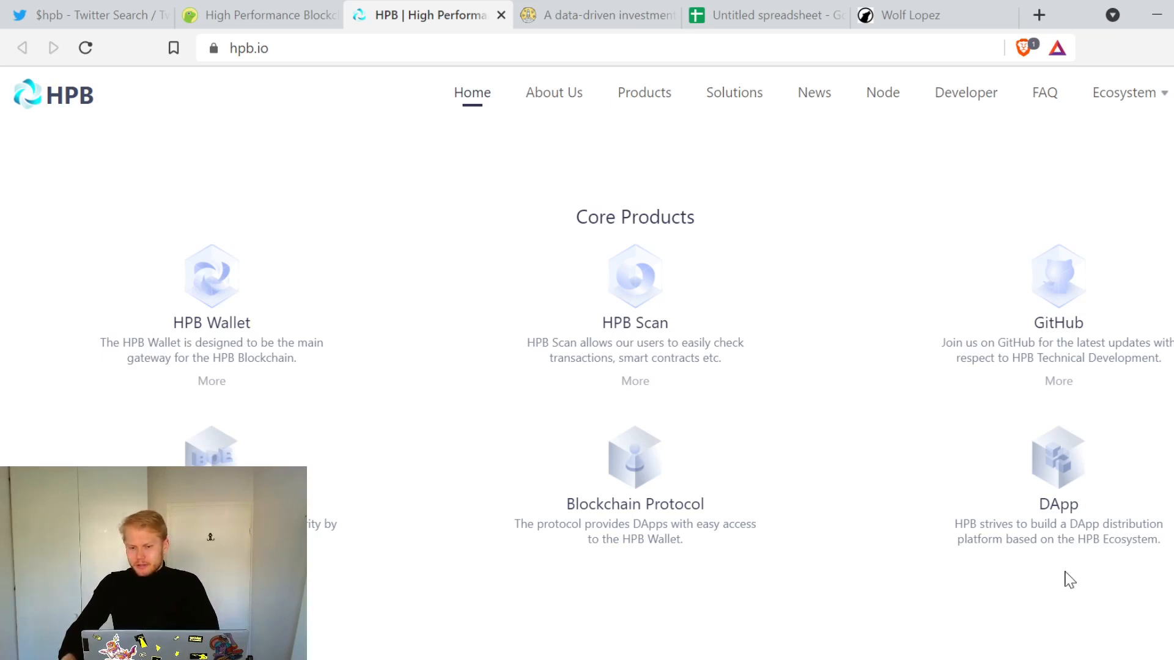
# Step: View the Key Benefits section (high TPS, customizability, low cost, data security), glancing at the footer
pyautogui.scroll(-3)
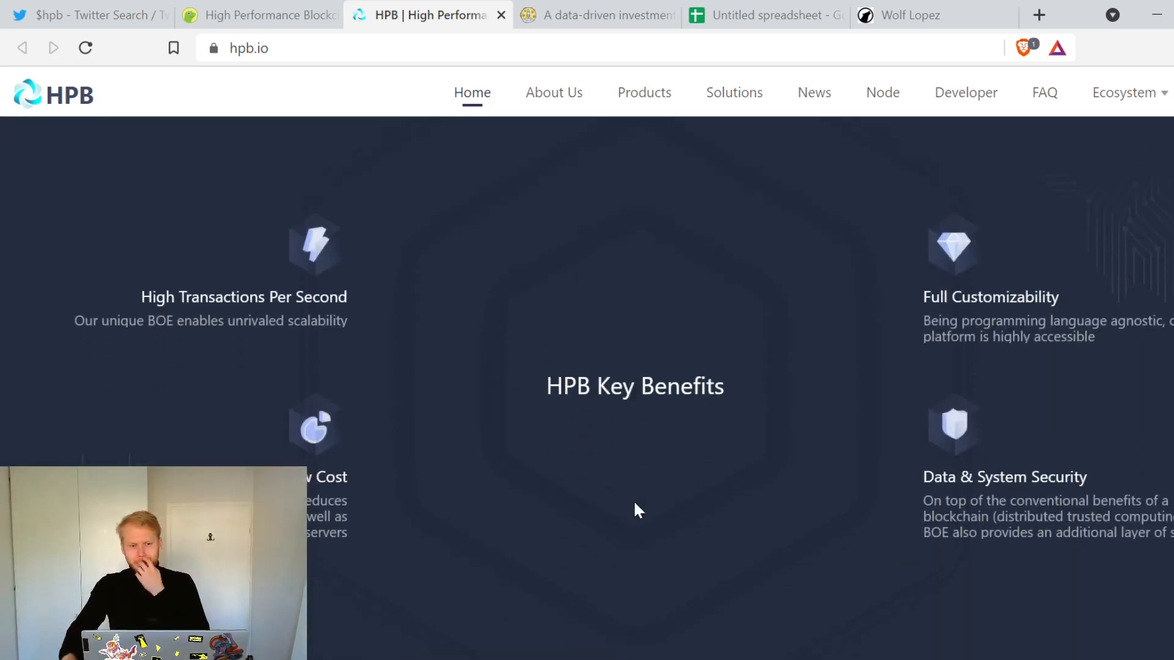
pyautogui.moveTo(627, 505)
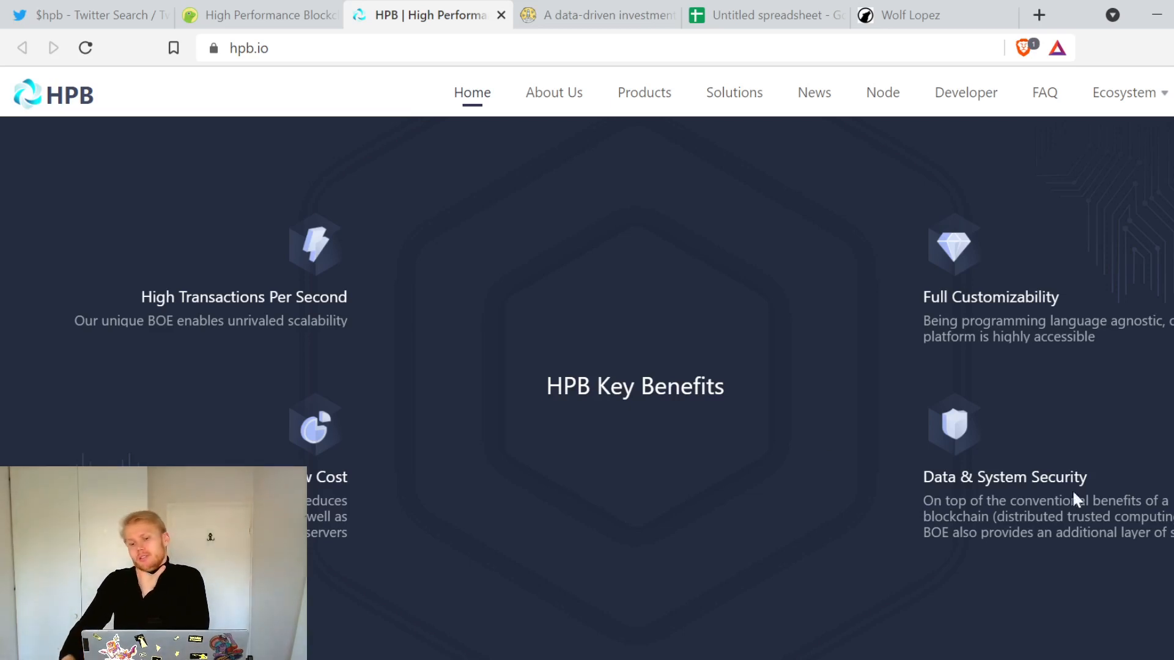
pyautogui.scroll(-3)
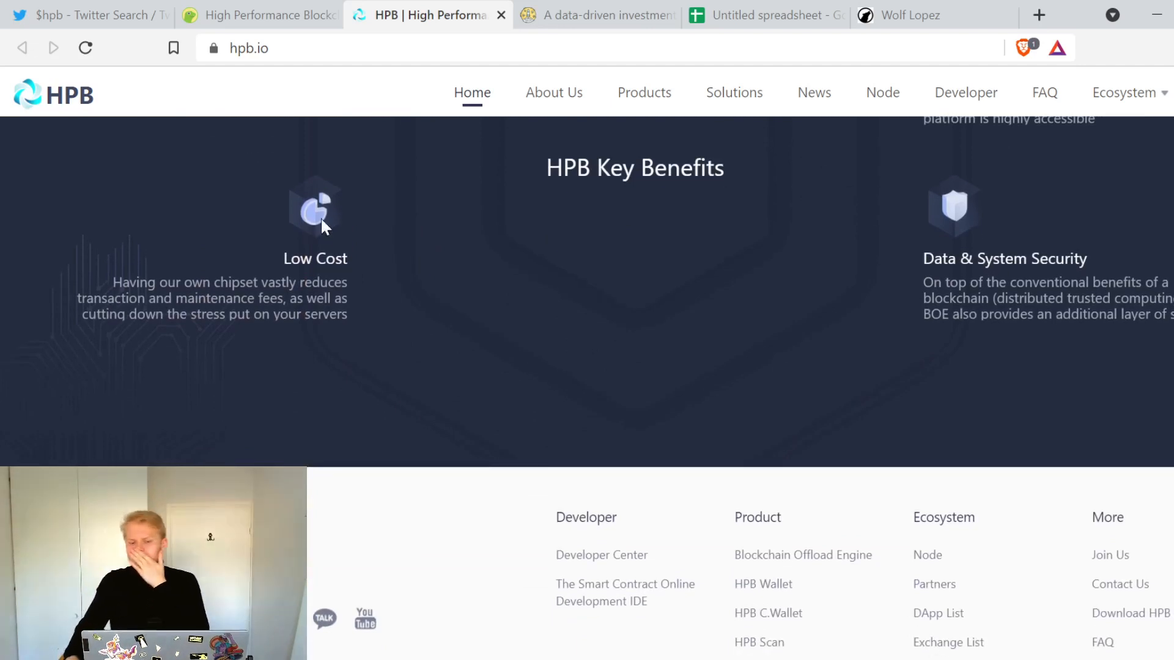
pyautogui.moveTo(799, 317)
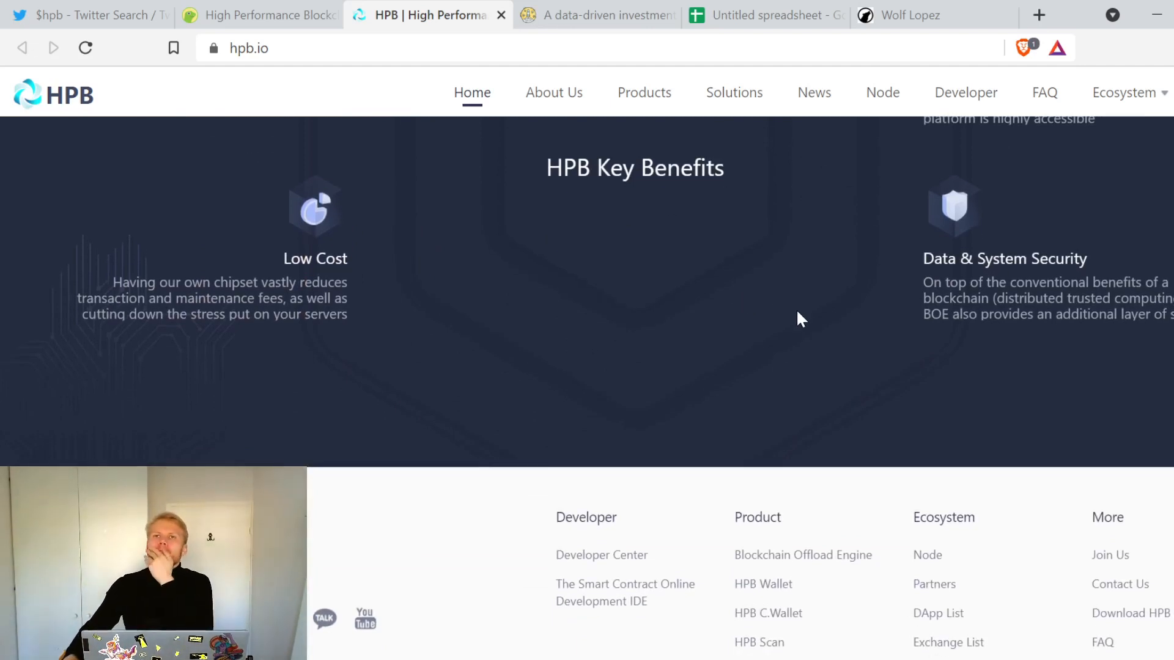
pyautogui.moveTo(798, 295)
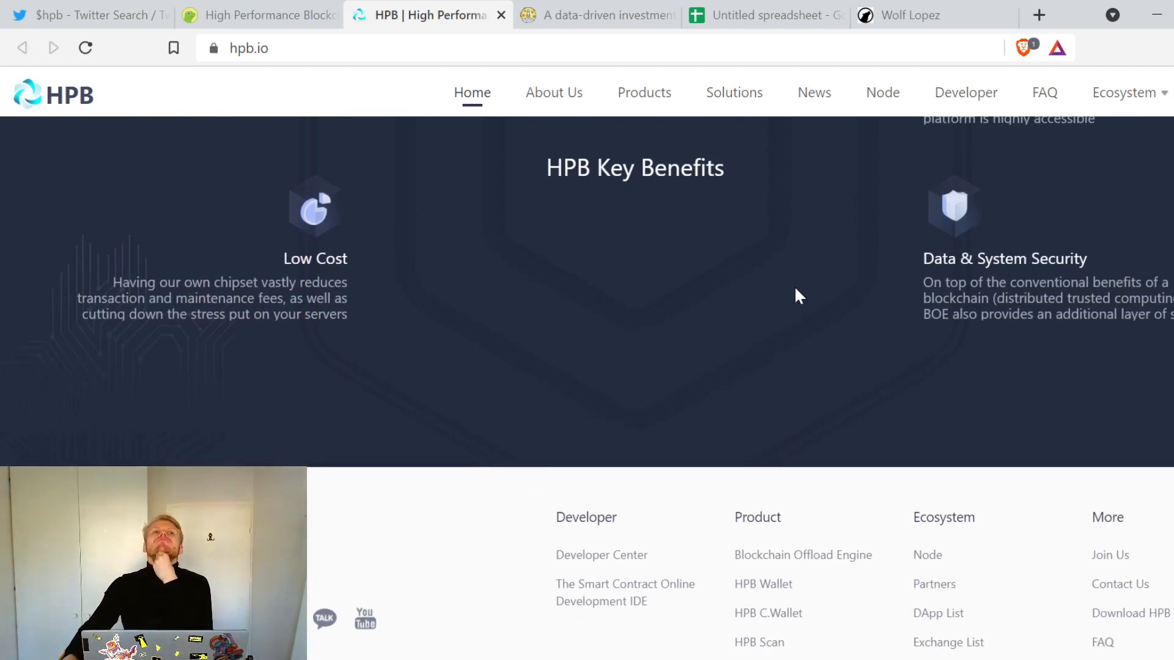
pyautogui.moveTo(772, 385)
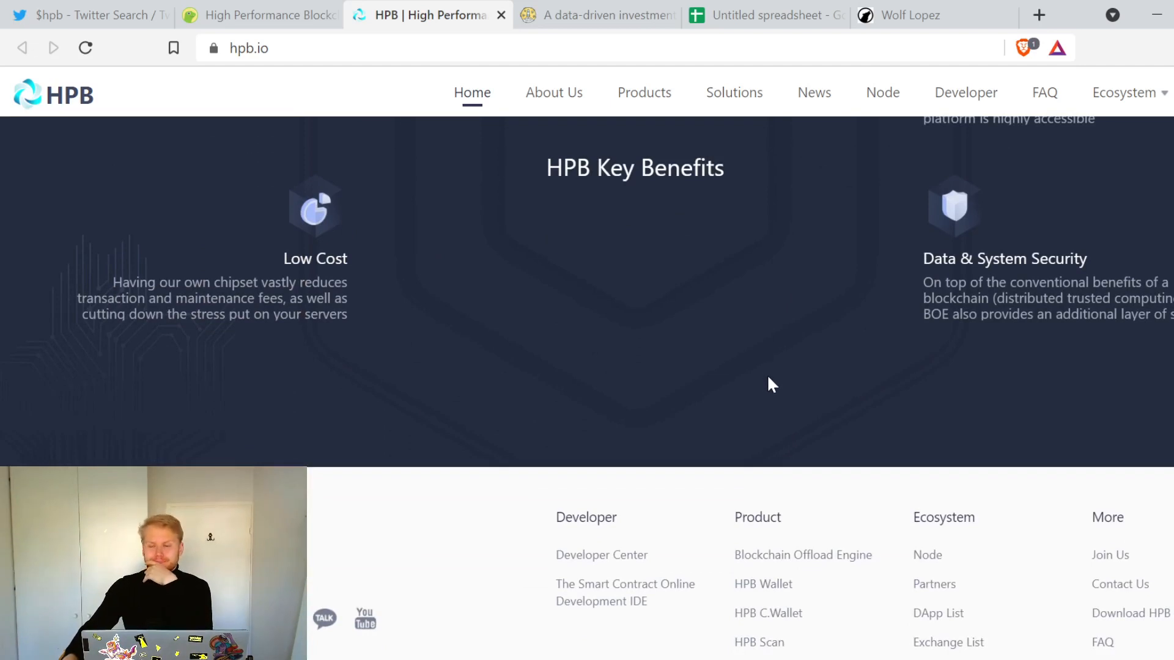
pyautogui.scroll(3)
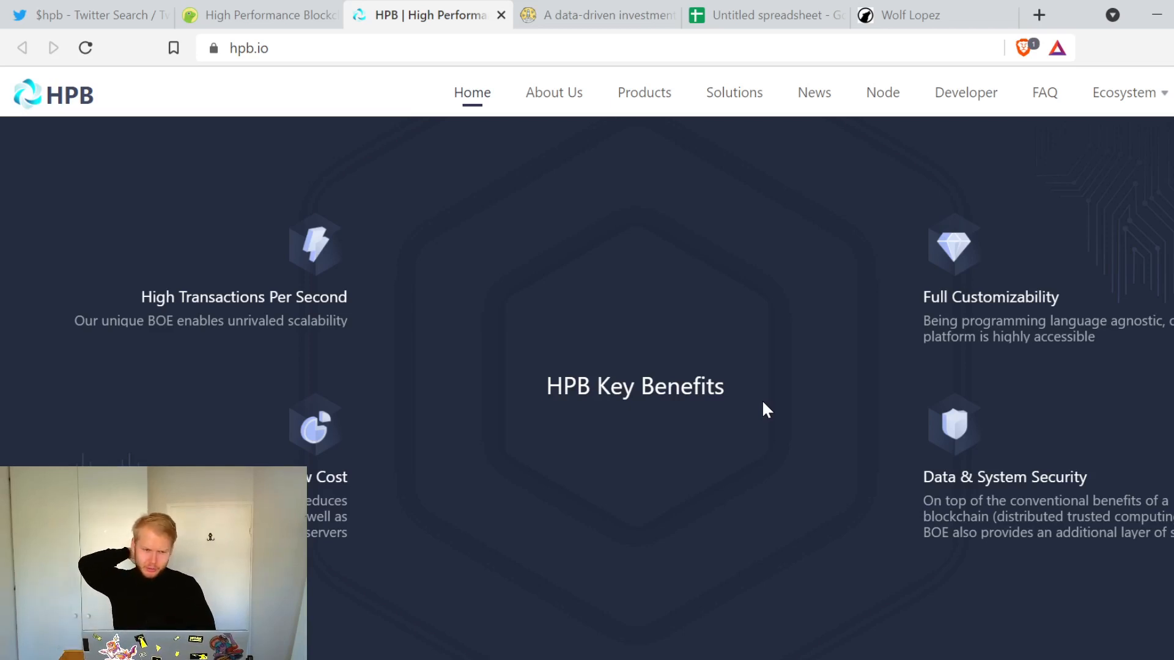
pyautogui.moveTo(564, 156)
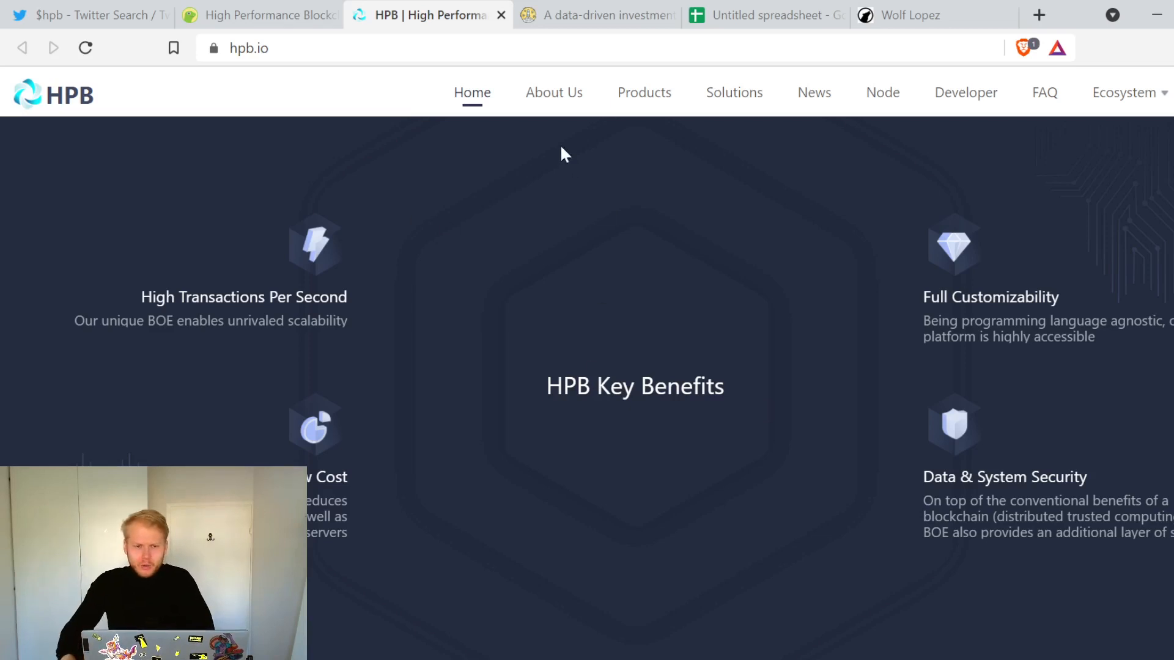
# Step: Browse hpb.io's About Us page (founding team, advisors, videos), then return to CoinGecko's HPB page
pyautogui.click(553, 92)
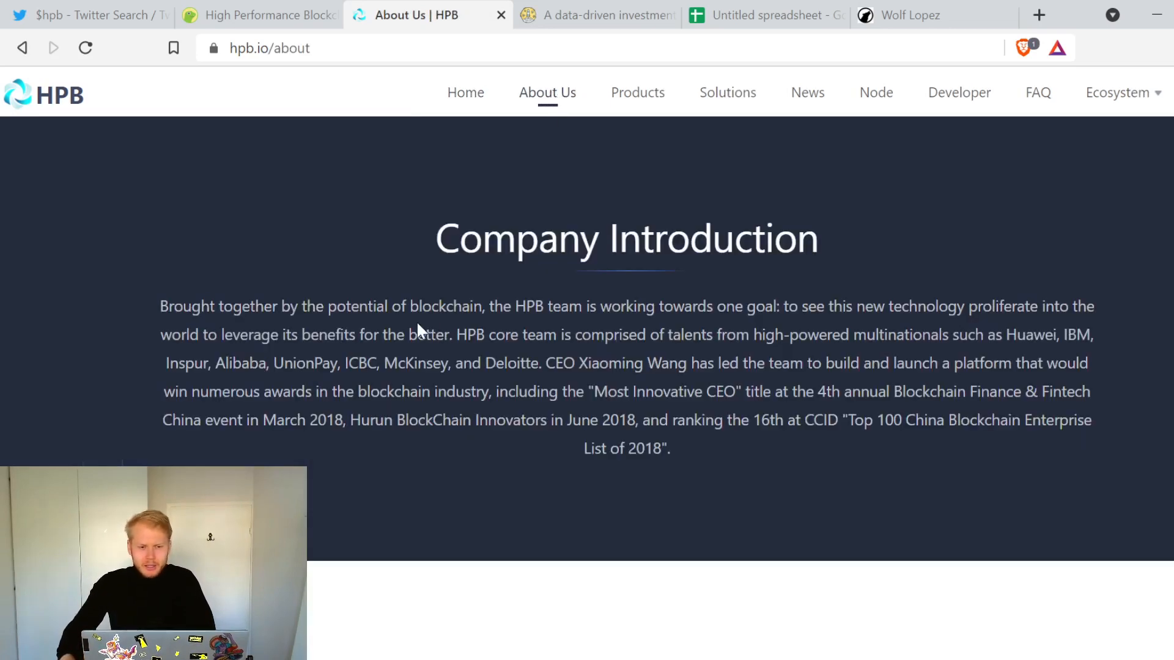
pyautogui.scroll(-3)
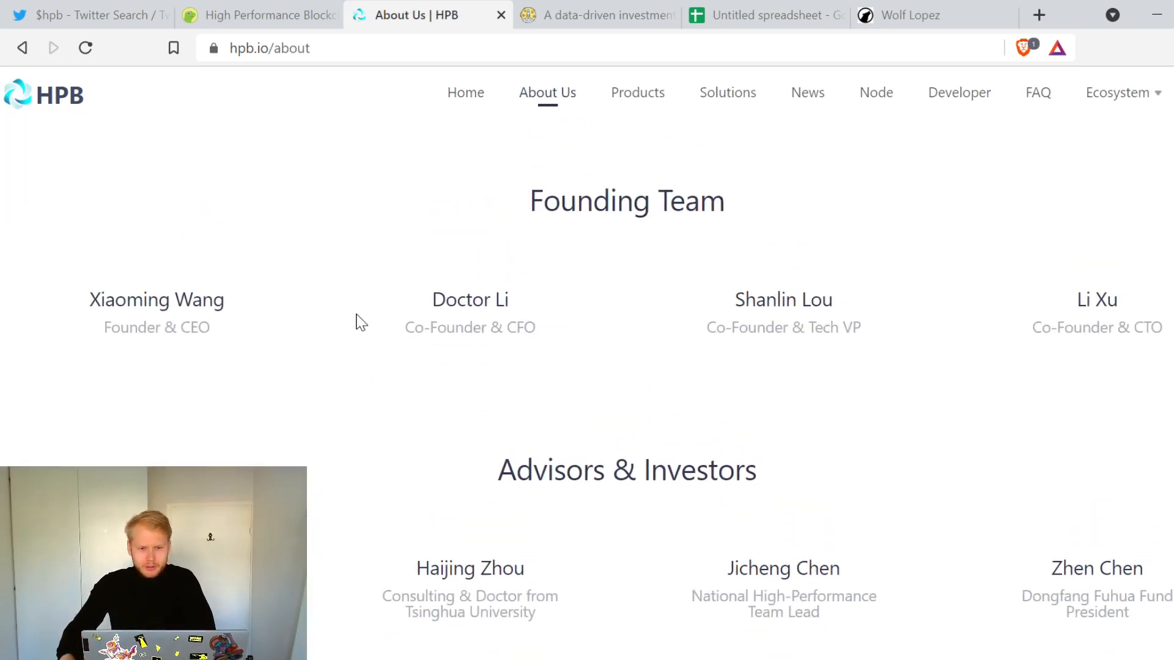
pyautogui.scroll(-3)
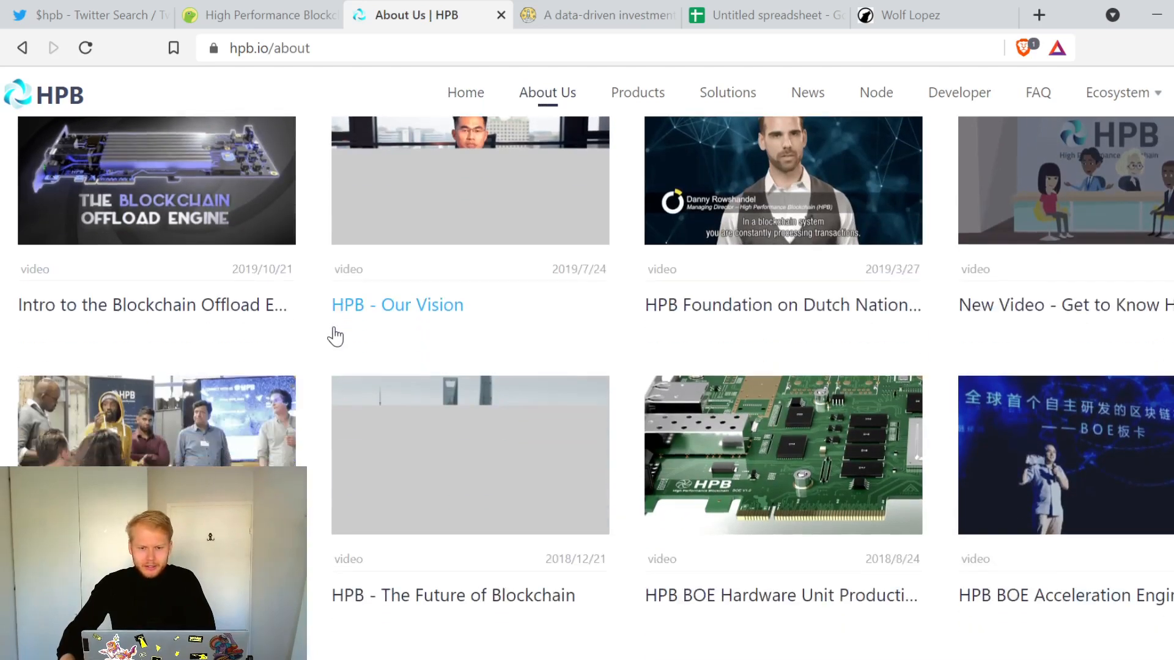
pyautogui.scroll(3)
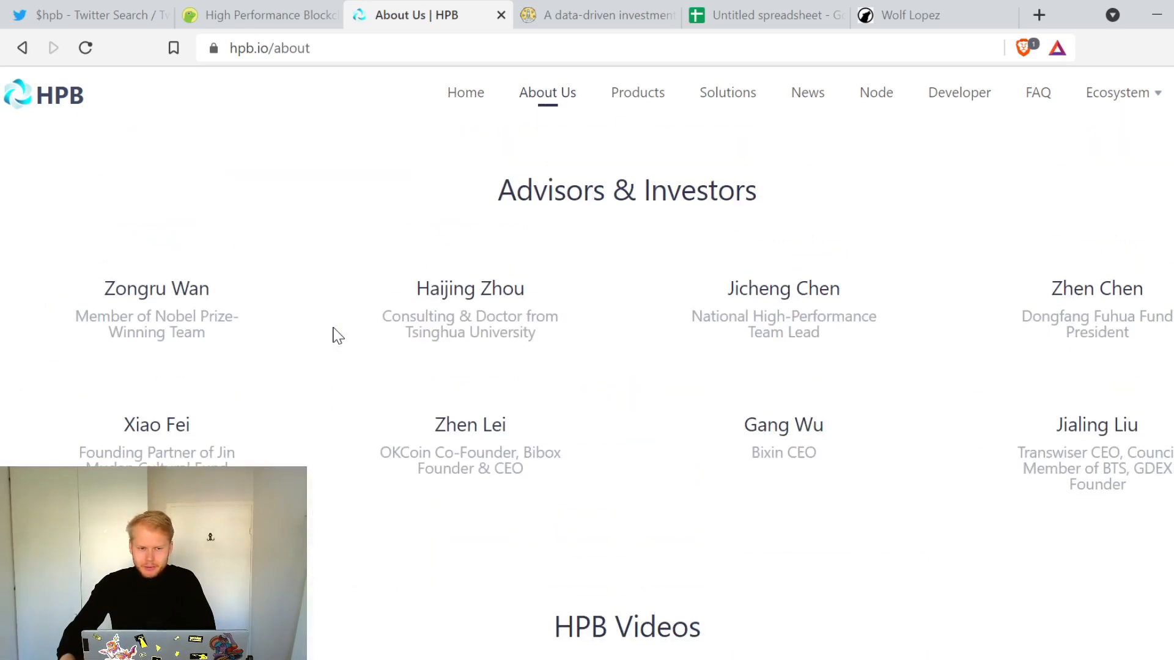
pyautogui.scroll(3)
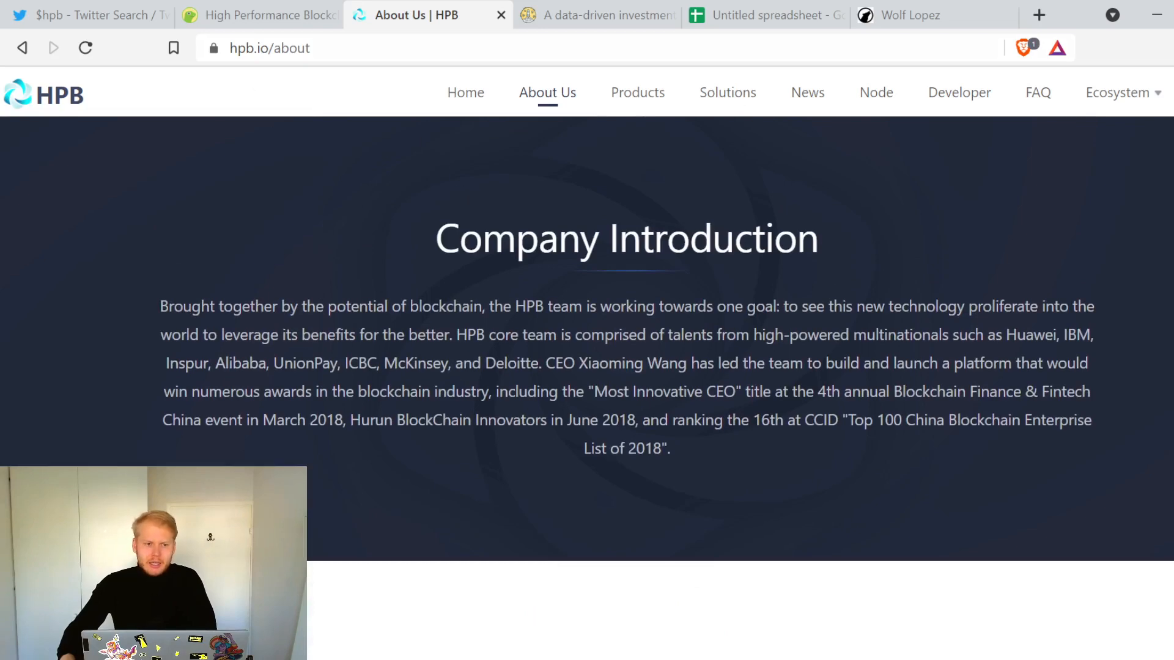
pyautogui.click(258, 15)
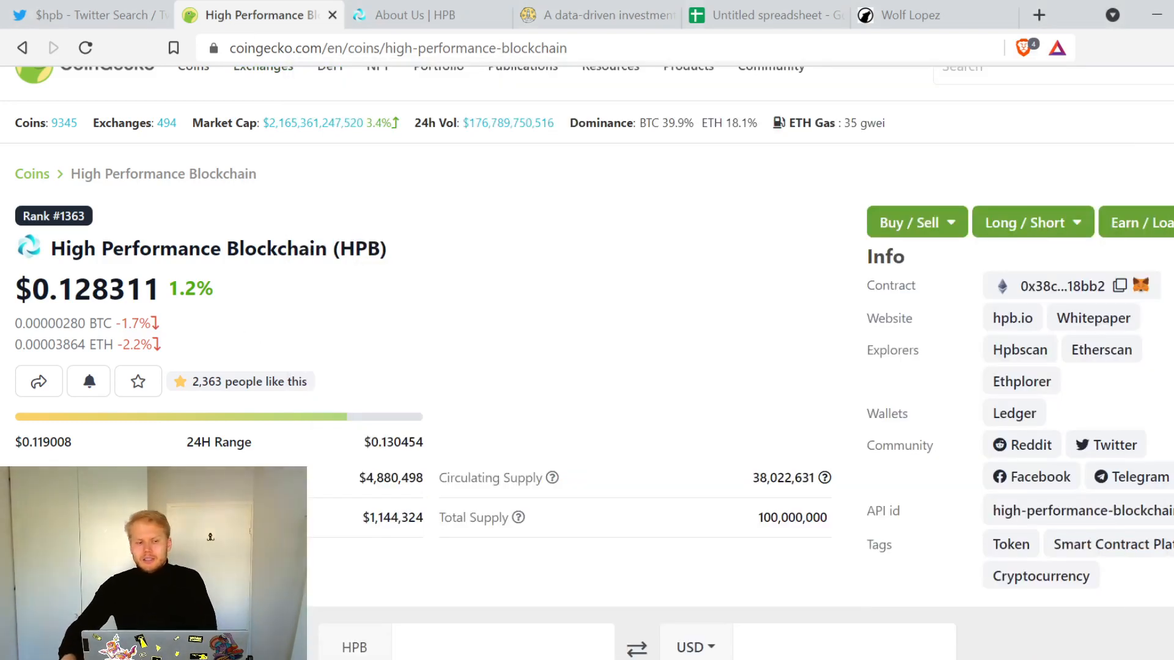
pyautogui.scroll(-3)
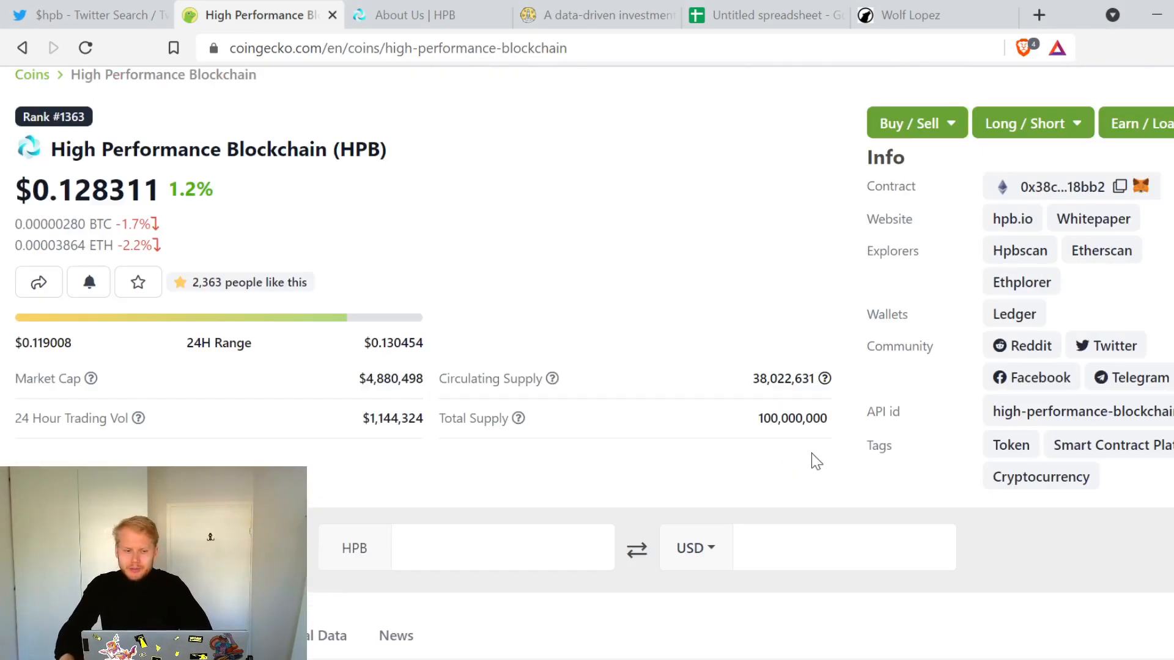
pyautogui.moveTo(756, 412)
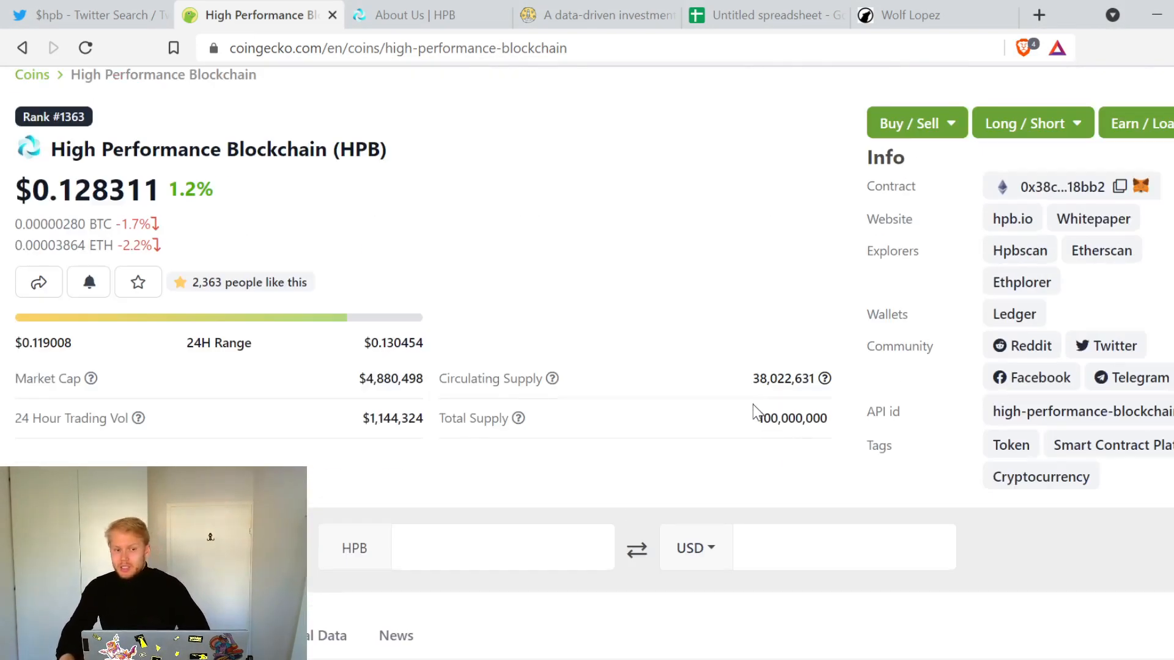
pyautogui.scroll(-3)
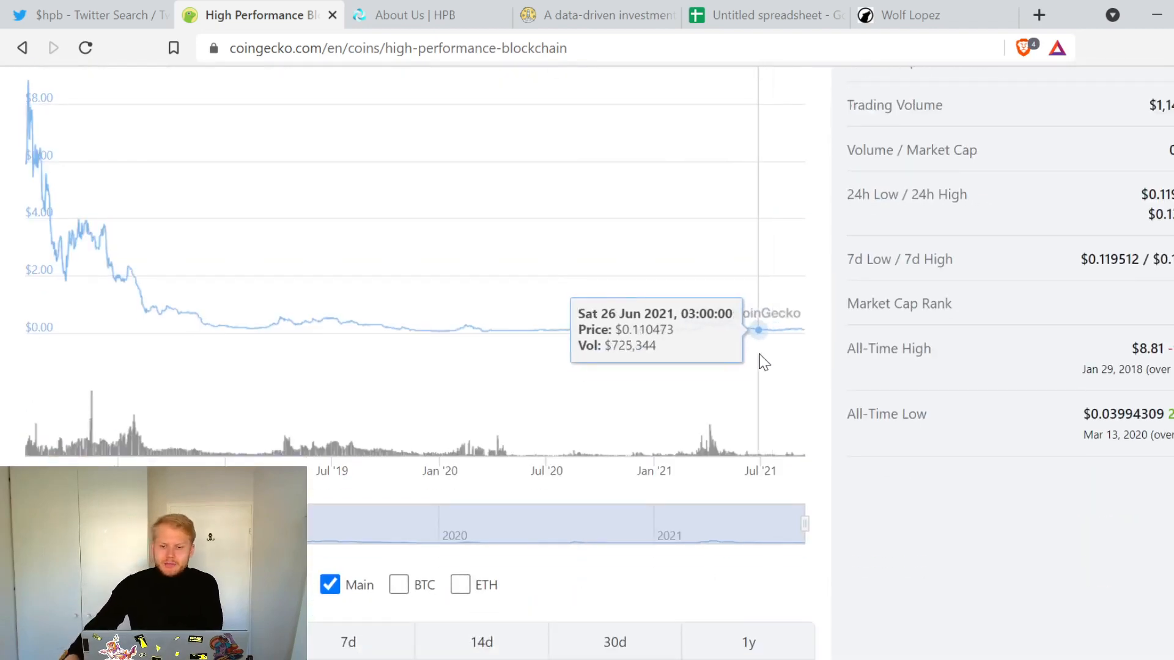
pyautogui.scroll(3)
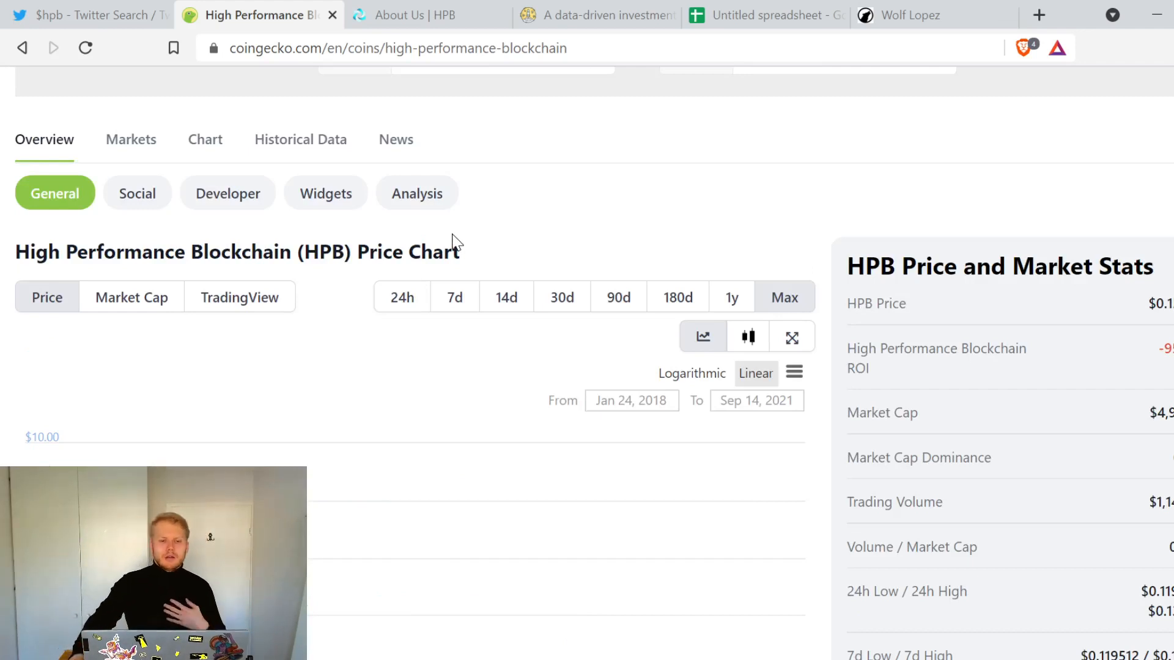
pyautogui.scroll(3)
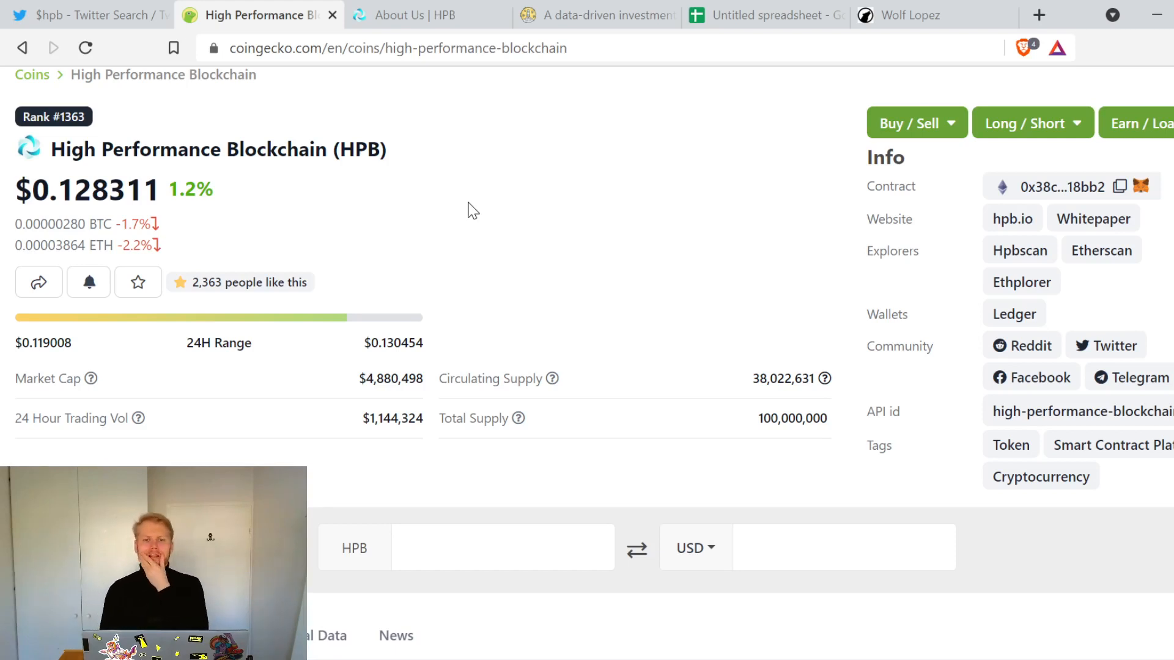
# Step: Open hpb.io's partners page and read the Finance partners: IFC SME Forum, UnionPay Smart, BitShares
pyautogui.click(416, 14)
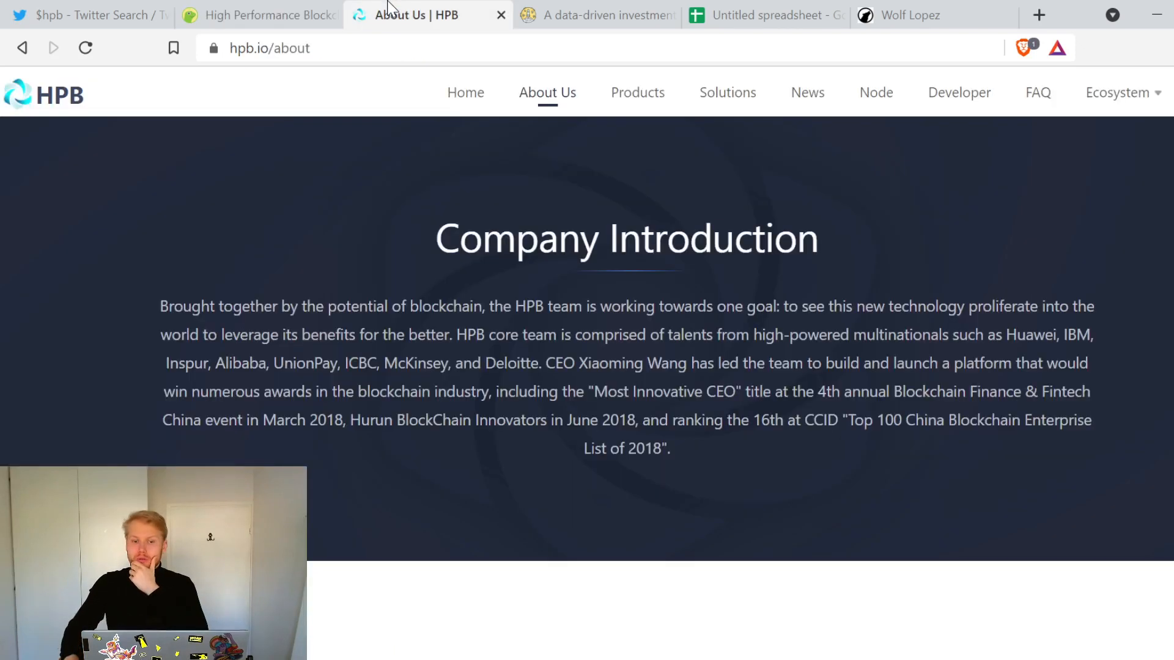
pyautogui.click(1117, 91)
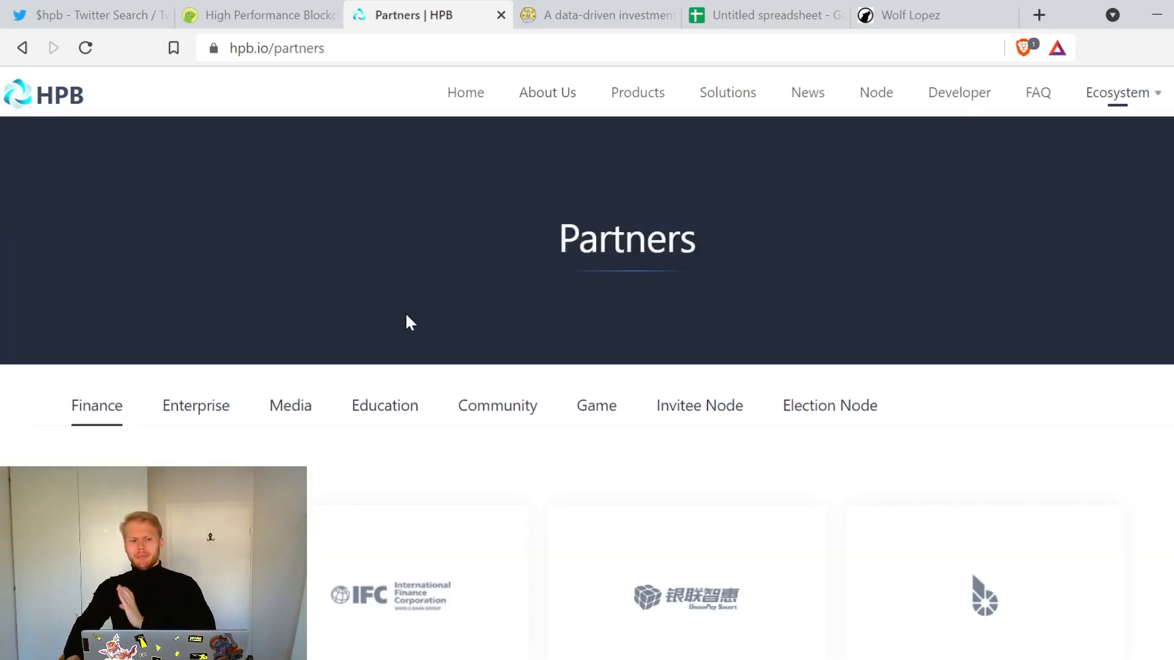
pyautogui.scroll(-3)
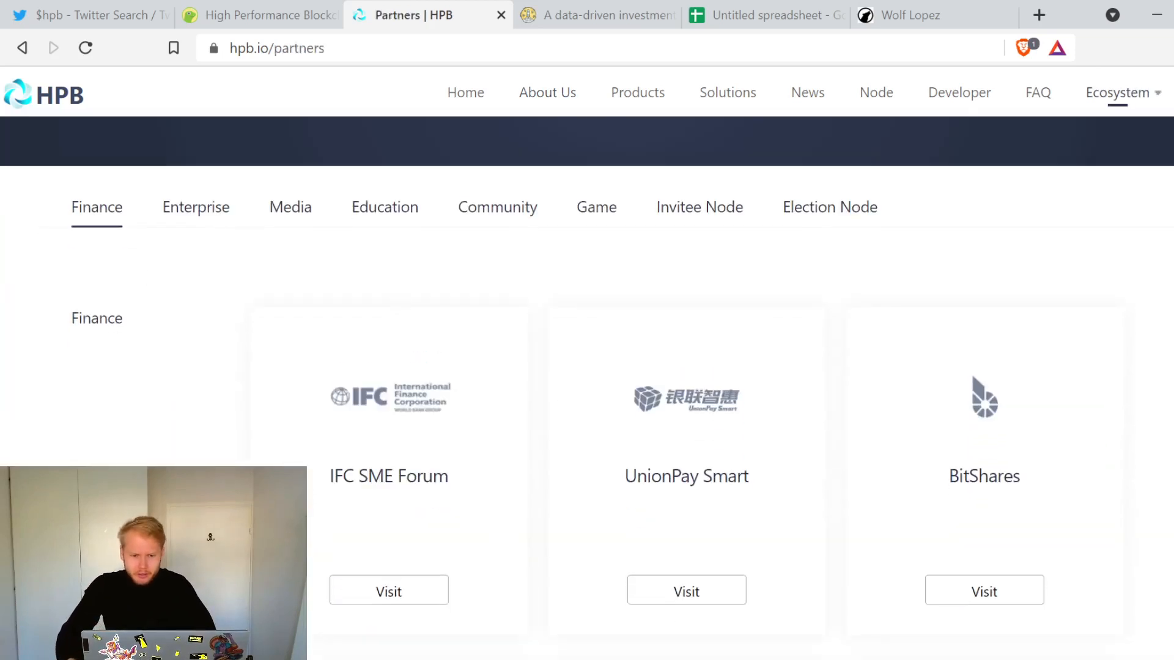
pyautogui.scroll(-3)
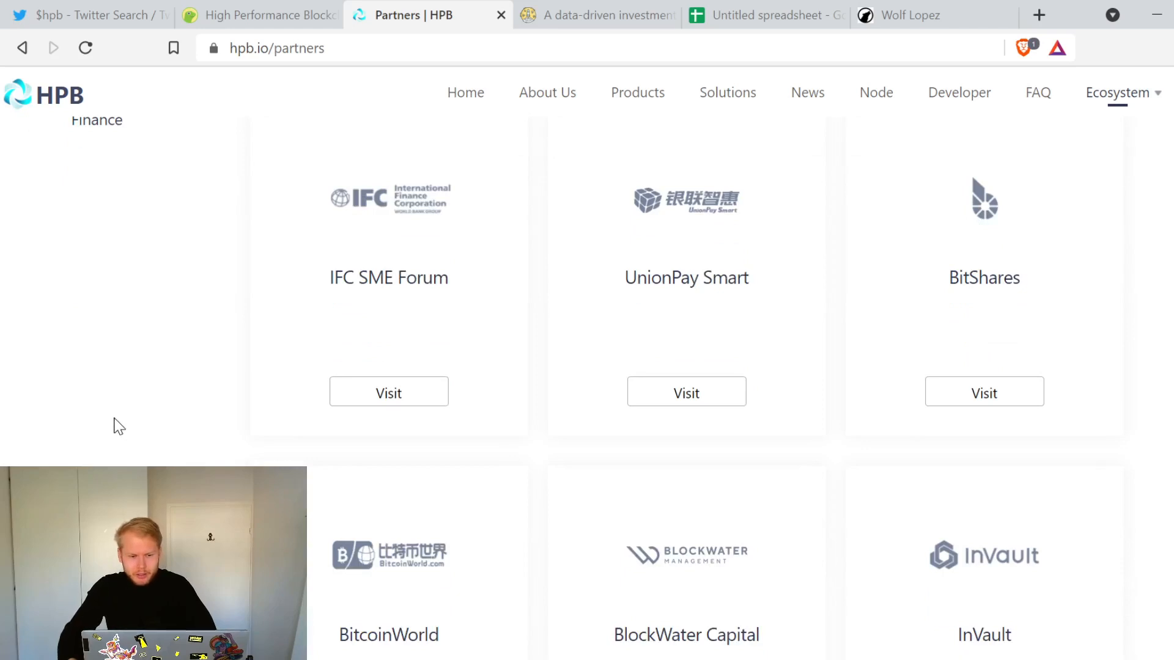
pyautogui.moveTo(117, 412)
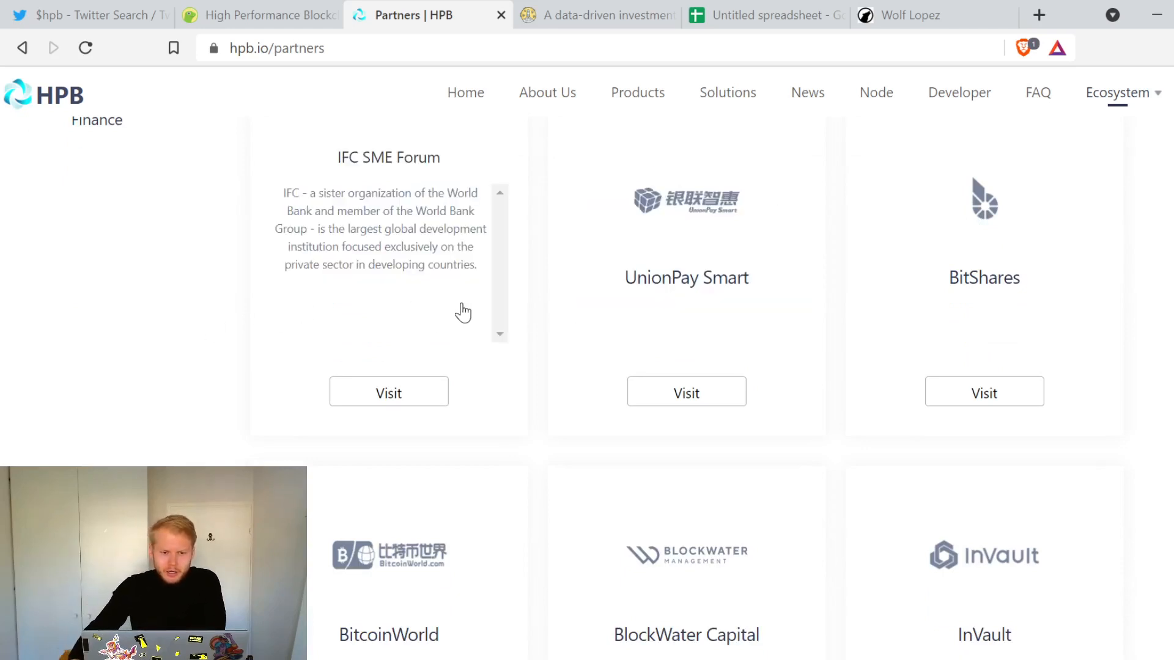
pyautogui.moveTo(316, 215)
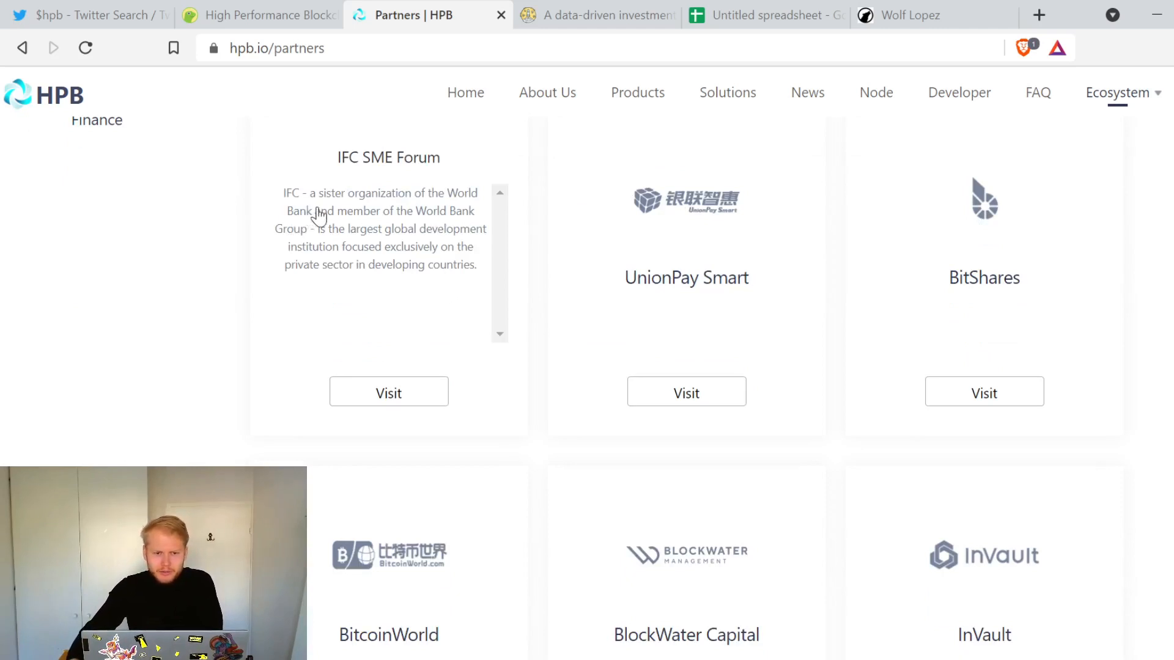
pyautogui.moveTo(367, 240)
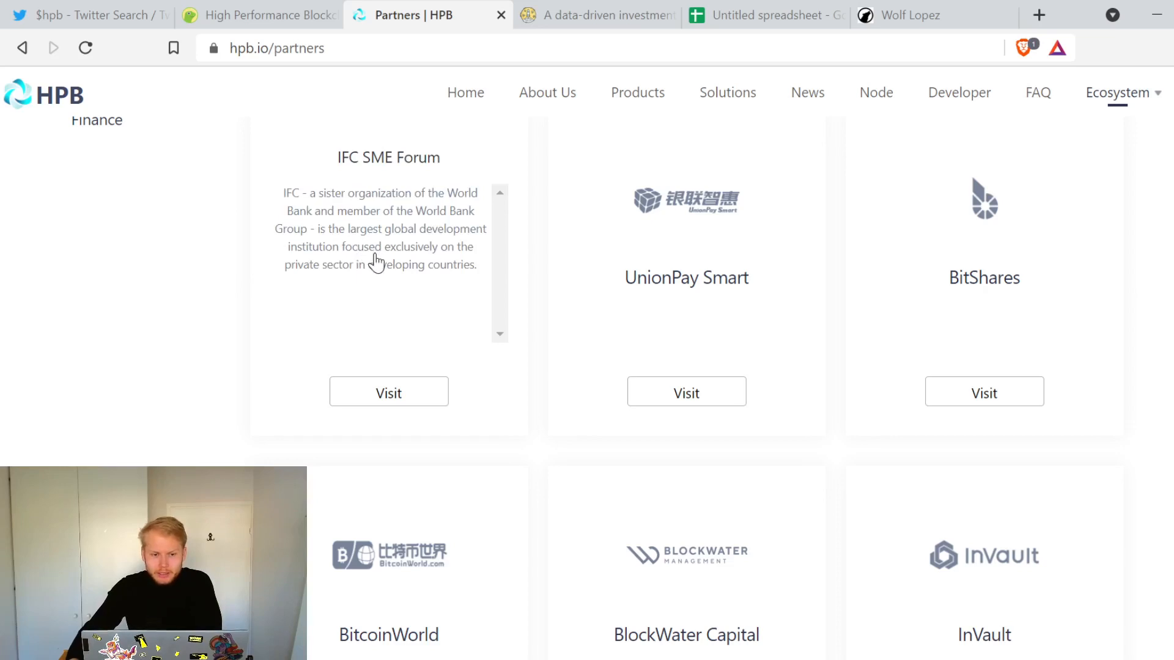
pyautogui.moveTo(411, 267)
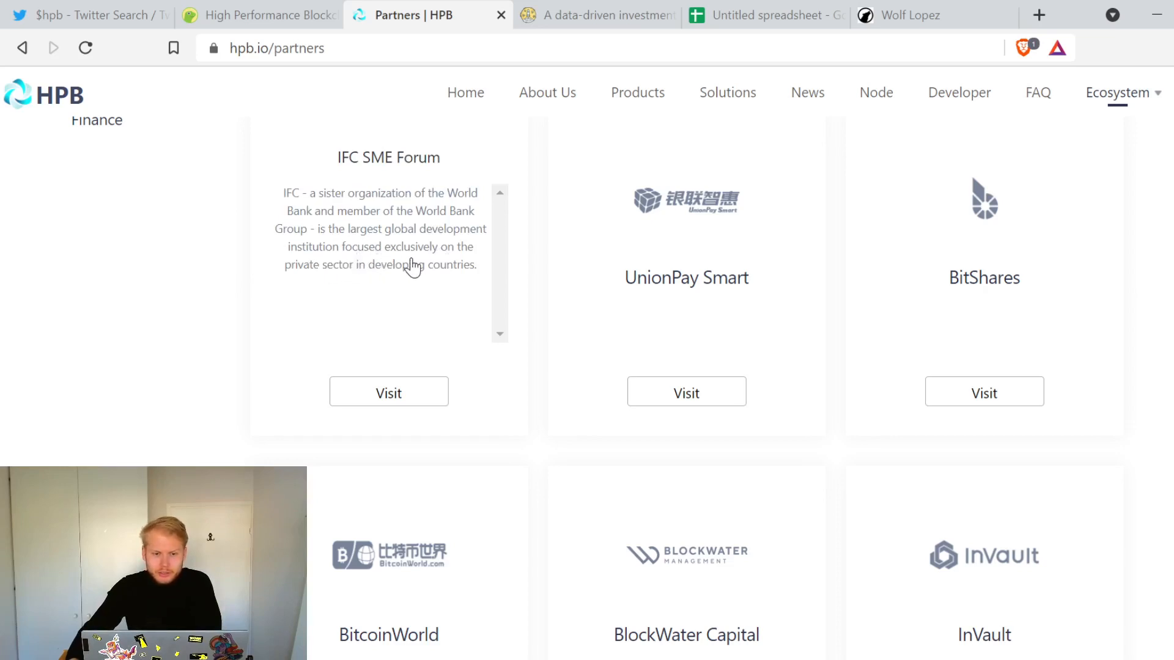
pyautogui.moveTo(406, 285)
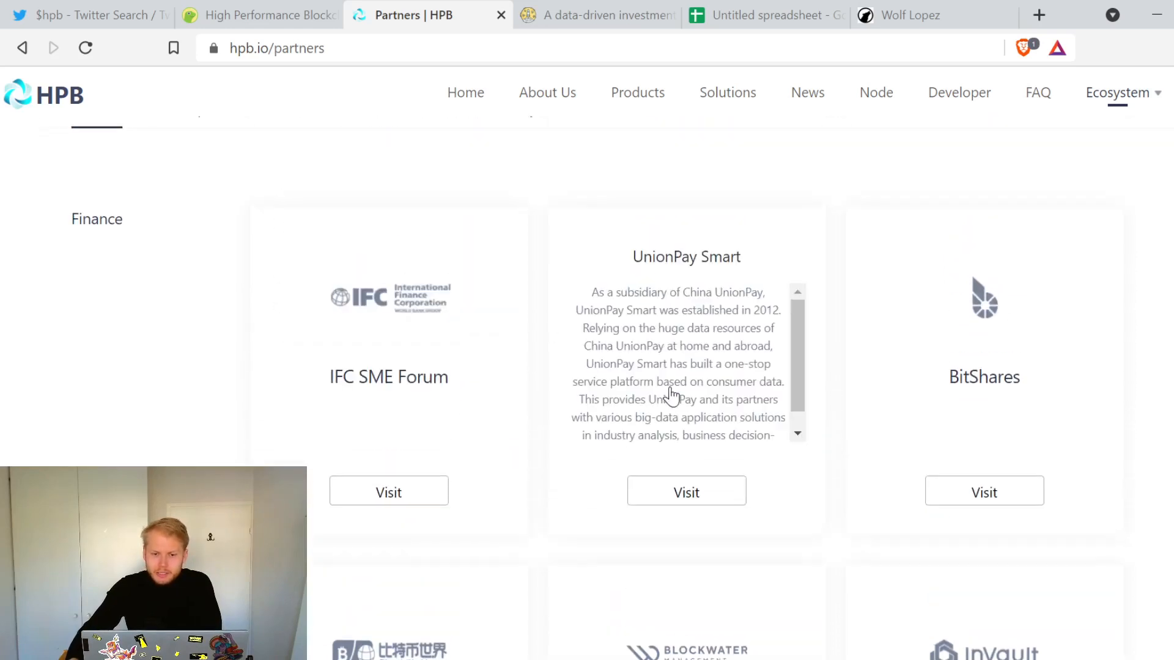
pyautogui.moveTo(698, 331)
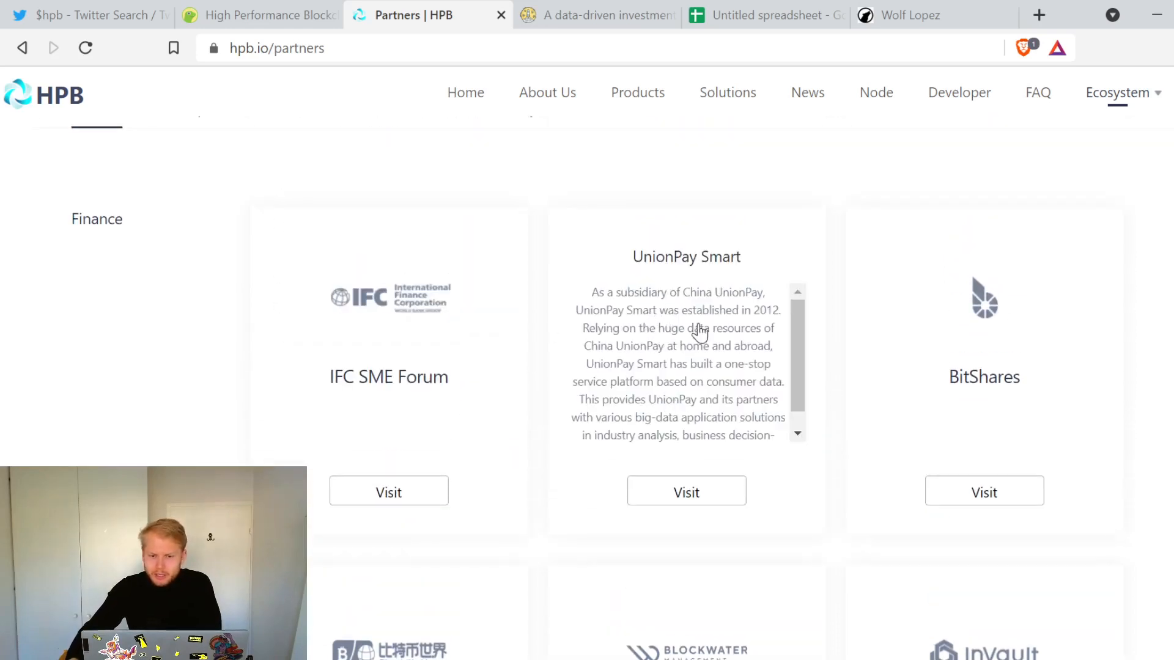
pyautogui.moveTo(702, 331)
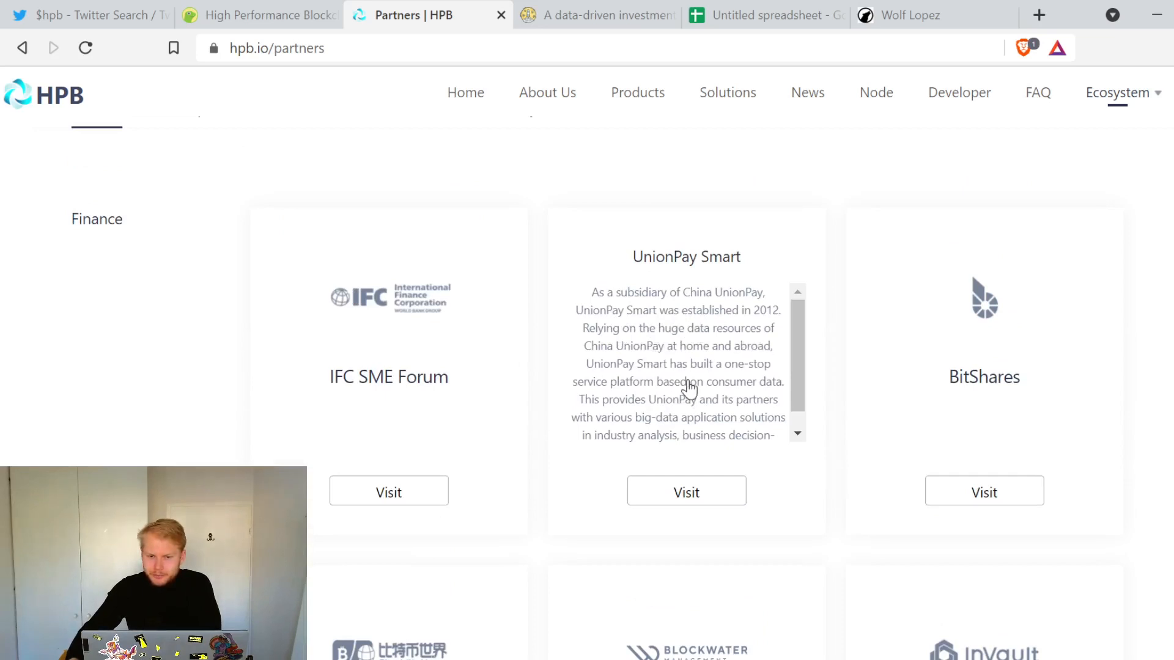
pyautogui.scroll(-3)
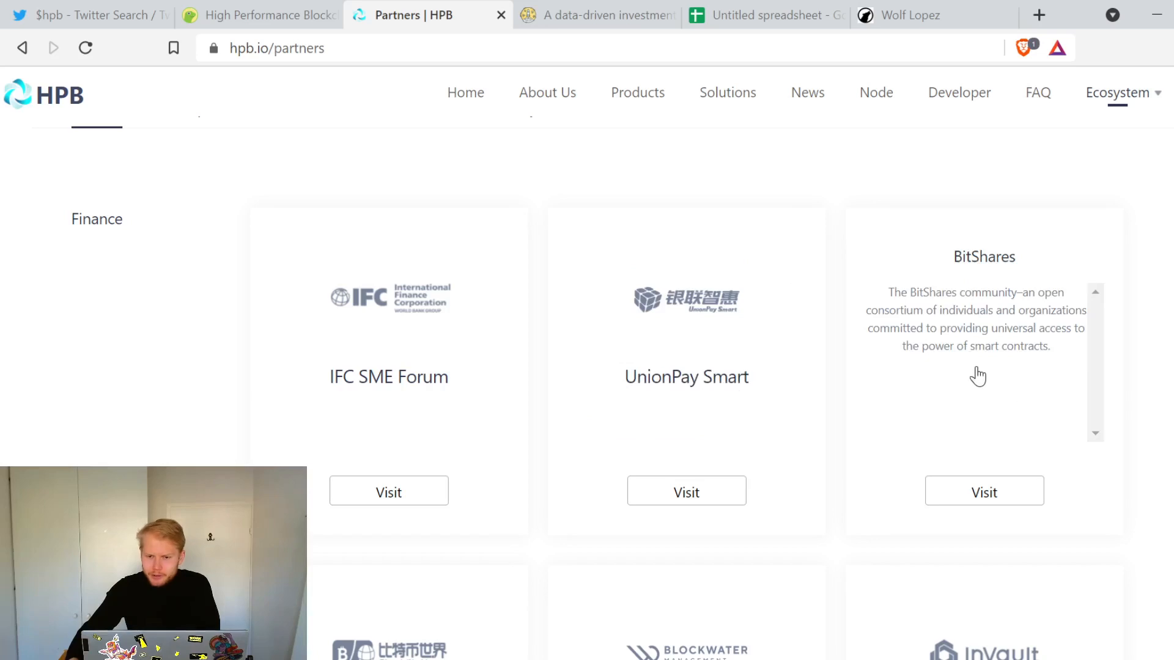
# Step: Read the remaining Finance partners (BitcoinWorld, InVault, KOFO, Cobo, Stars Capital, Blockorigin) down to NEO, Nebulas, PChain
pyautogui.scroll(-3)
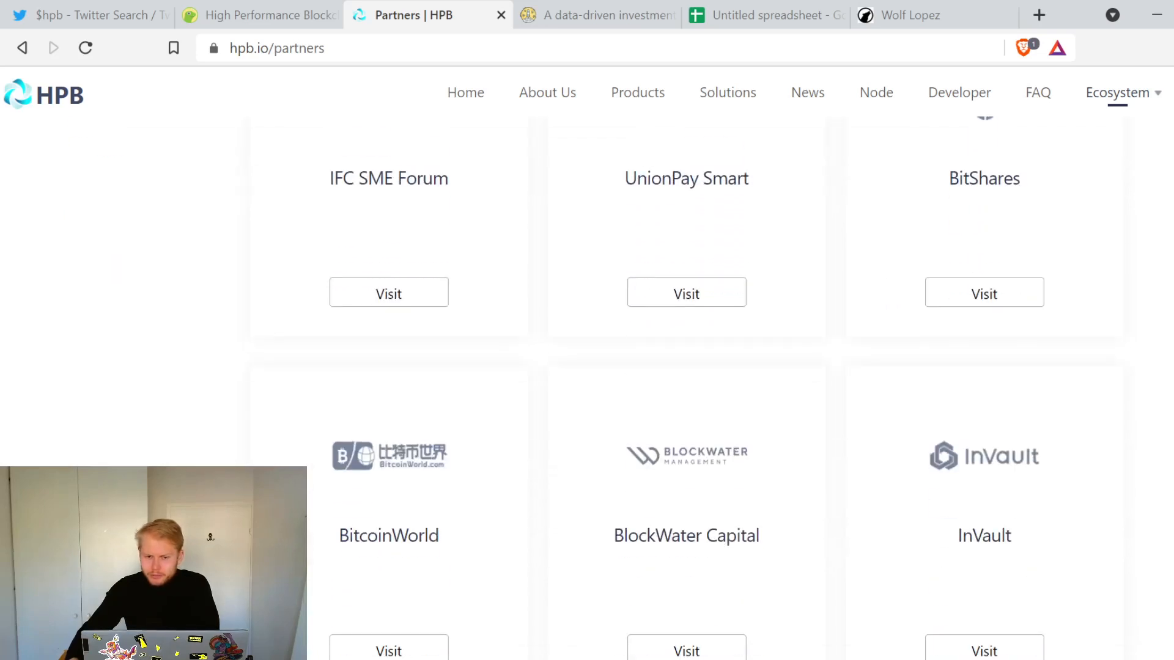
pyautogui.scroll(-3)
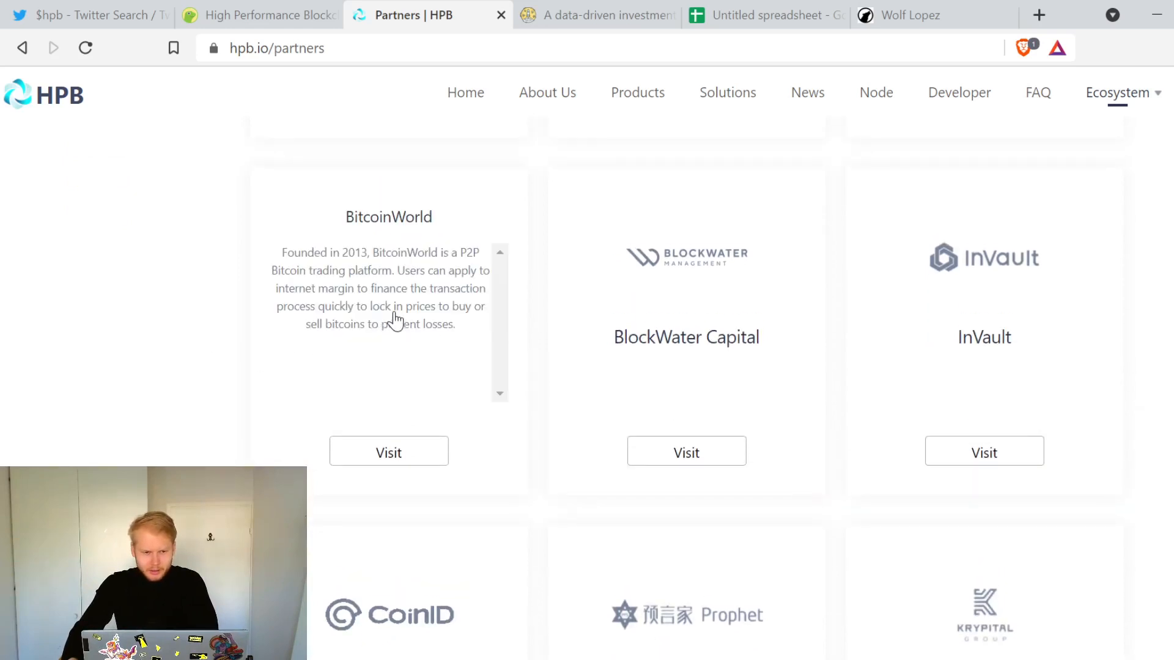
pyautogui.moveTo(478, 279)
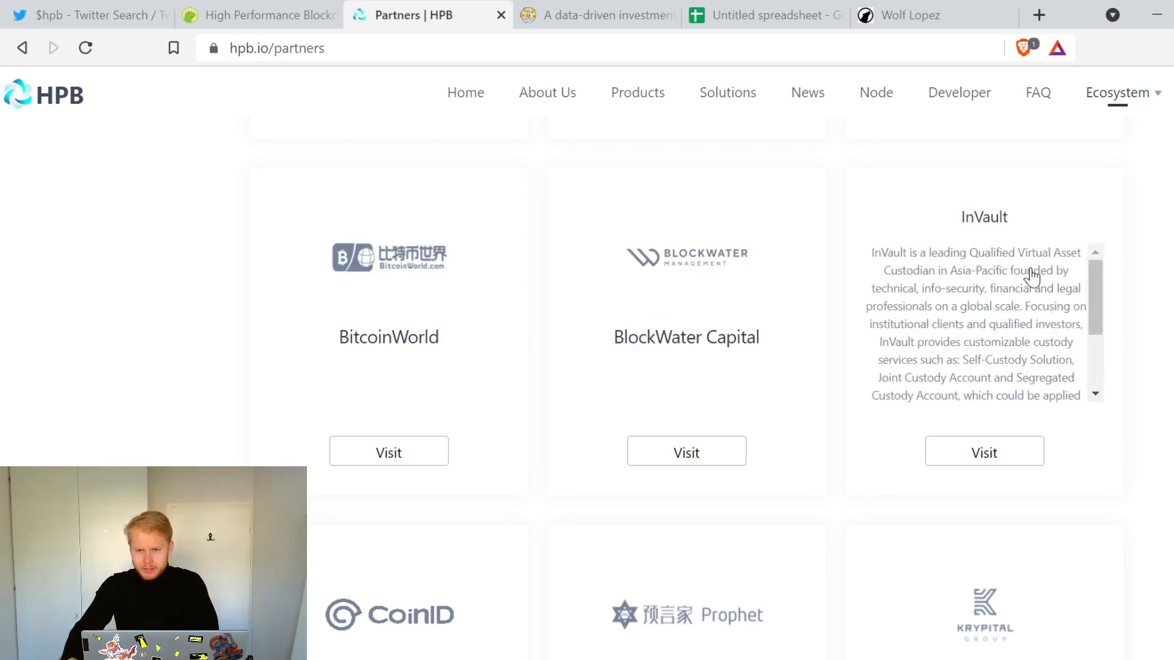
pyautogui.scroll(-3)
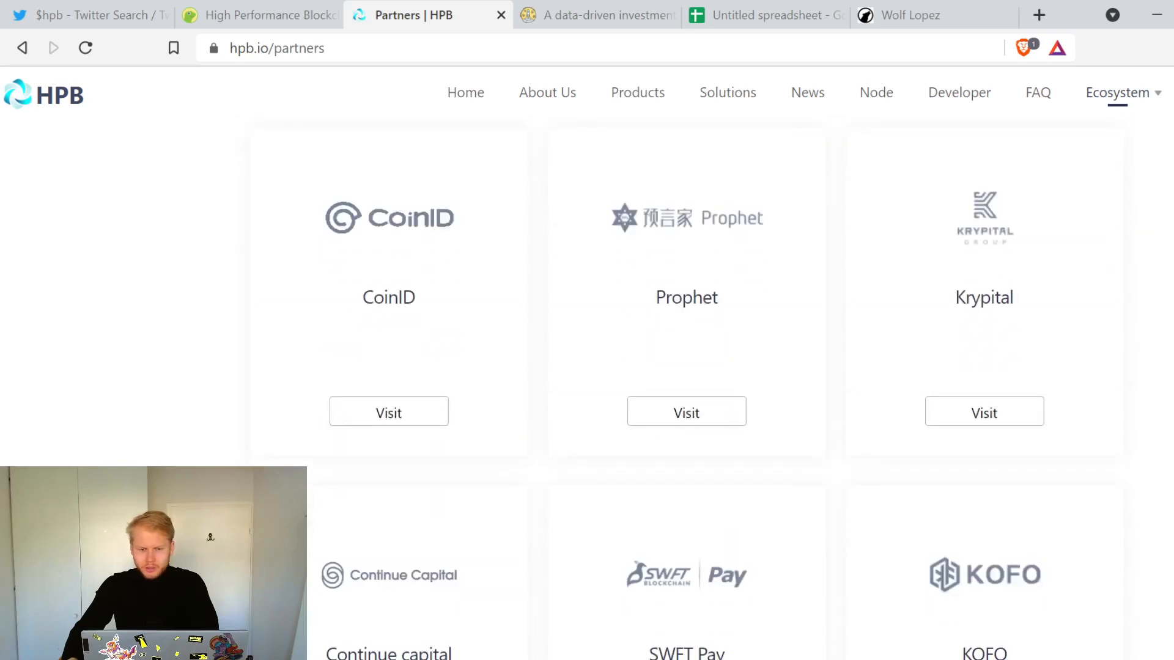
pyautogui.scroll(-3)
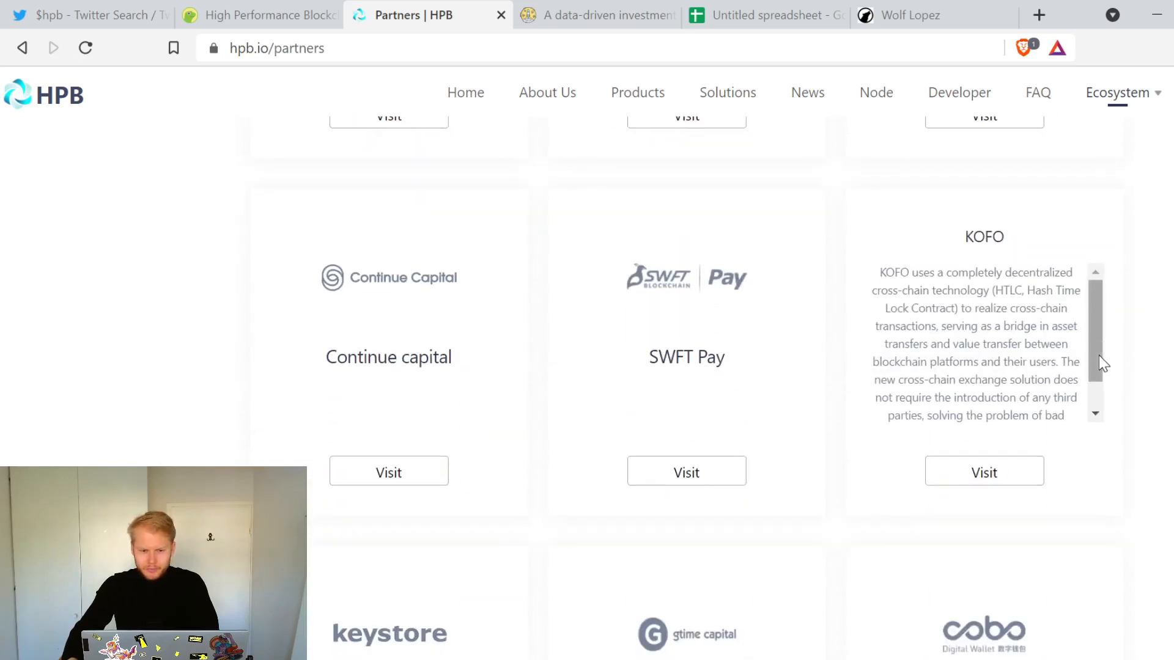
pyautogui.scroll(-3)
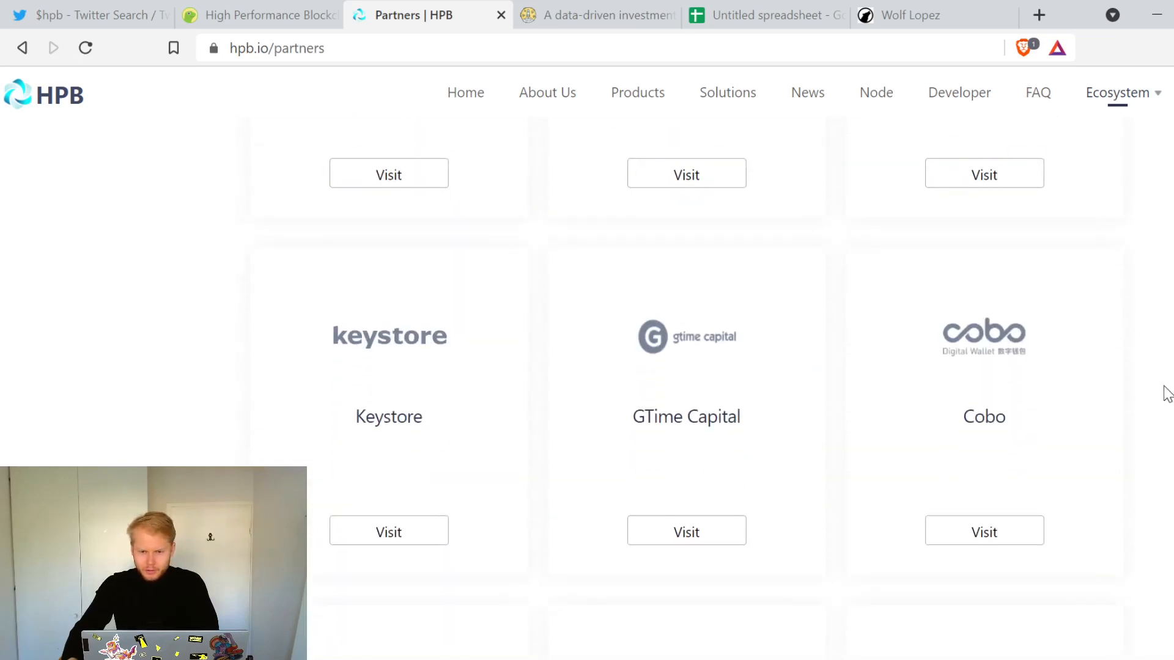
pyautogui.scroll(-3)
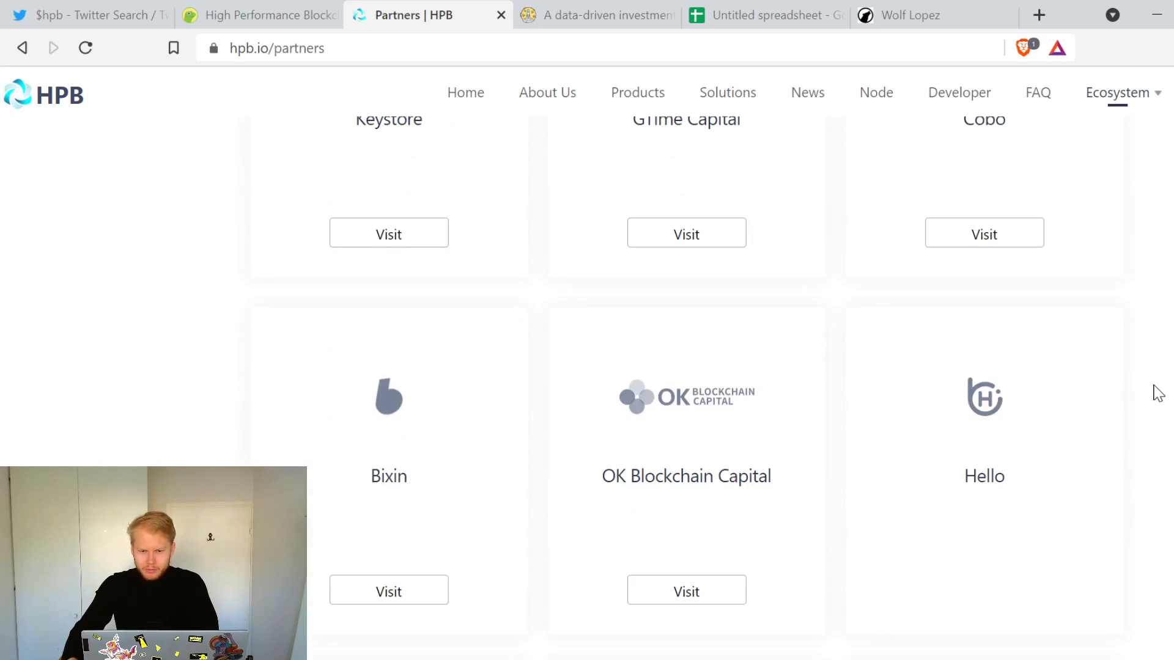
pyautogui.scroll(-3)
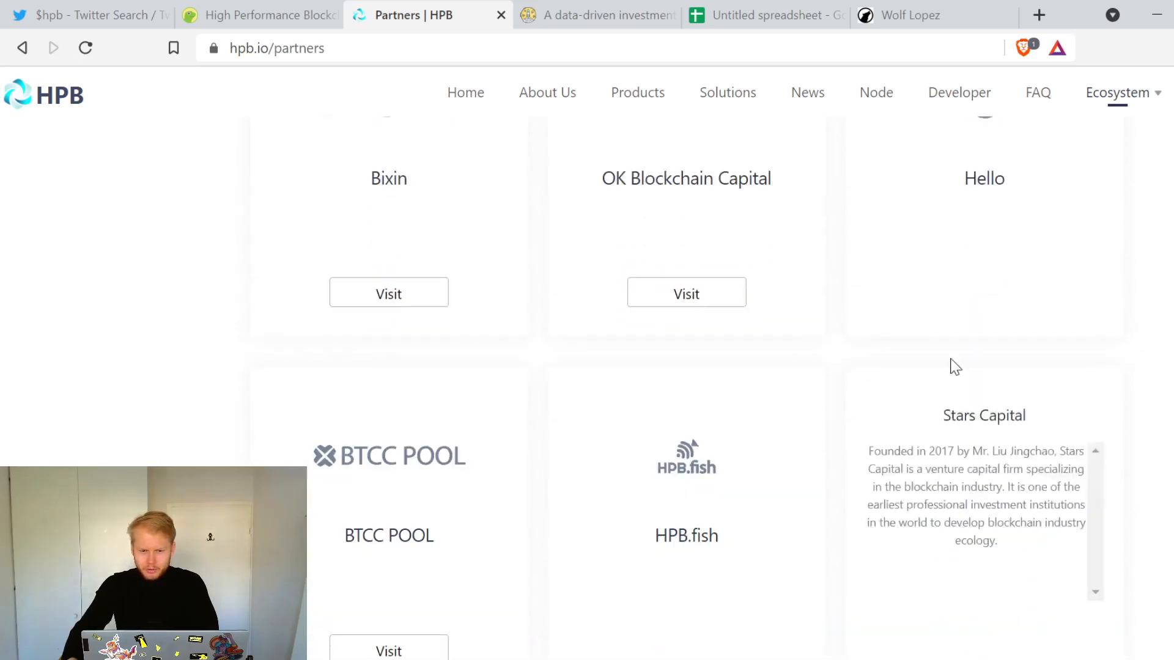
pyautogui.scroll(-3)
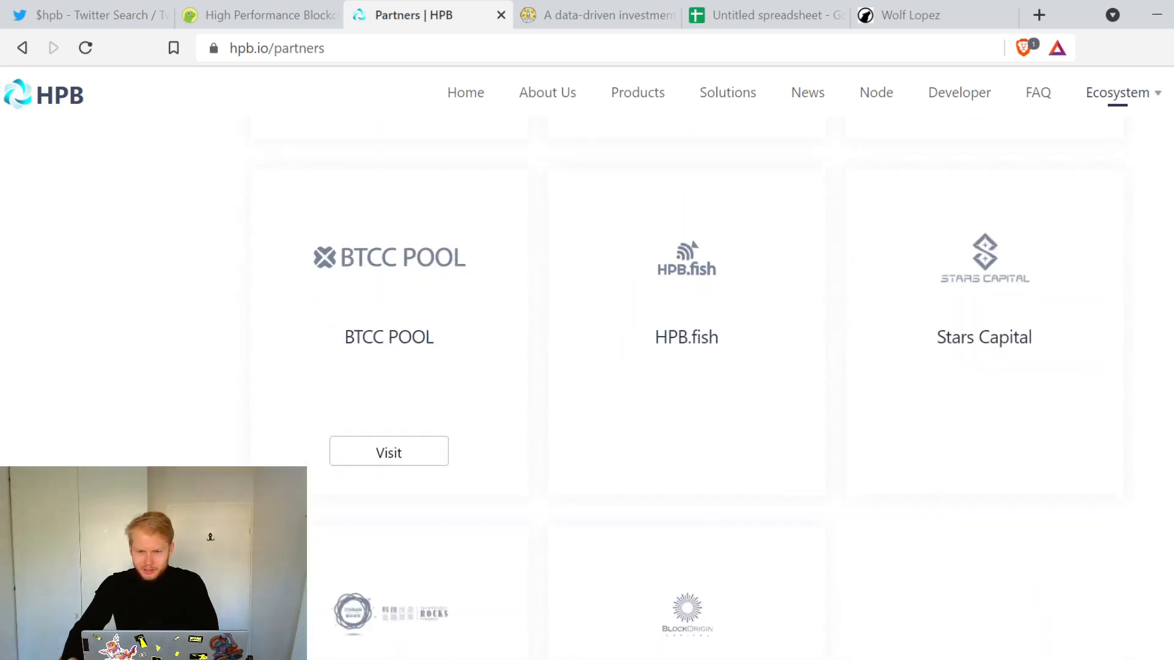
pyautogui.scroll(-3)
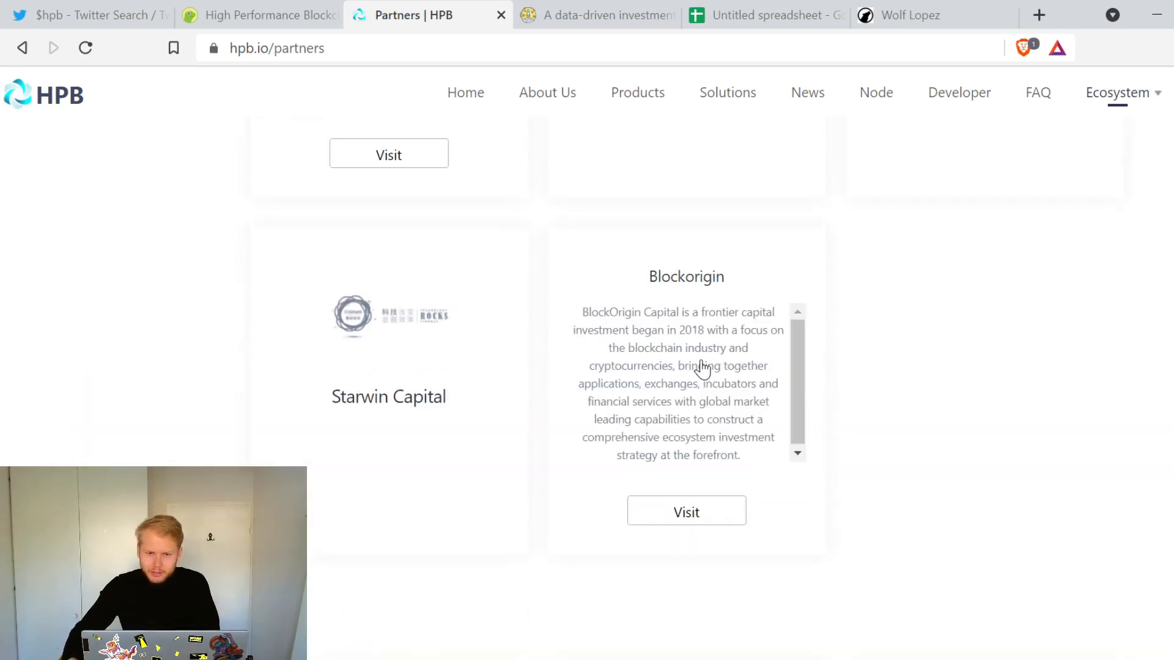
pyautogui.moveTo(758, 387)
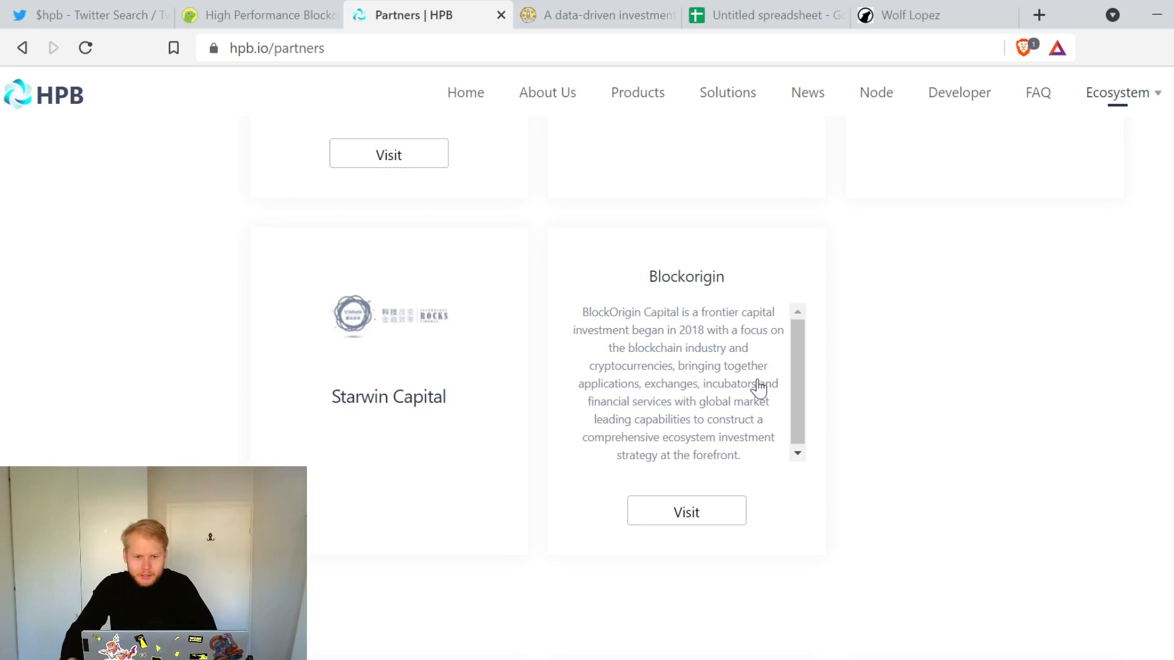
pyautogui.scroll(-3)
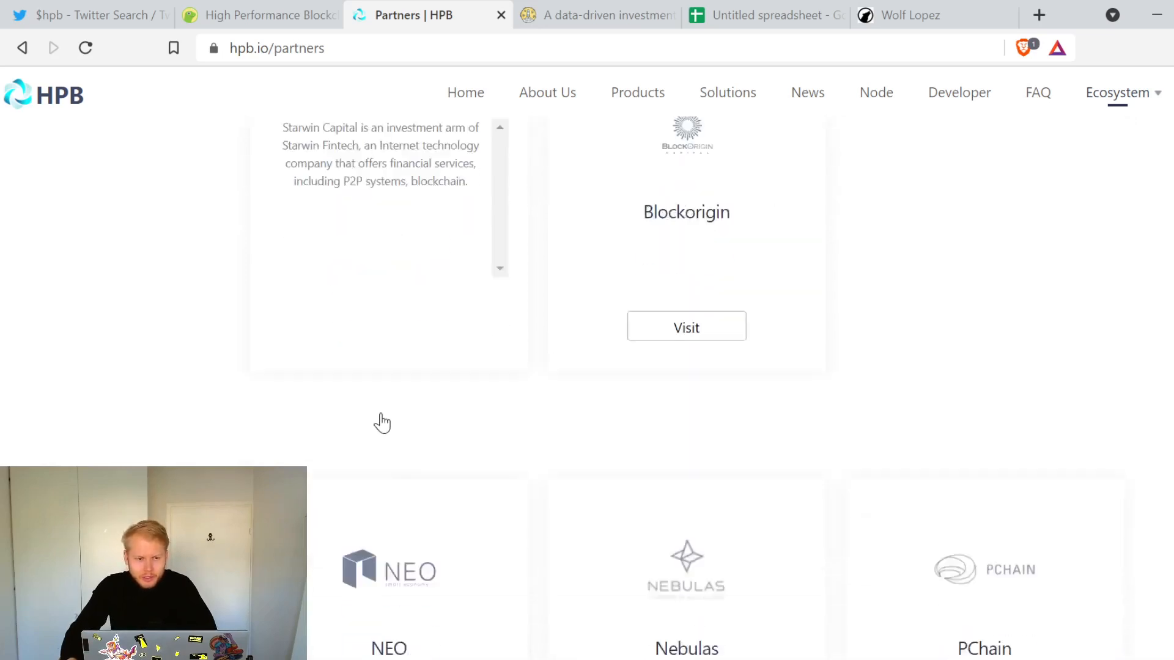
pyautogui.scroll(-3)
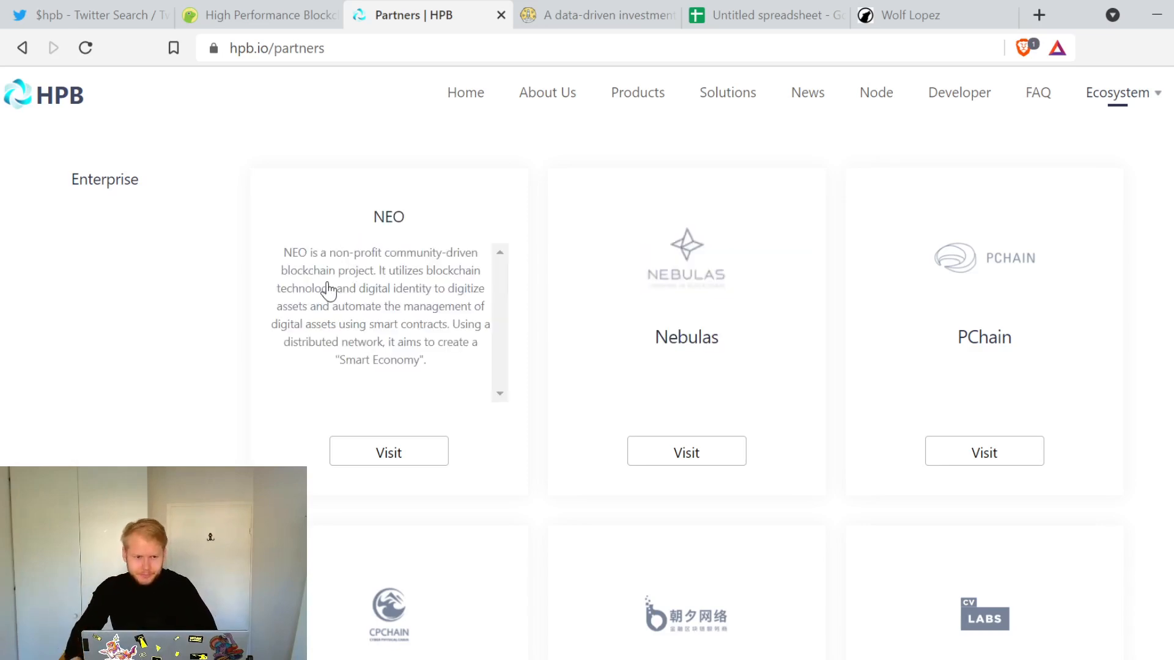
pyautogui.scroll(-3)
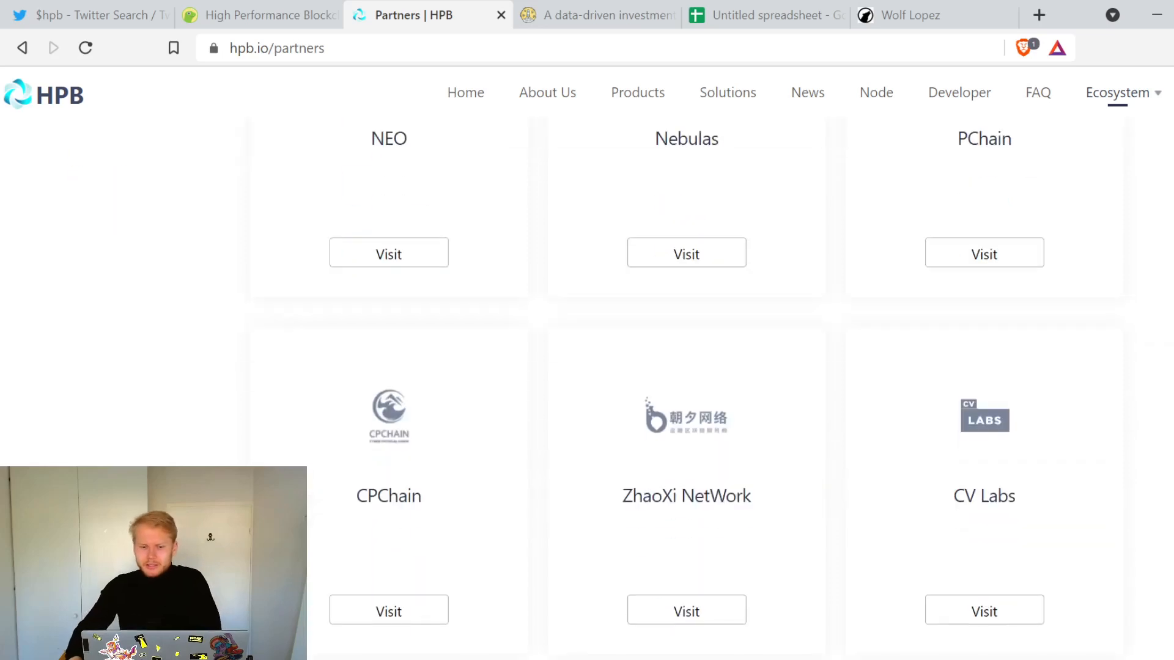
pyautogui.scroll(-3)
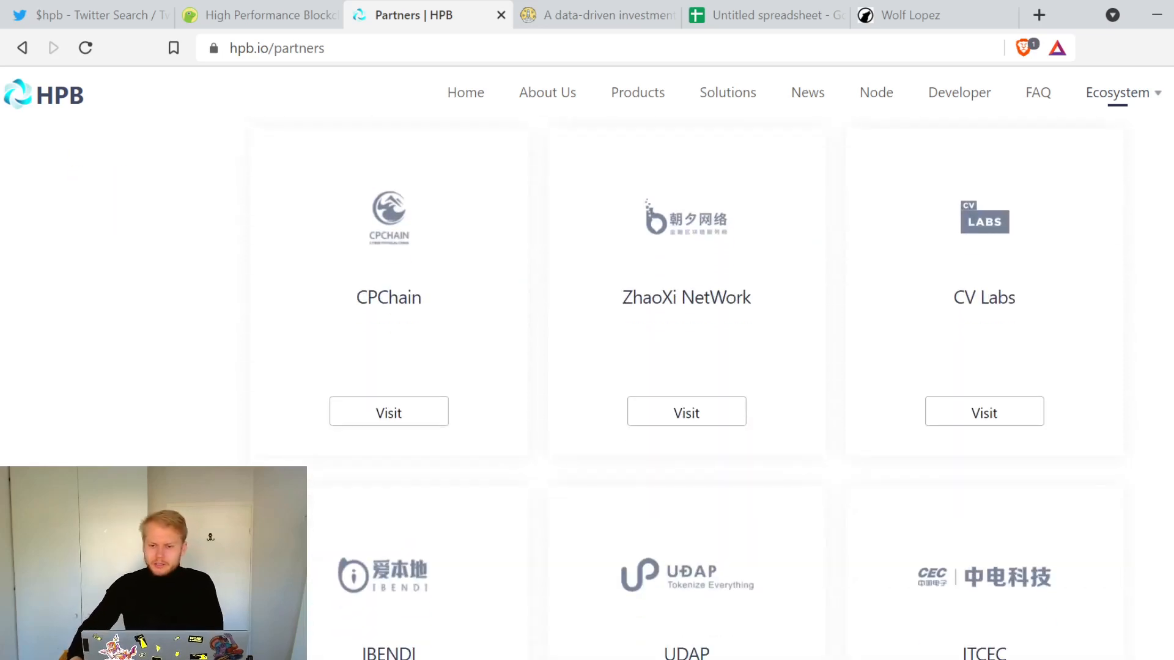
pyautogui.scroll(-3)
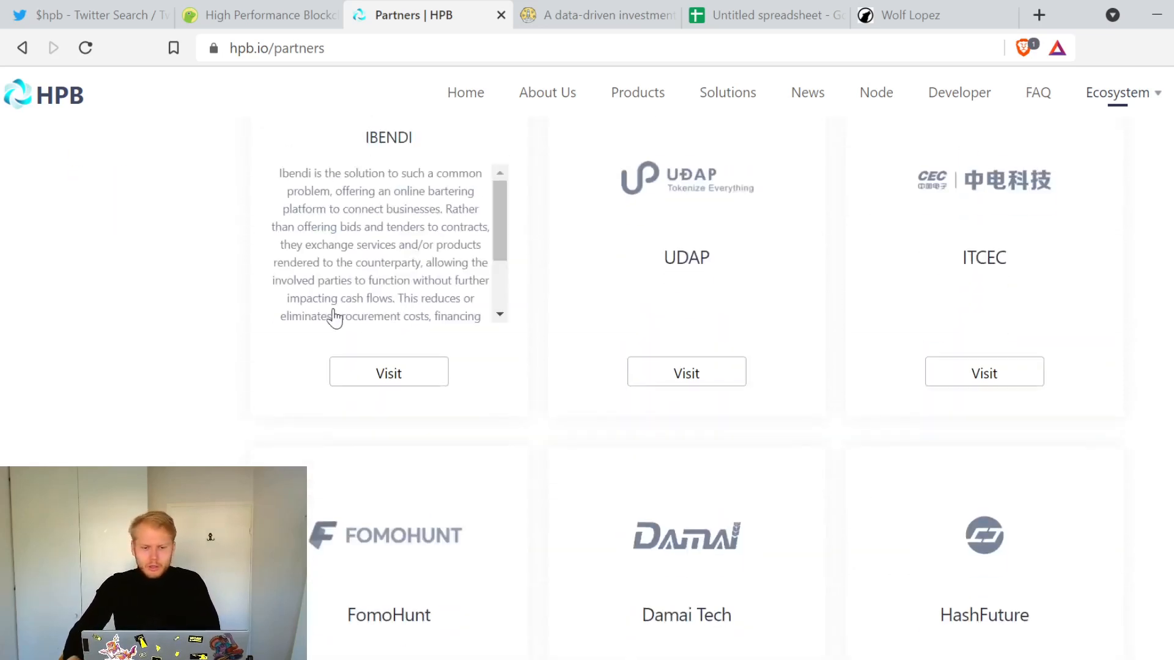
pyautogui.scroll(-3)
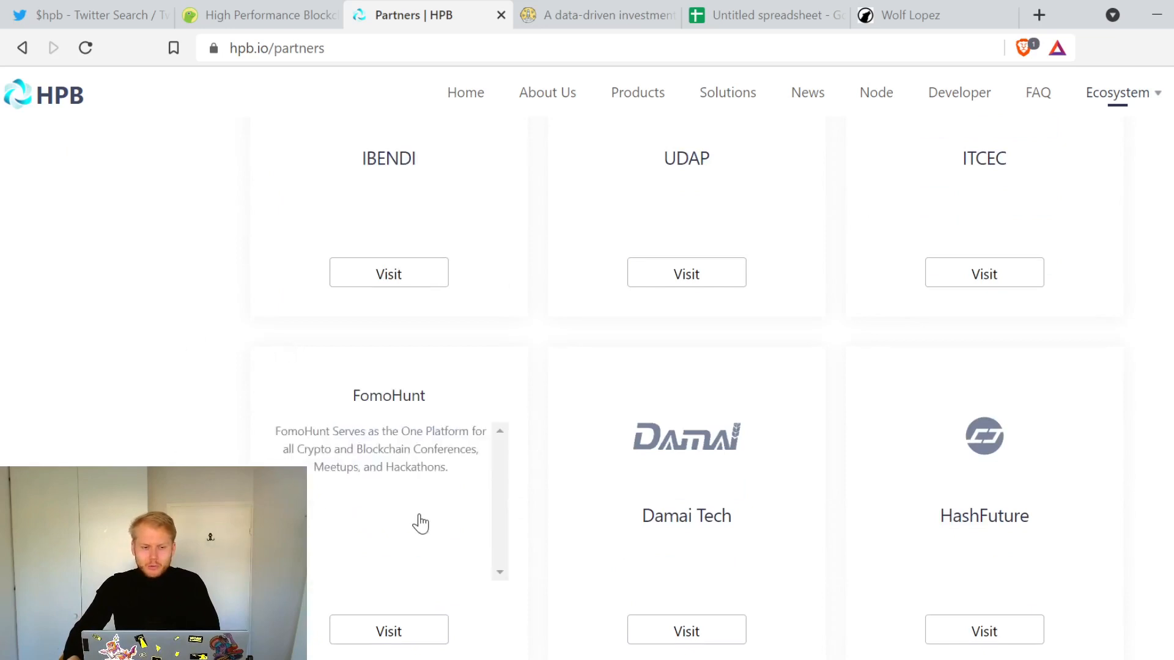
pyautogui.scroll(-3)
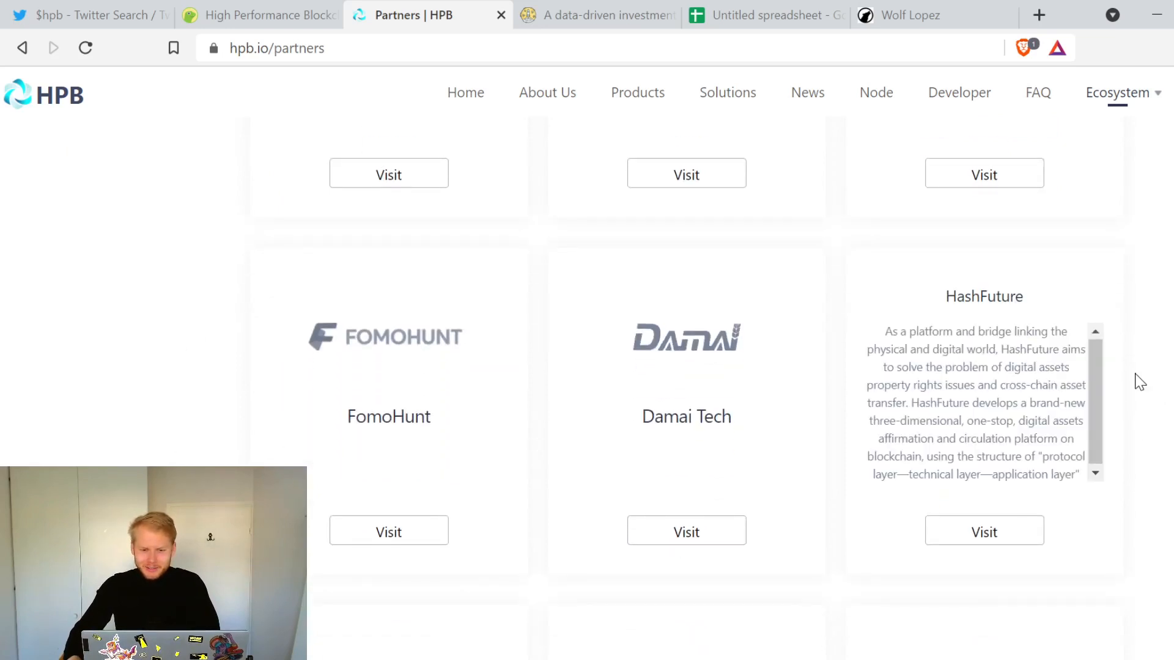
pyautogui.scroll(-3)
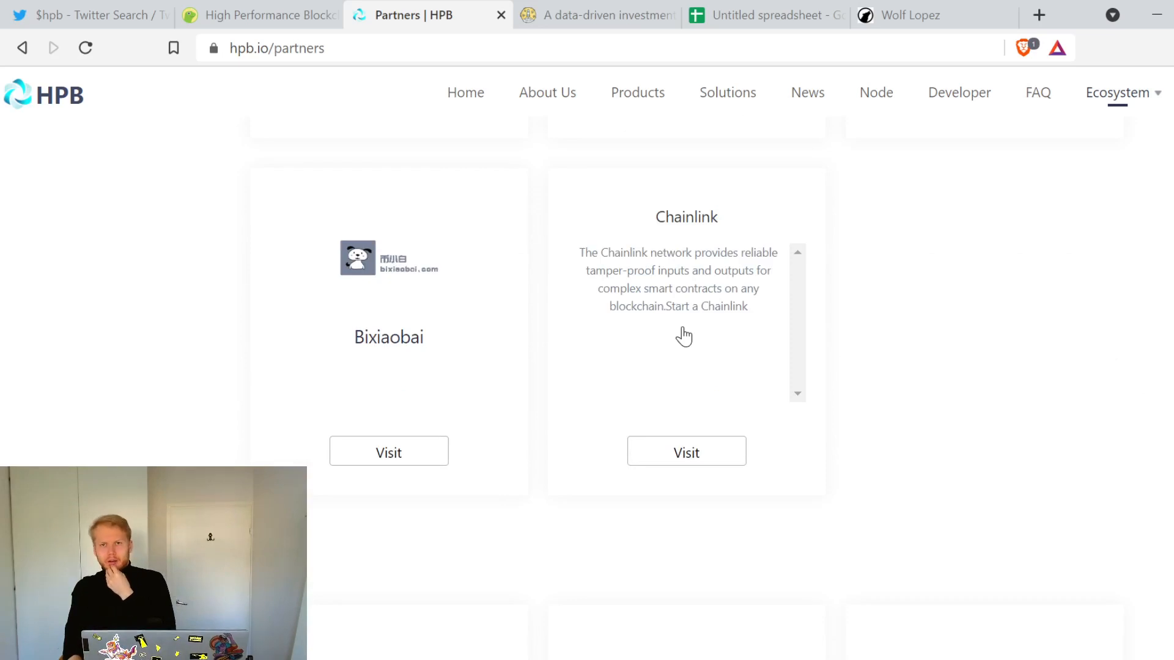
pyautogui.scroll(-3)
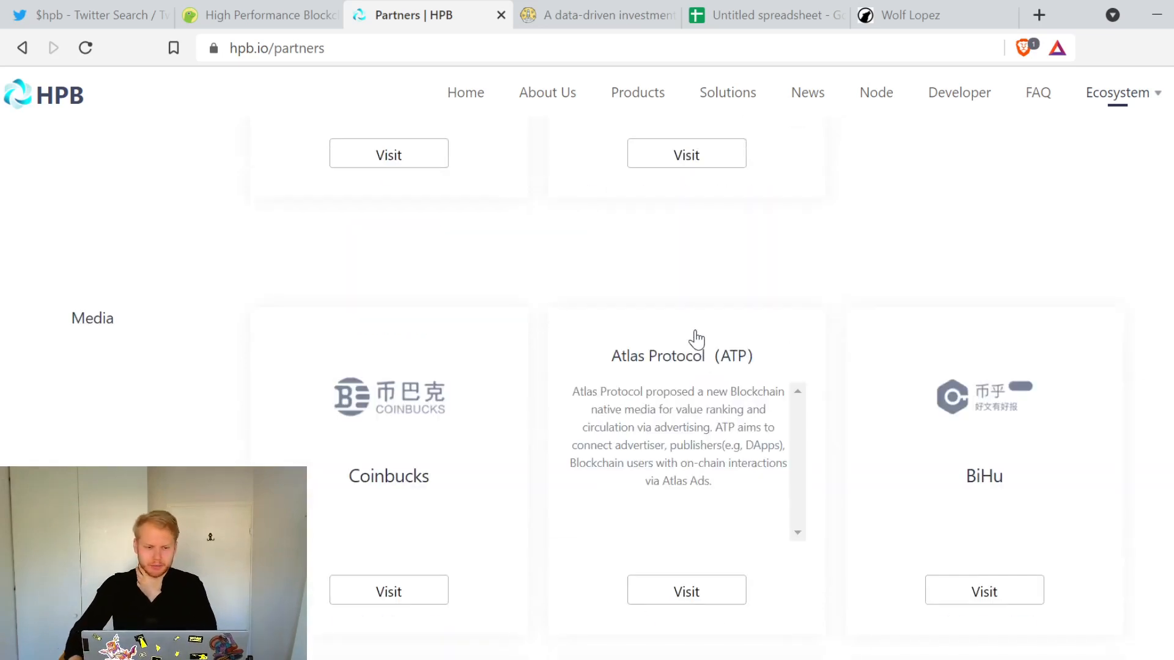
pyautogui.scroll(-3)
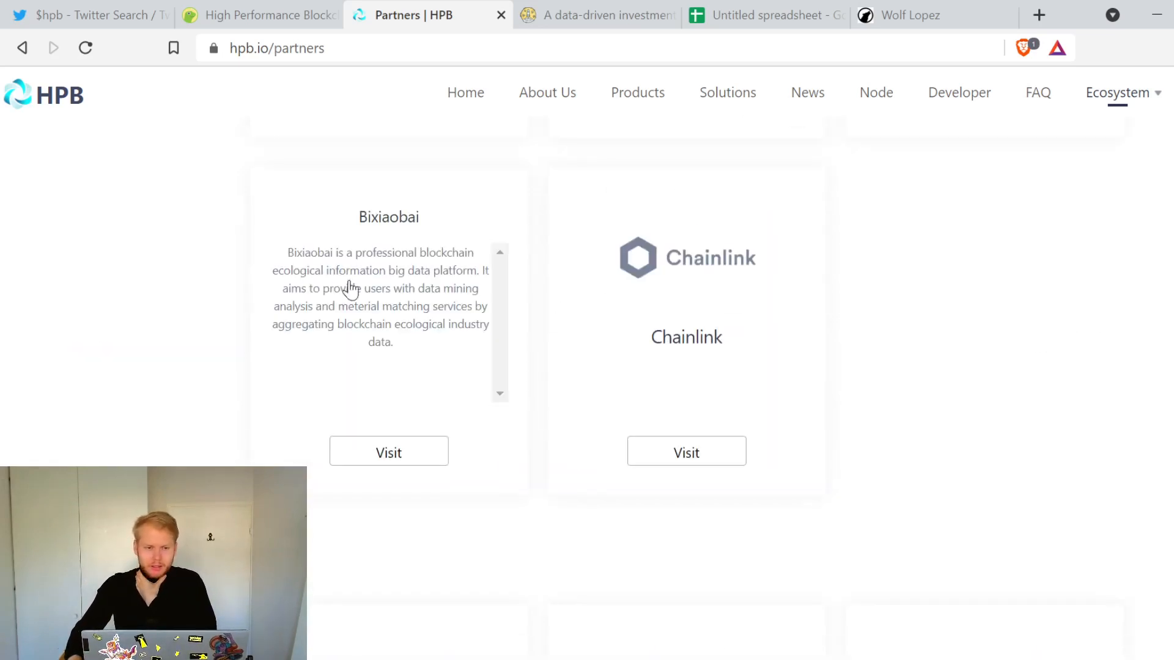
pyautogui.moveTo(390, 287)
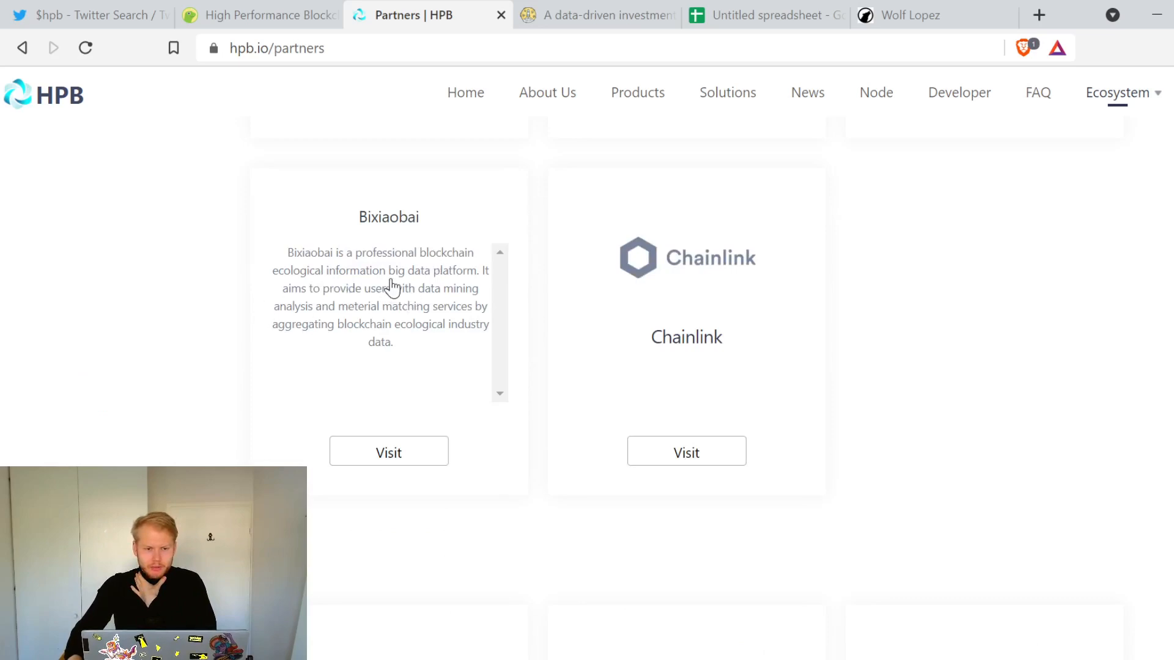
pyautogui.moveTo(383, 320)
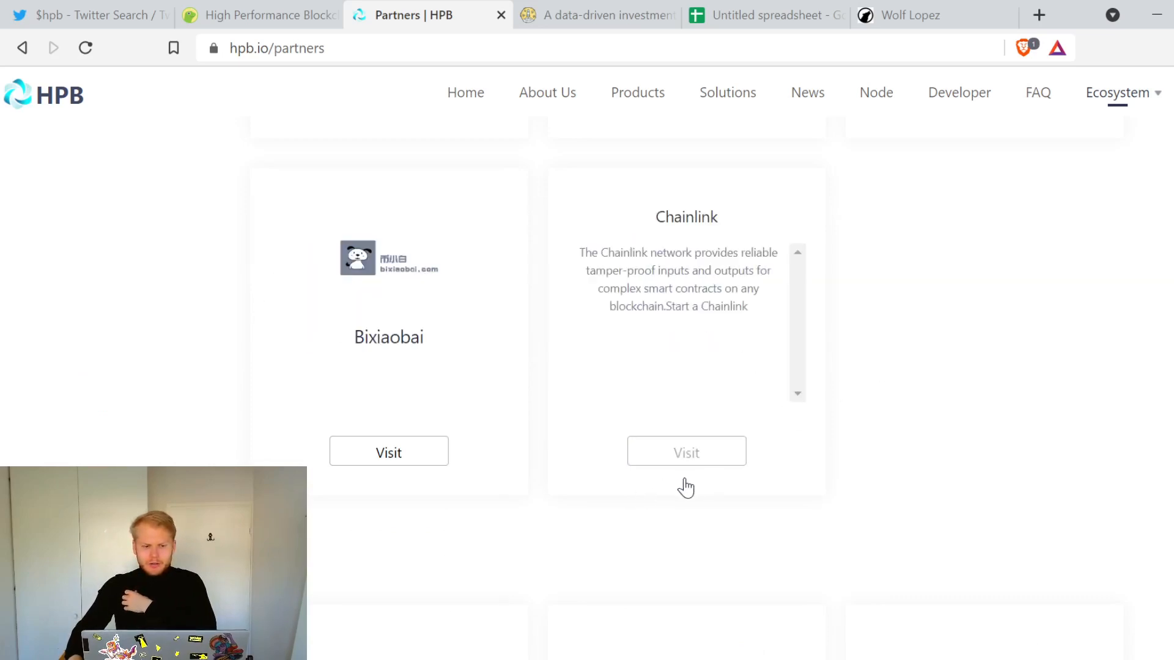
pyautogui.scroll(-3)
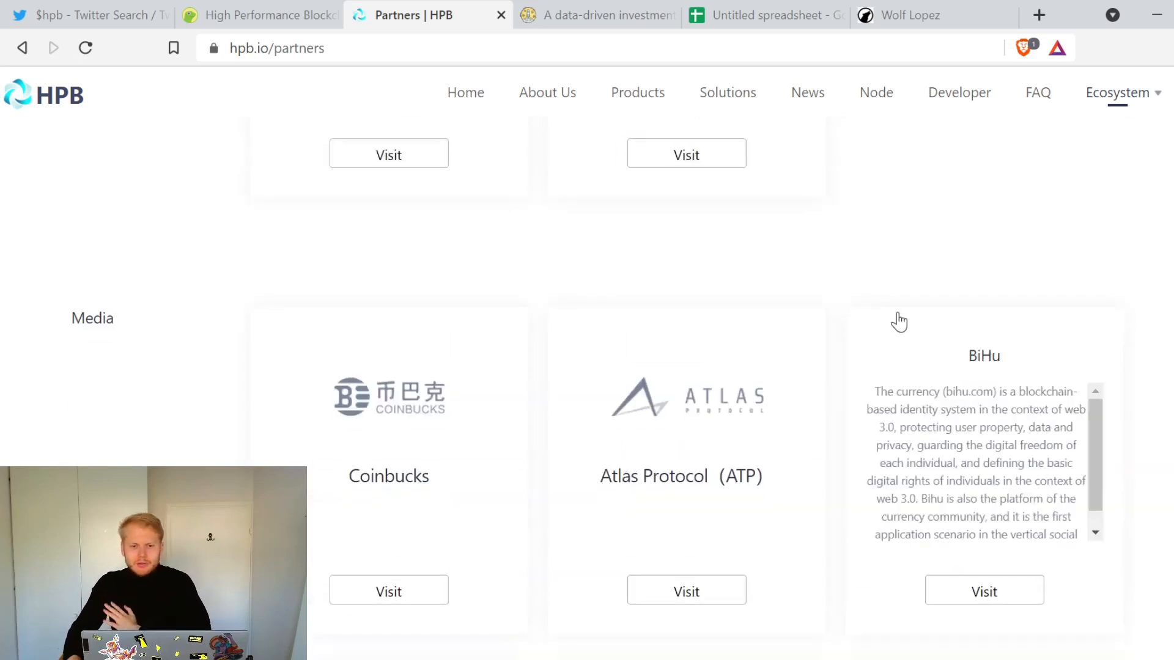
pyautogui.scroll(-3)
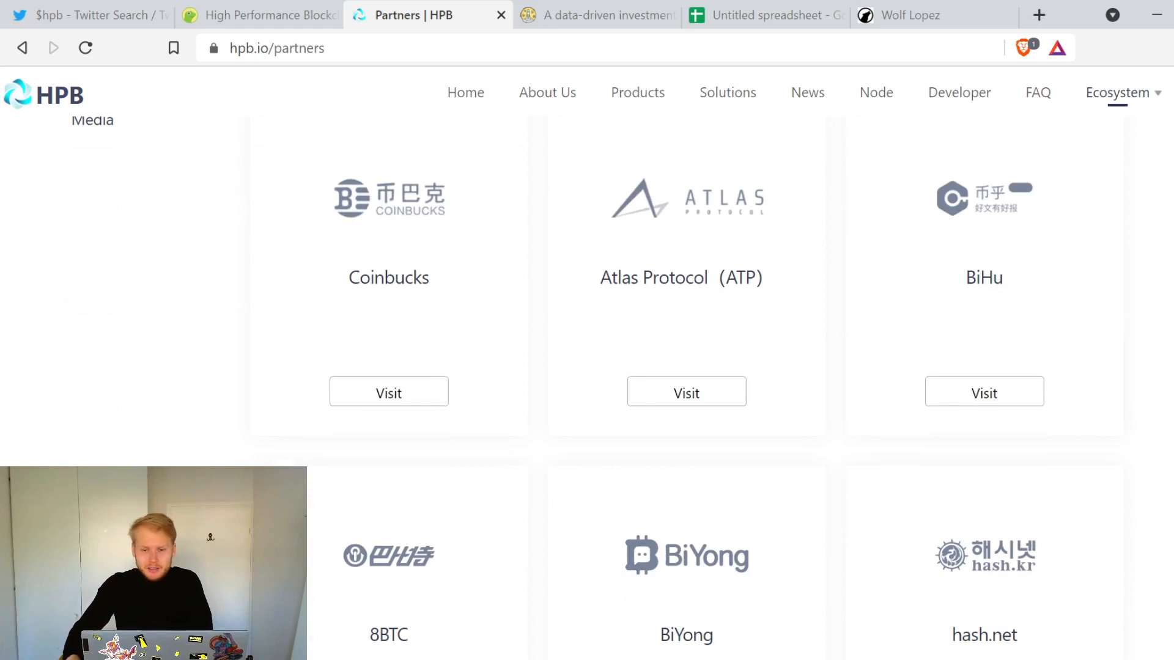
pyautogui.scroll(-3)
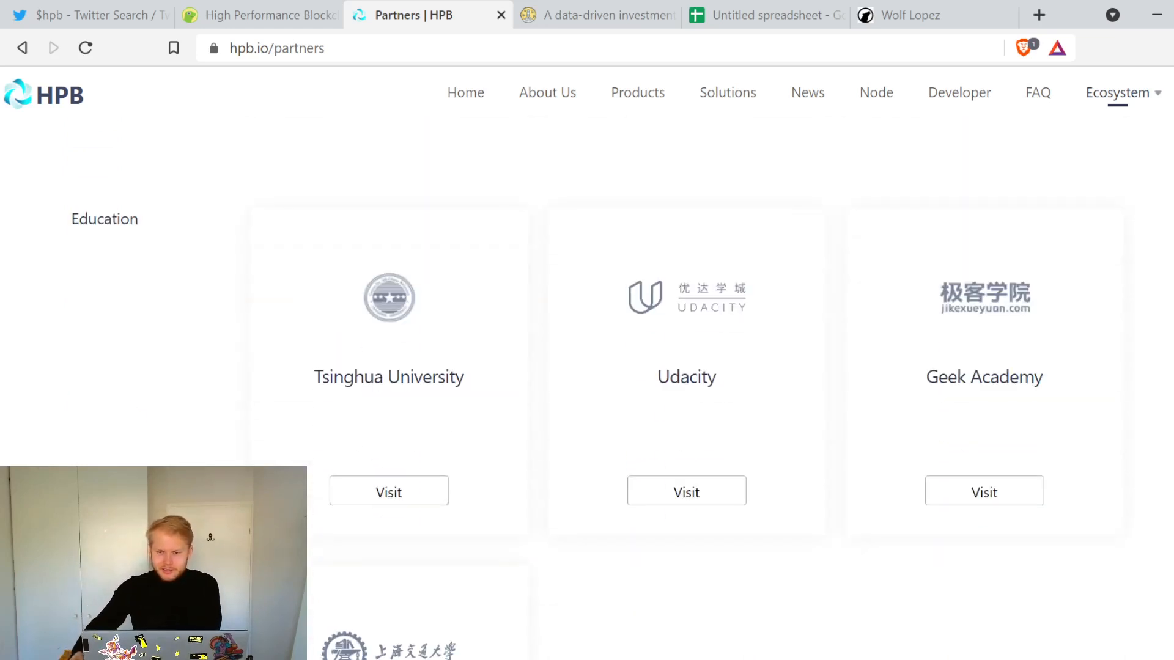
pyautogui.scroll(-3)
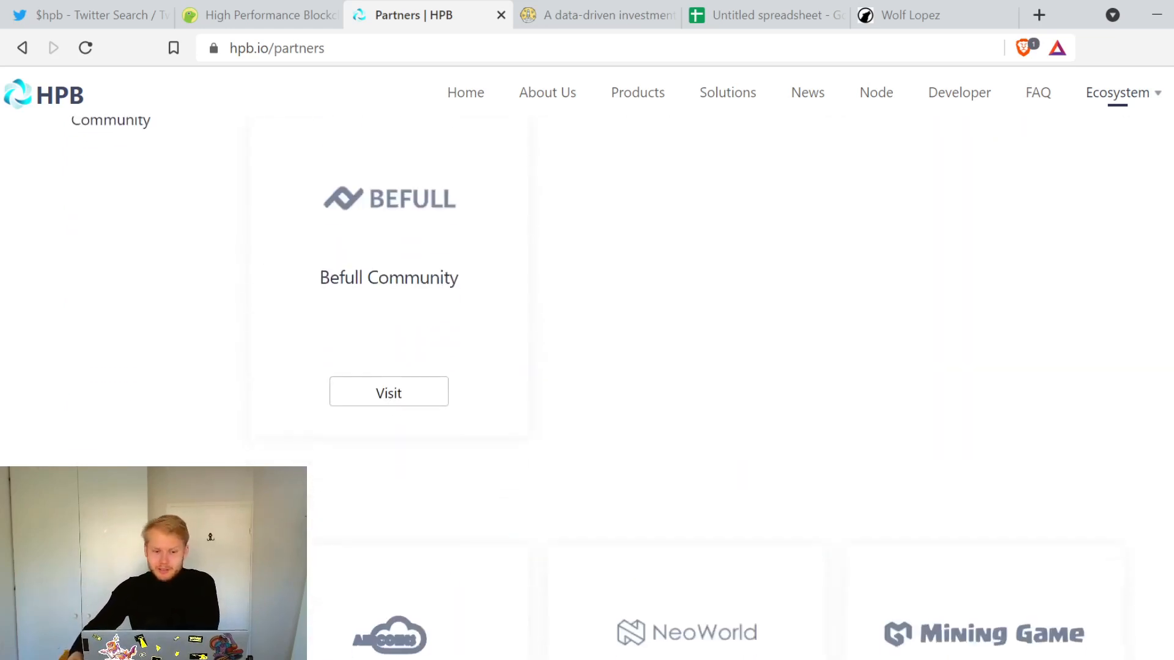
pyautogui.scroll(-3)
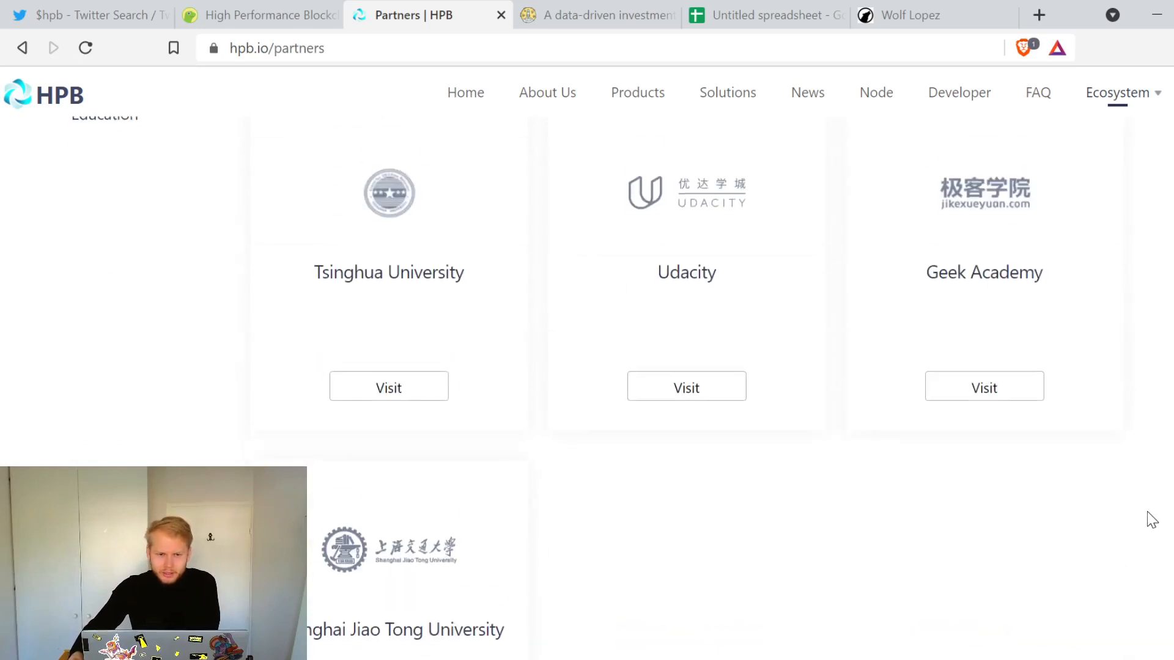
pyautogui.scroll(3)
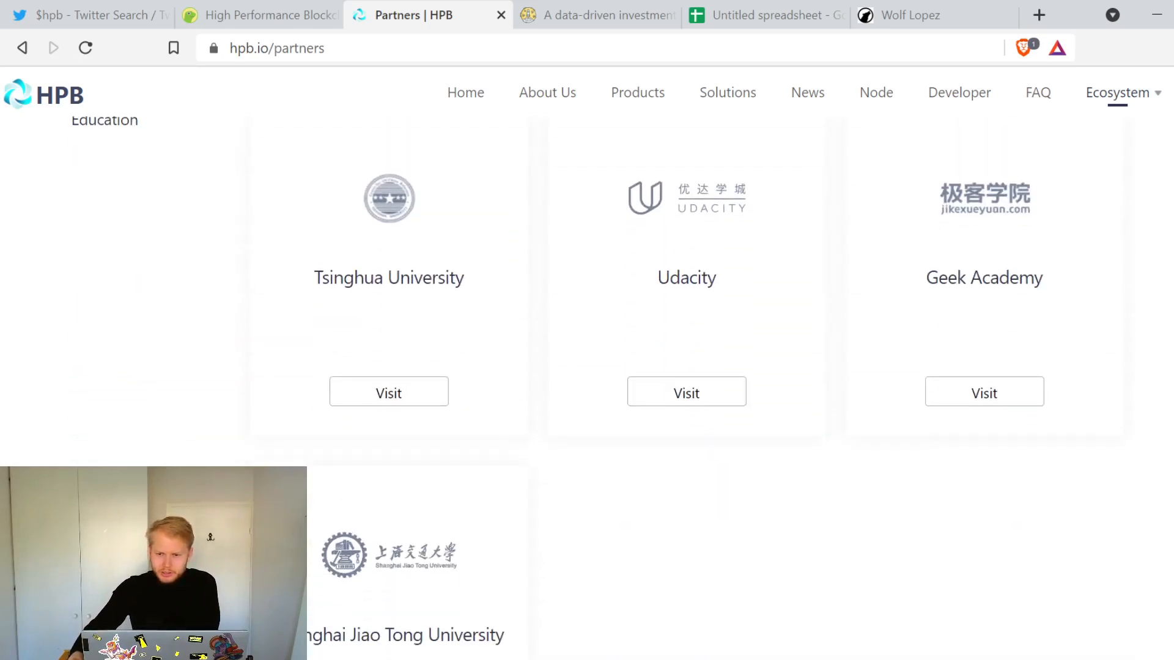
pyautogui.scroll(-3)
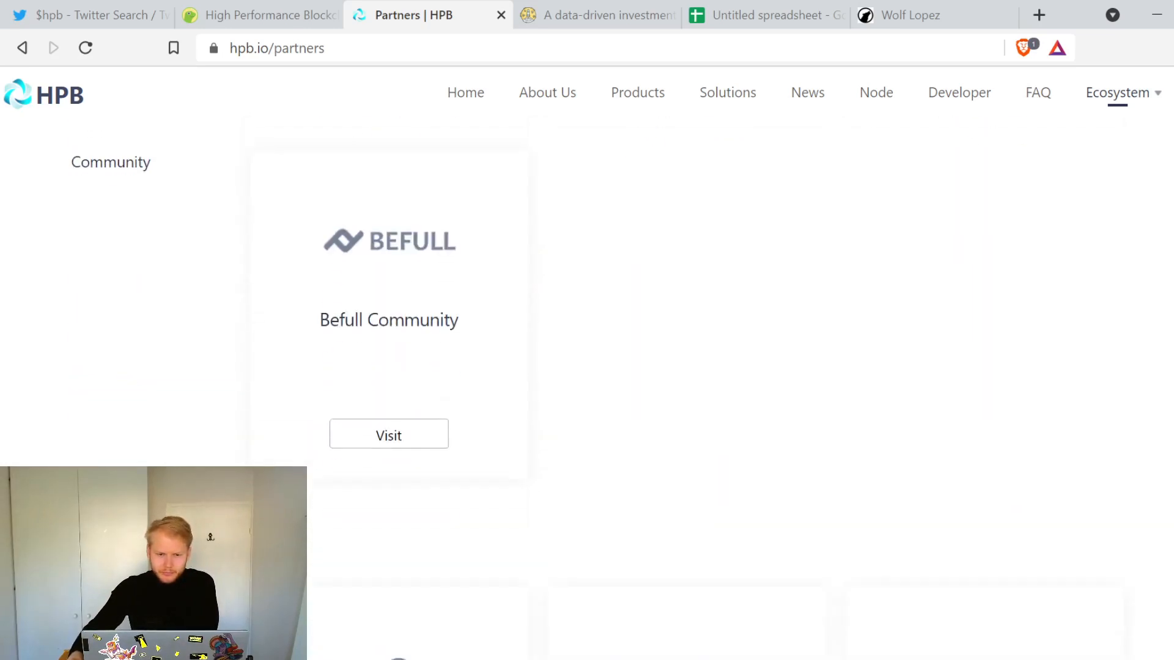
pyautogui.scroll(-3)
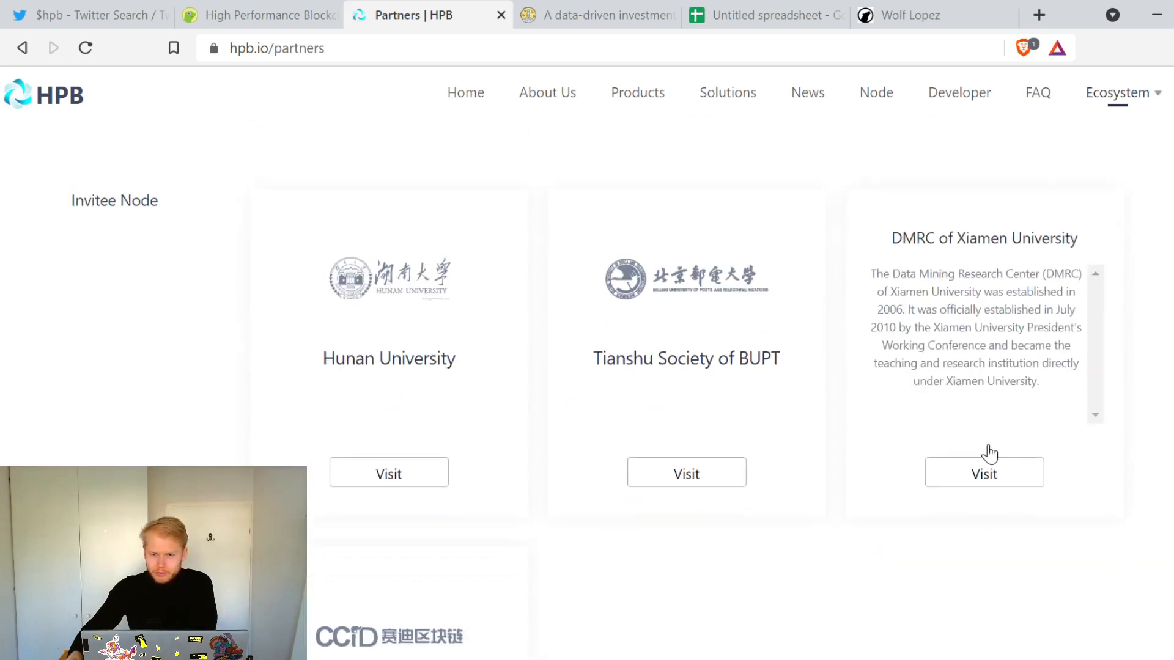
pyautogui.scroll(-3)
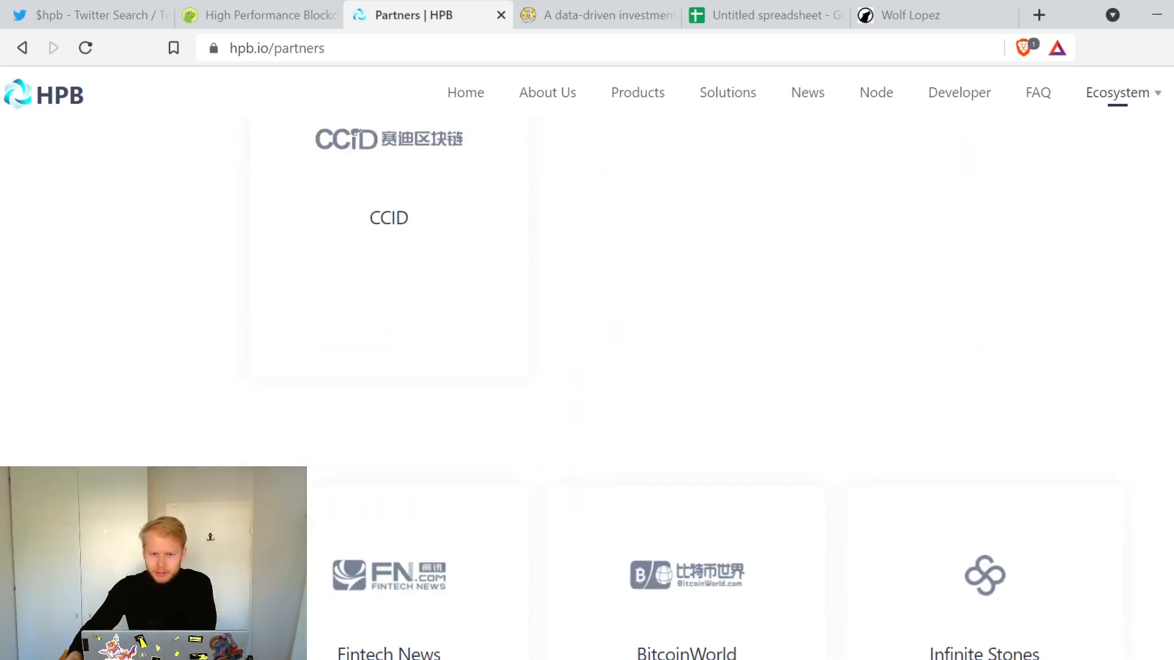
pyautogui.scroll(-3)
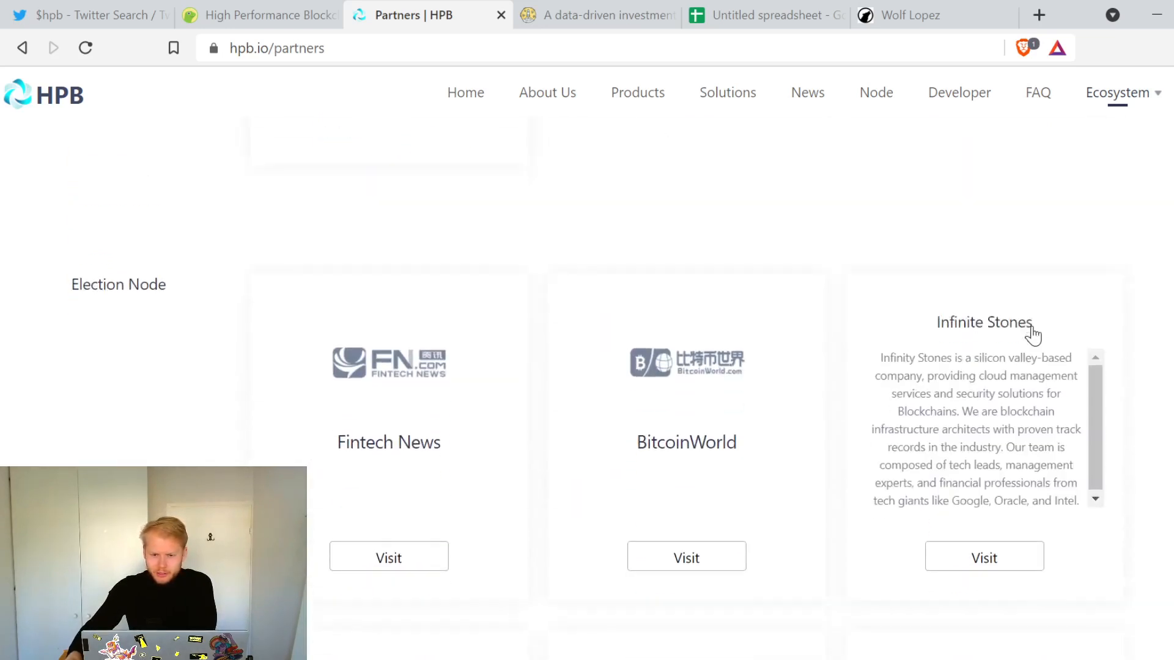
pyautogui.scroll(-3)
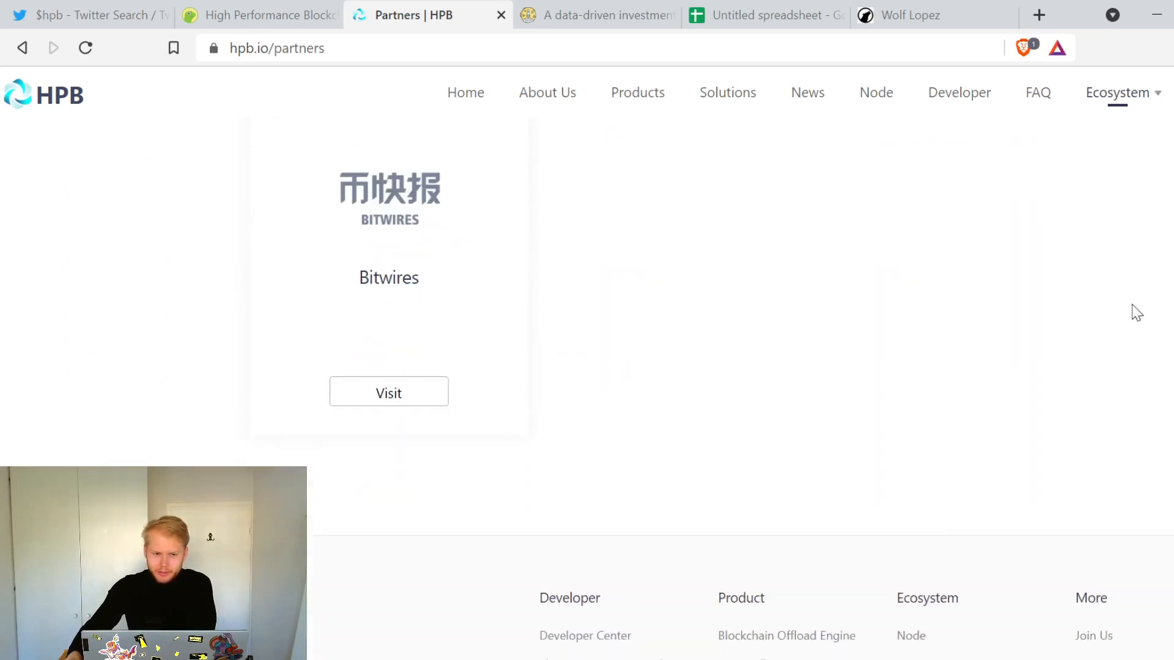
pyautogui.scroll(-3)
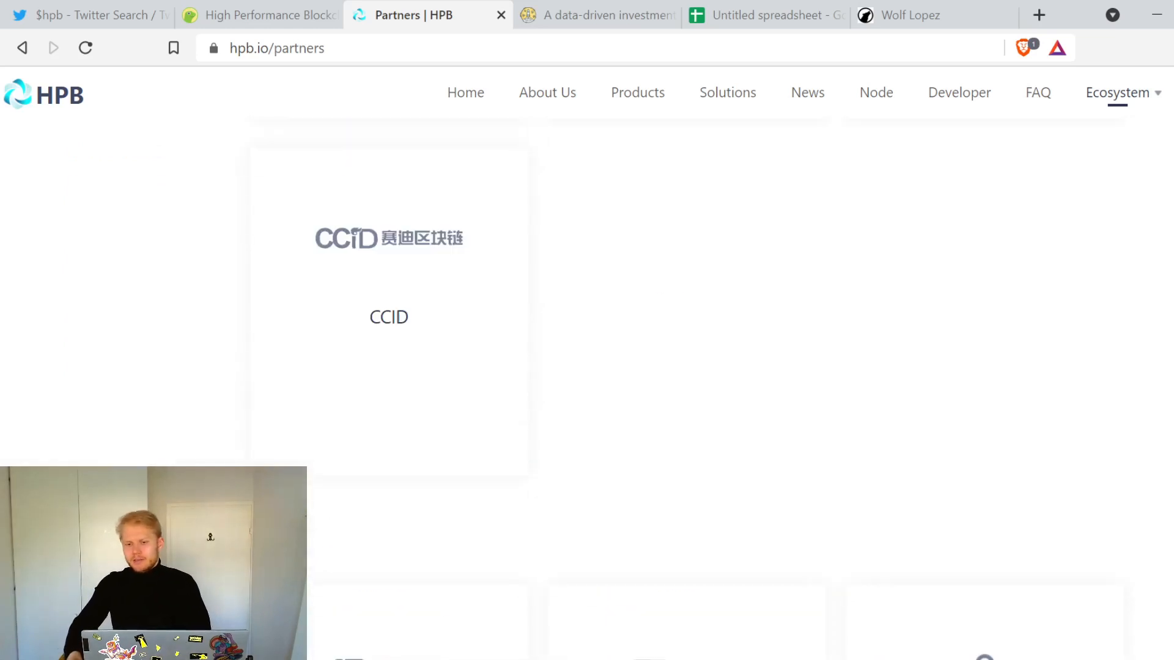
pyautogui.scroll(3)
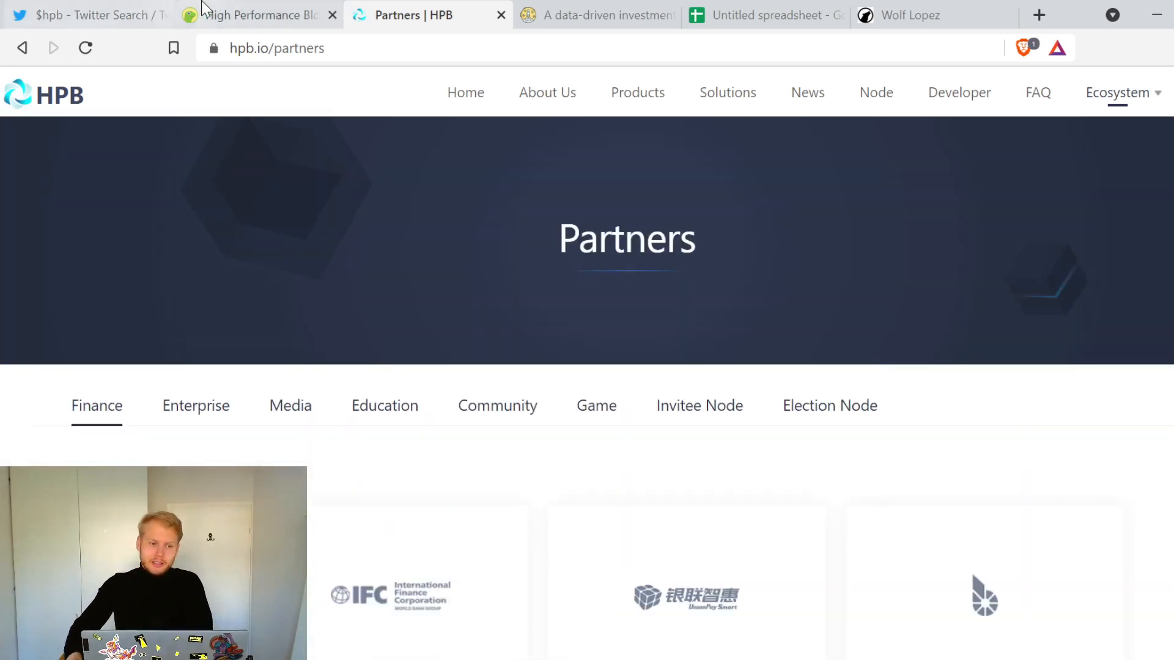
# Step: Return to CoinGecko's High Performance Blockchain page showing the $0.128311 price and market summary
pyautogui.click(258, 15)
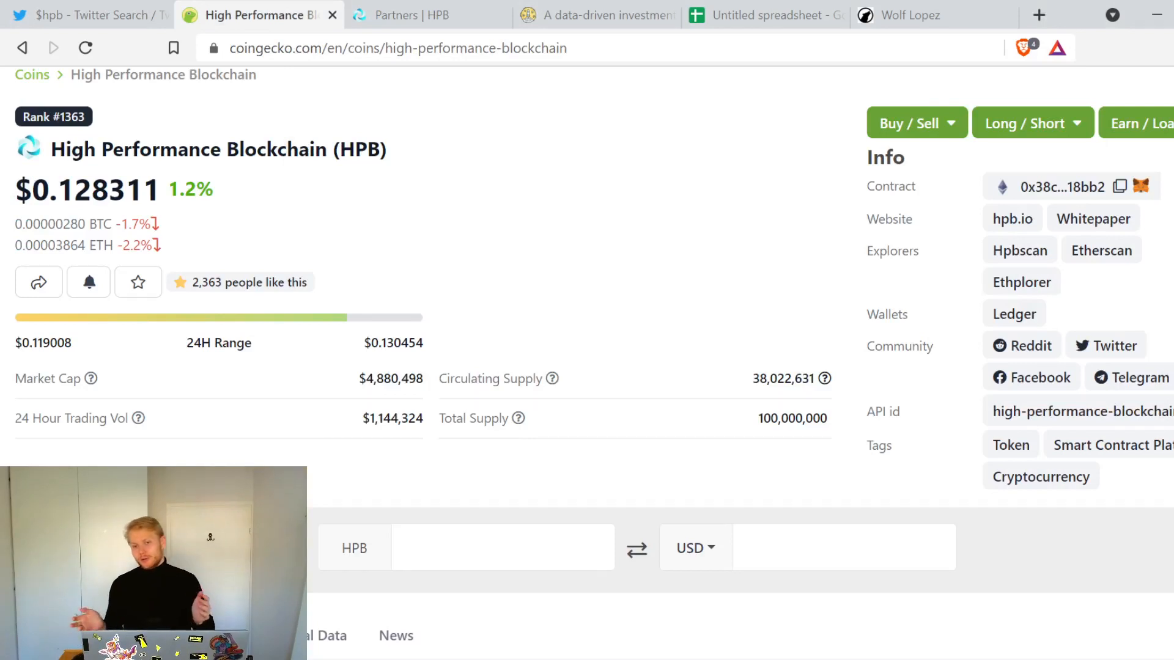
pyautogui.moveTo(174, 338)
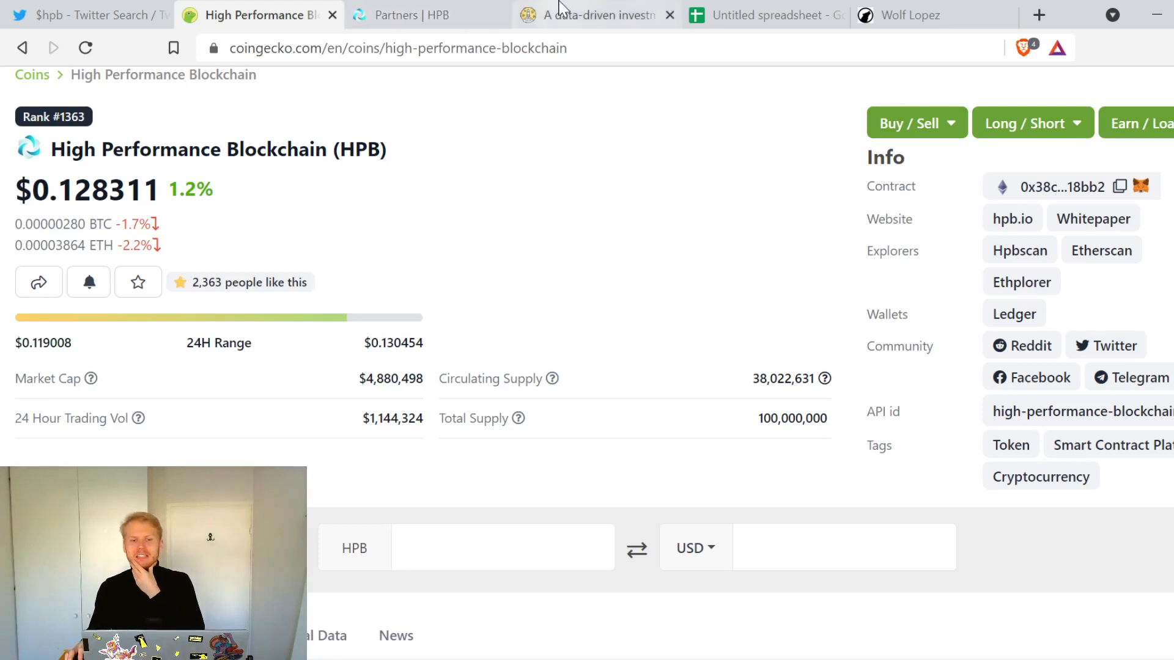
# Step: Open Token Metrics' Ratings table via the DATA menu, sorted by 30-day price prediction led by Futureswap
pyautogui.click(592, 15)
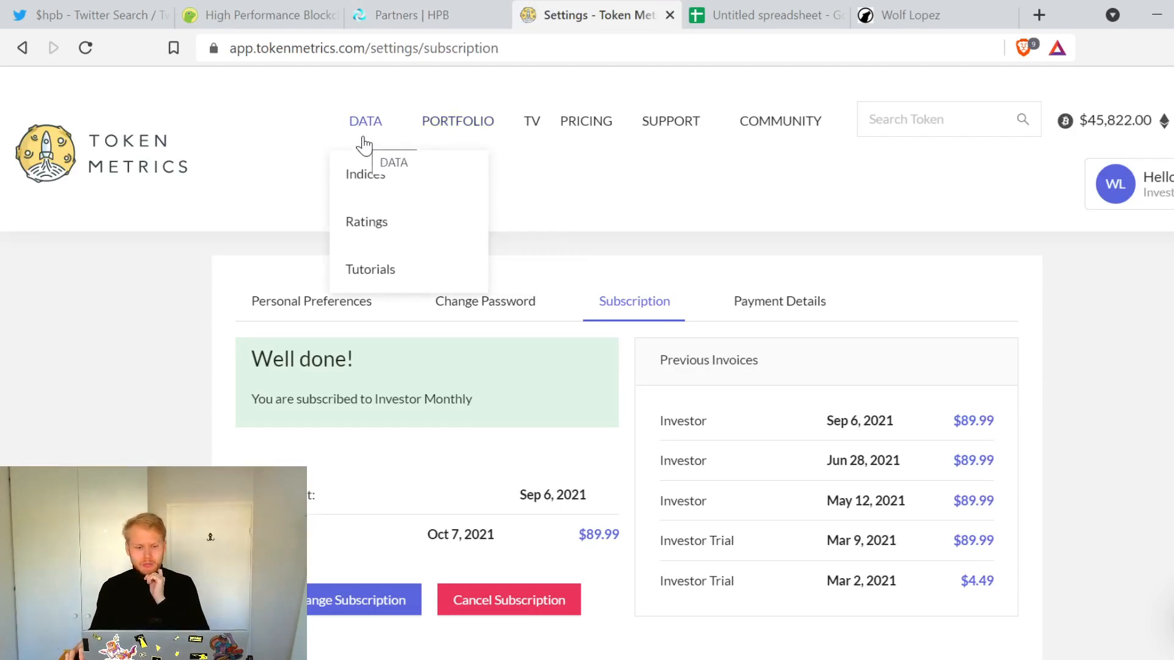
pyautogui.moveTo(225, 184)
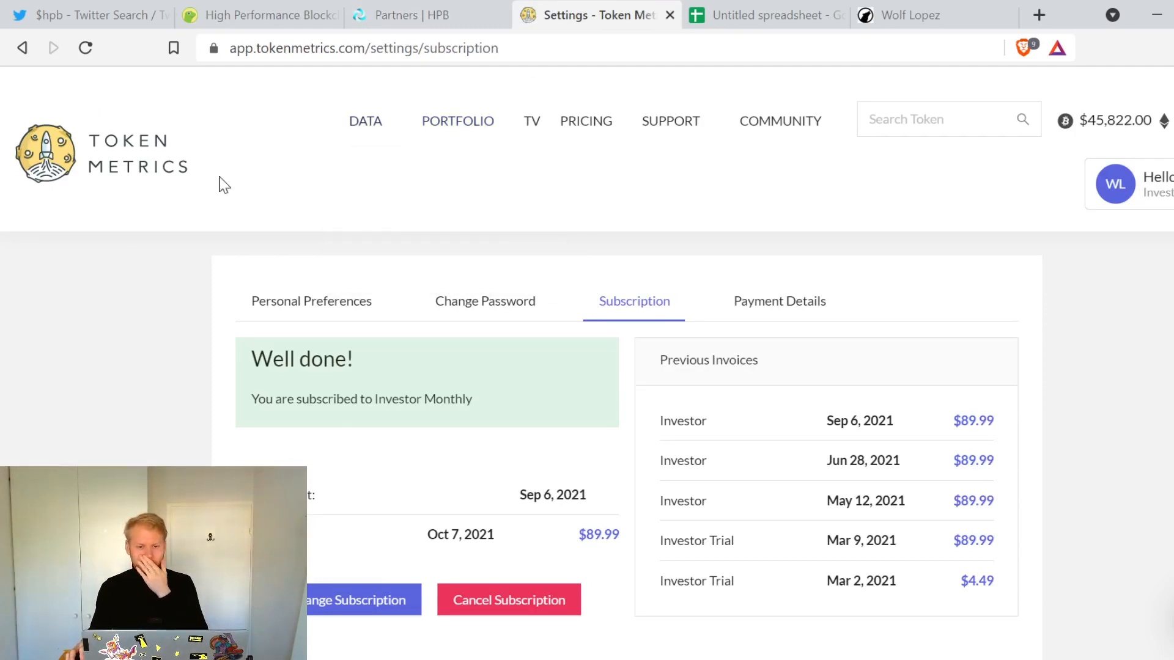
pyautogui.moveTo(738, 237)
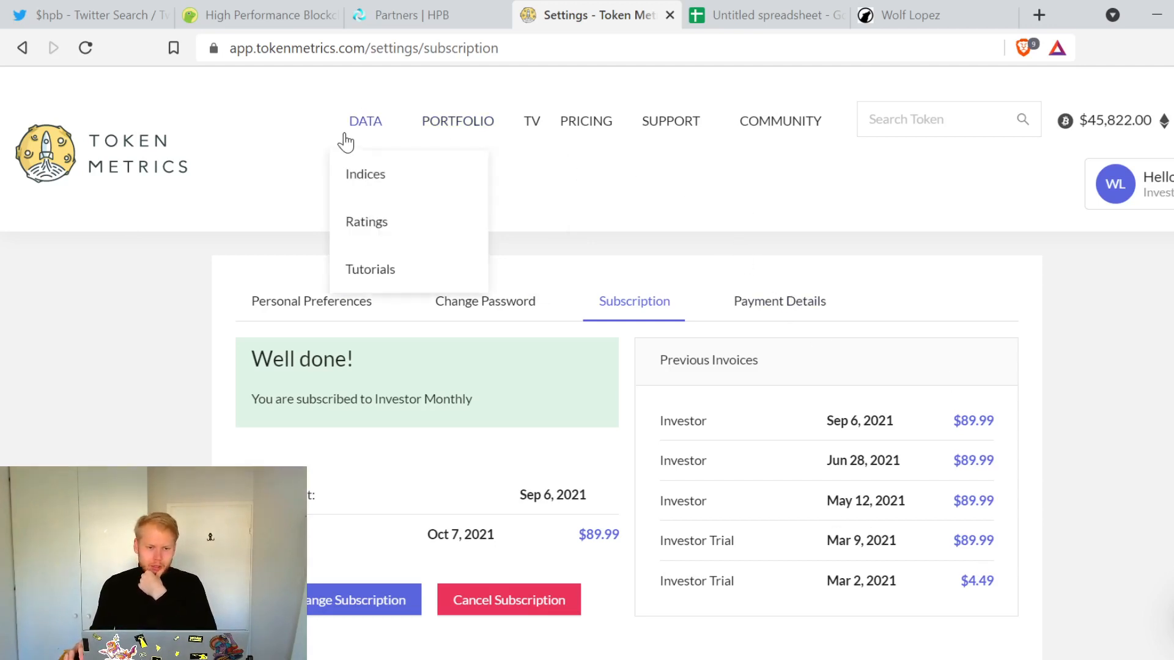
pyautogui.moveTo(462, 186)
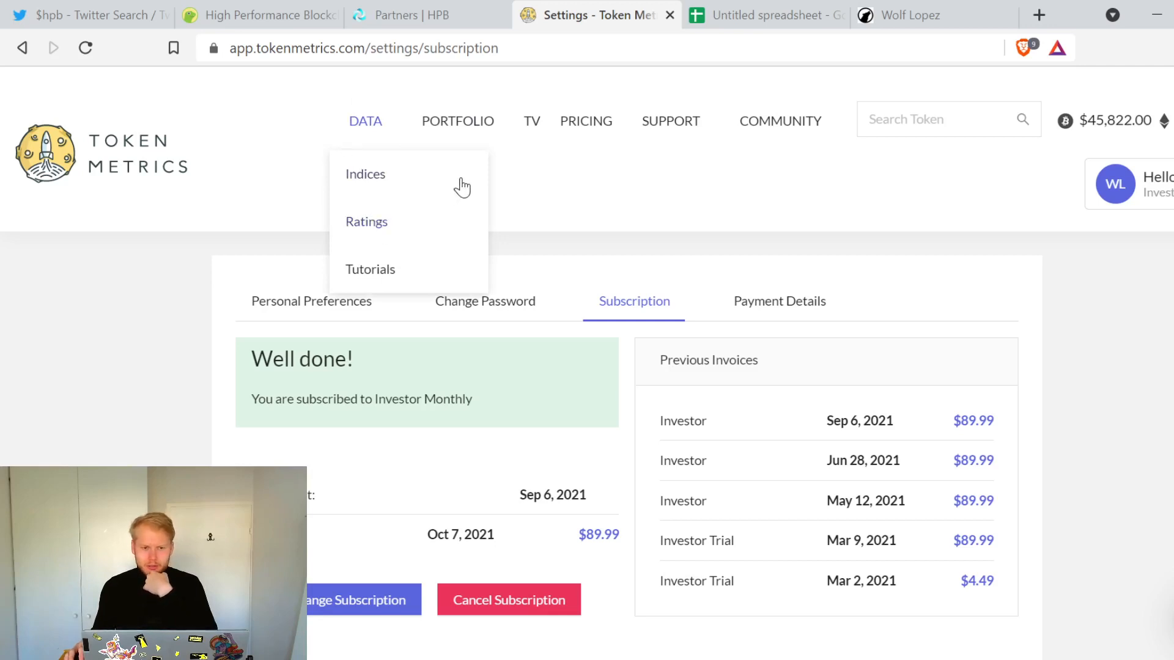
pyautogui.moveTo(412, 230)
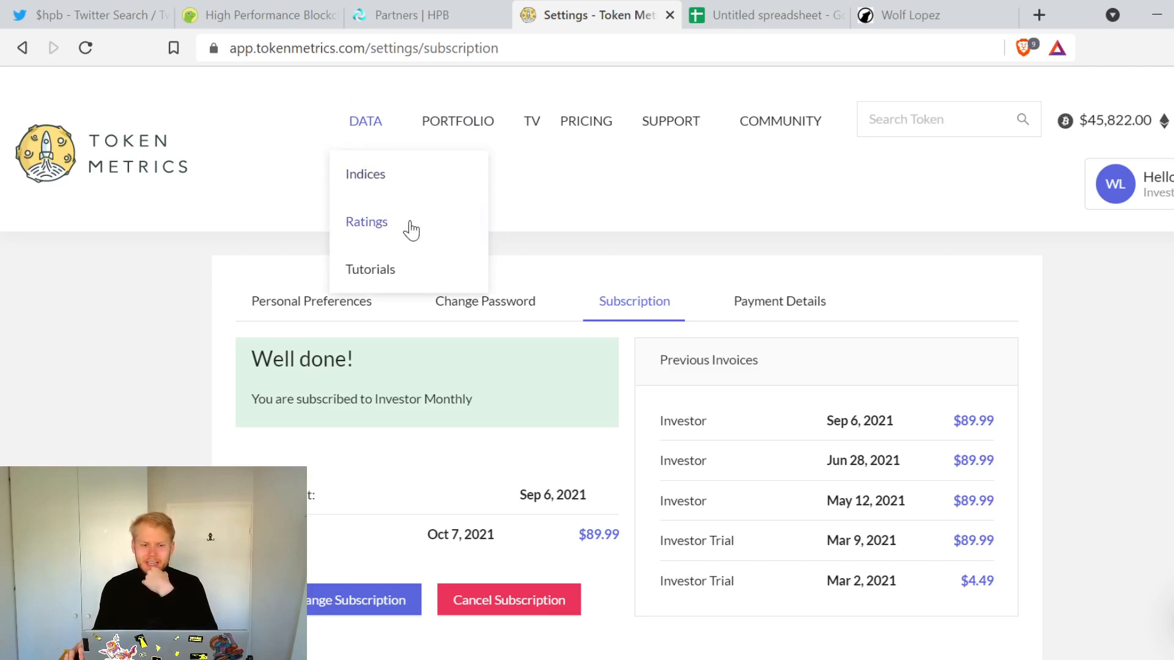
pyautogui.click(366, 222)
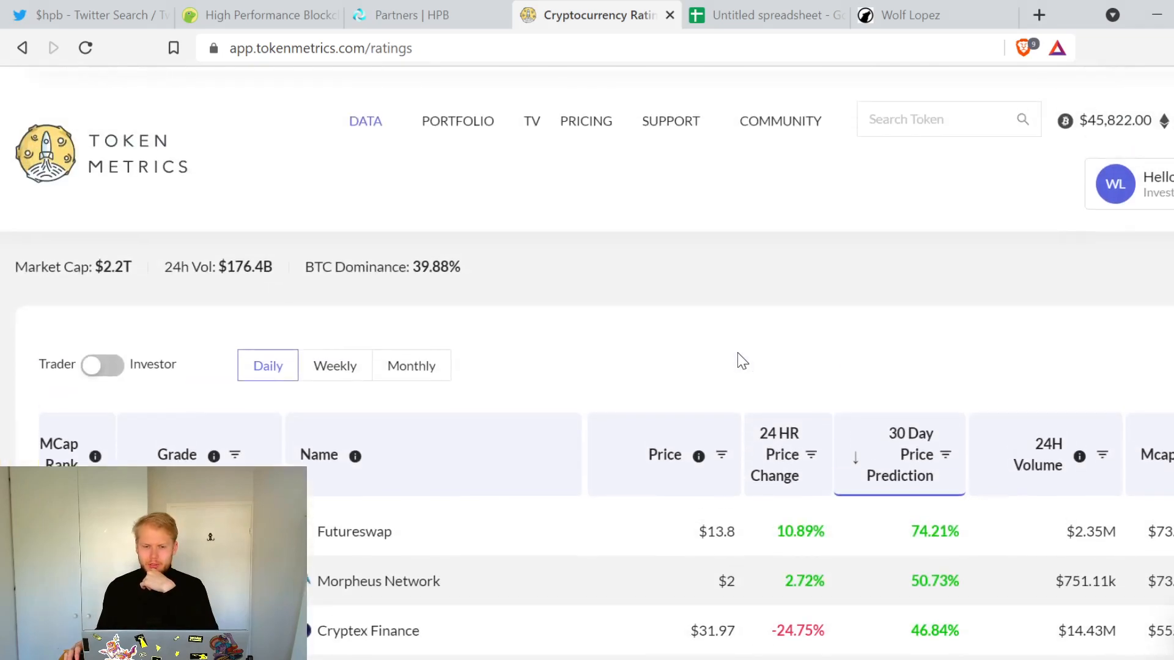
pyautogui.scroll(-3)
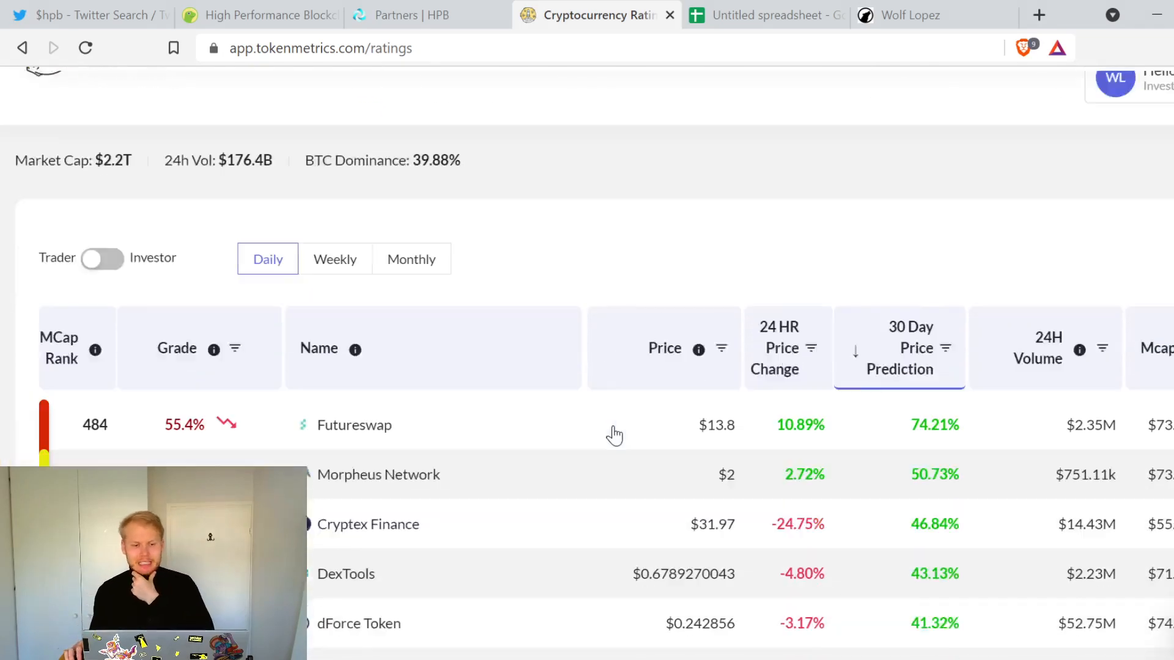
pyautogui.scroll(-3)
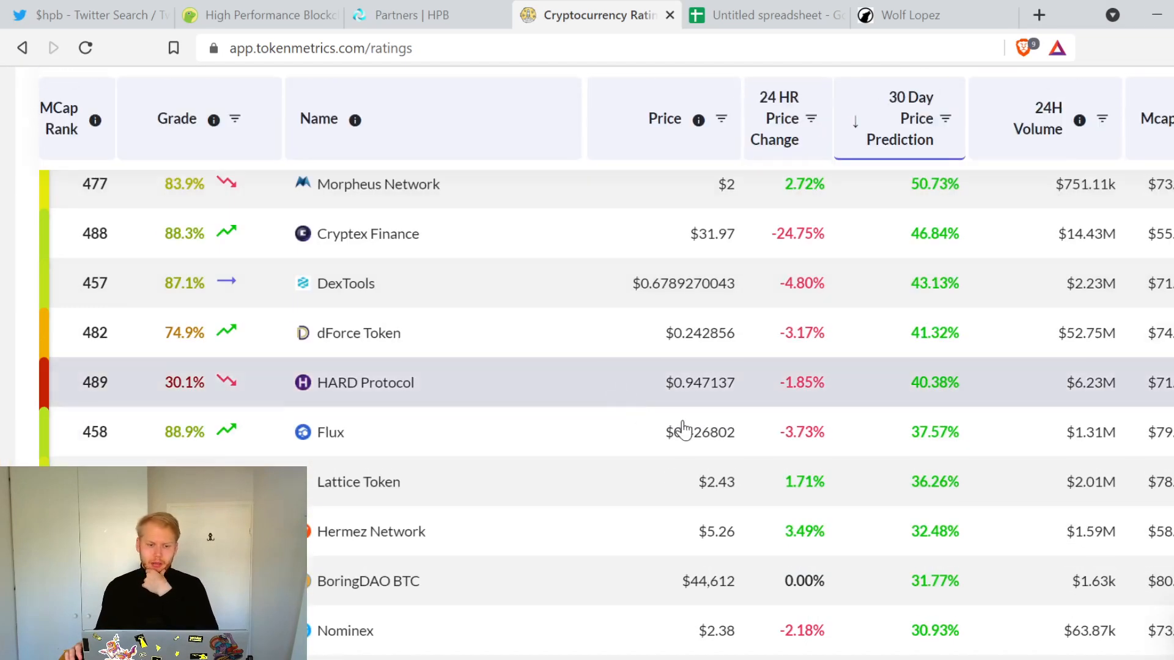
pyautogui.scroll(3)
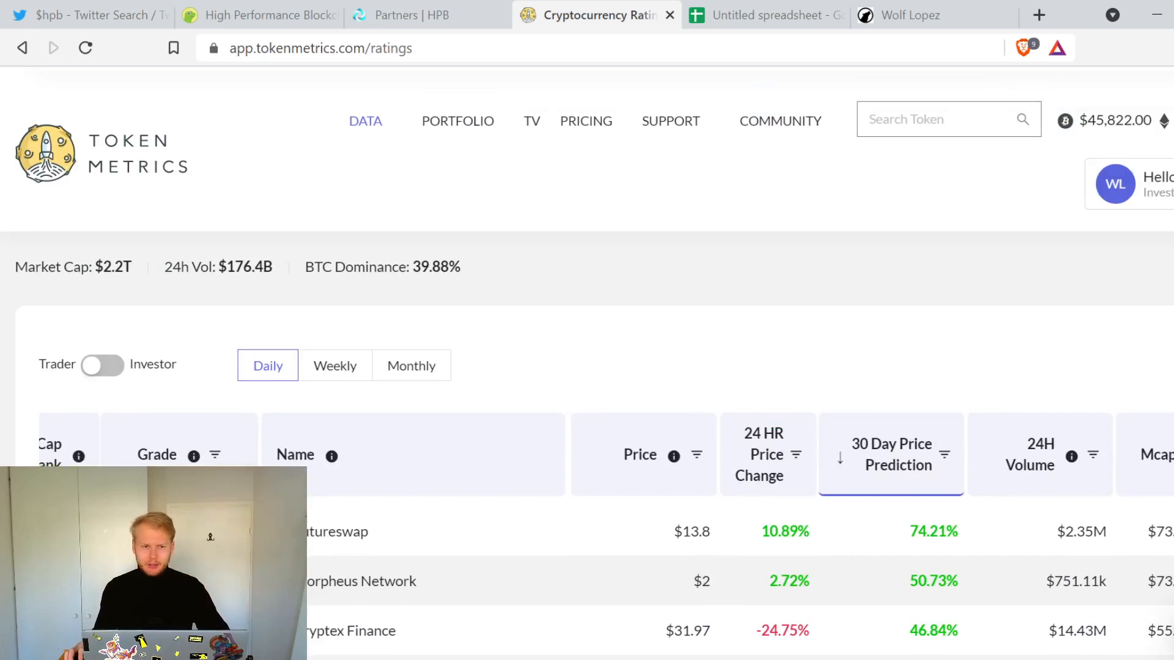
# Step: Search 'Hpb' and load the High Performance Blockchain summary with price, market cap, supply and exchanges
pyautogui.write('Hpb')
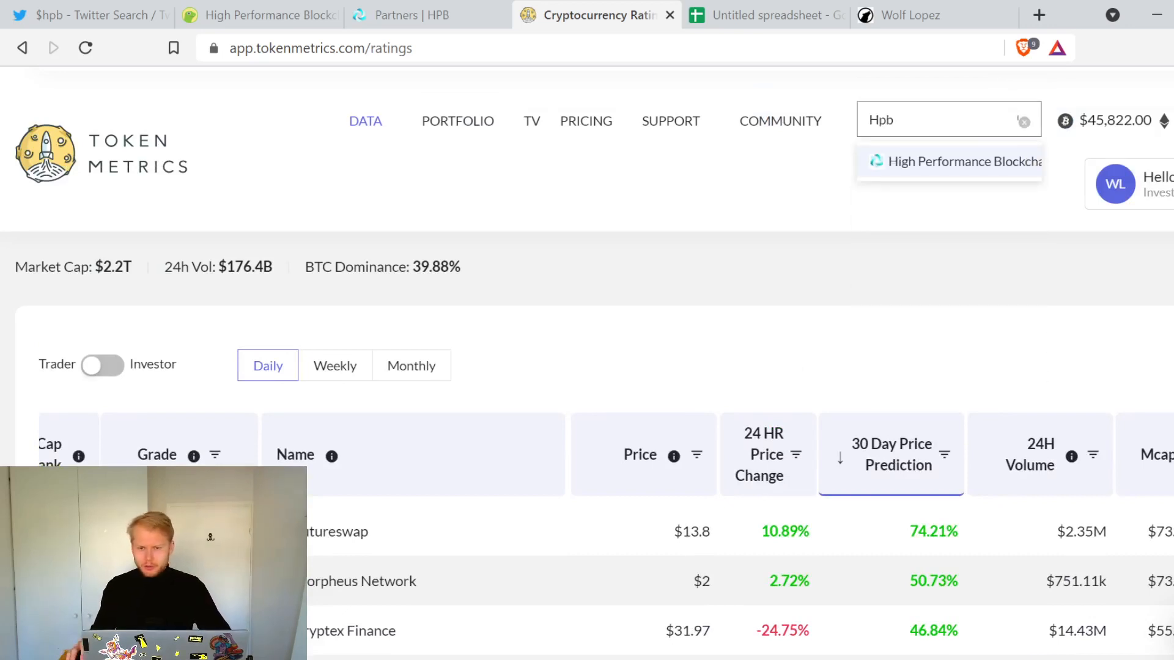
pyautogui.click(961, 162)
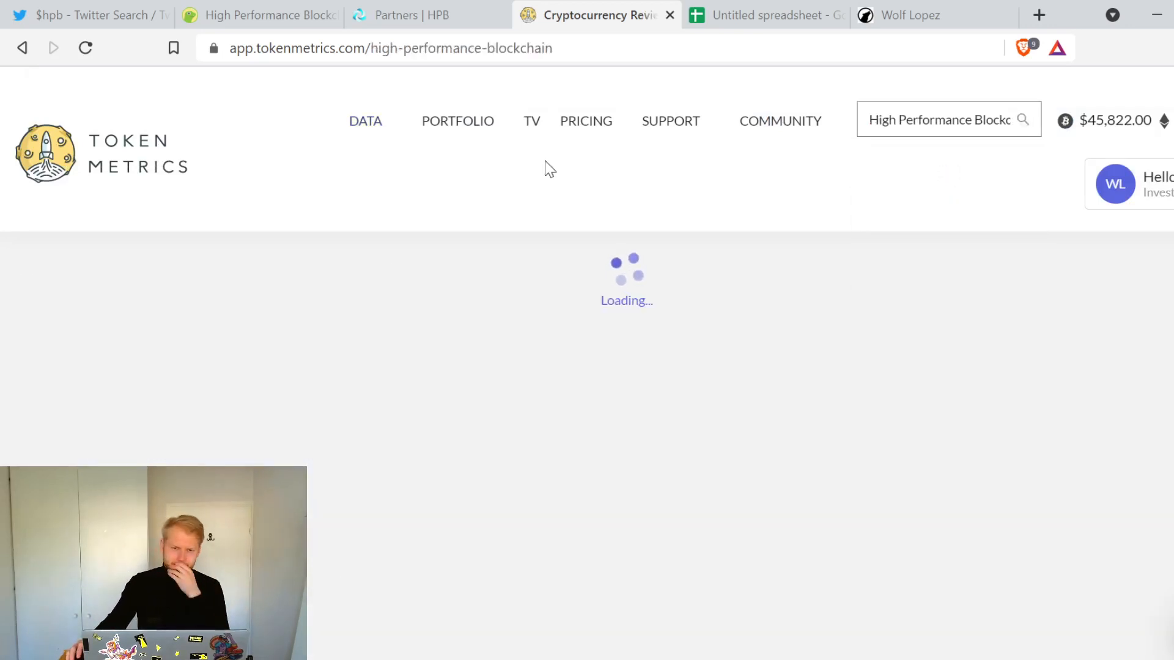
pyautogui.moveTo(671, 121)
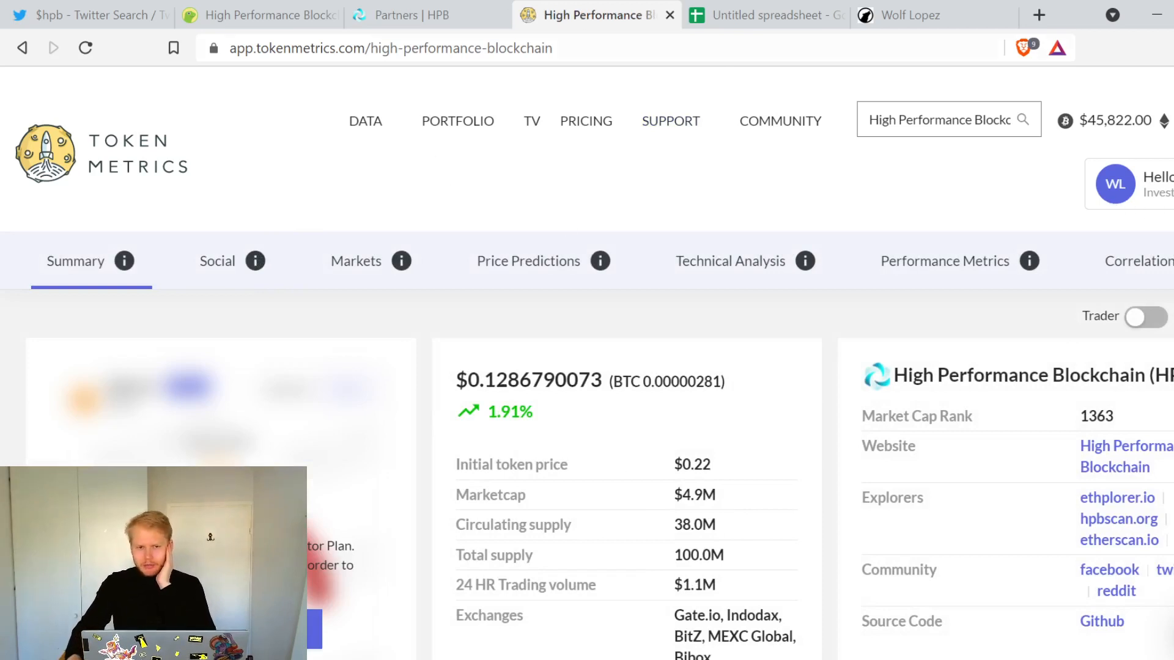
pyautogui.moveTo(671, 198)
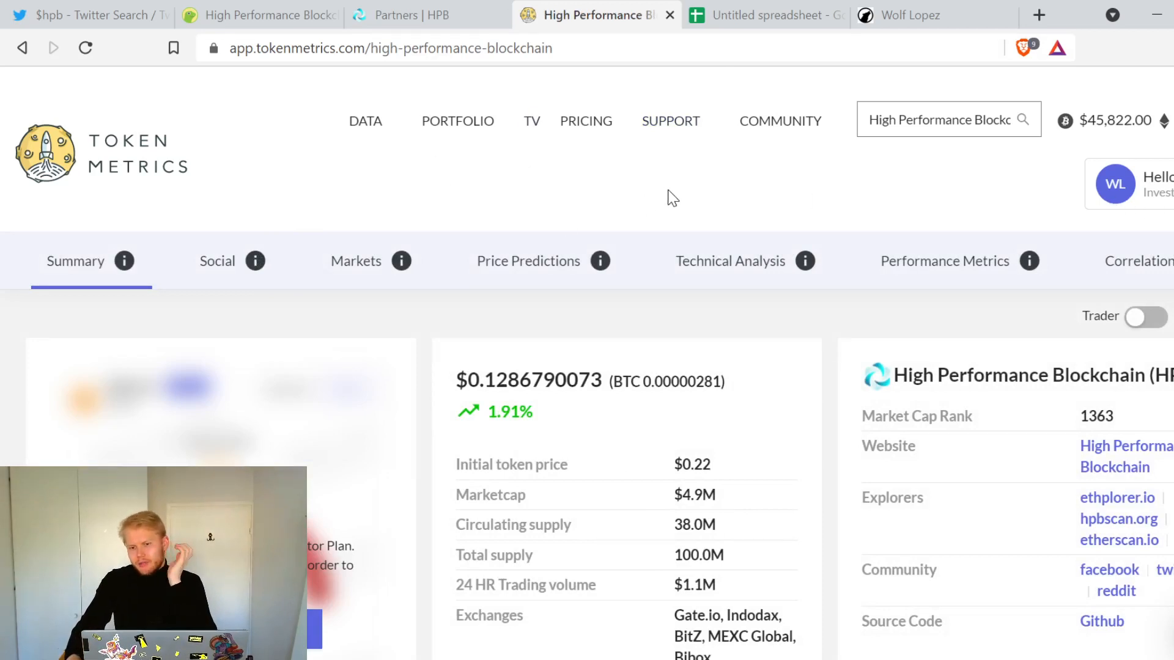
pyautogui.moveTo(446, 164)
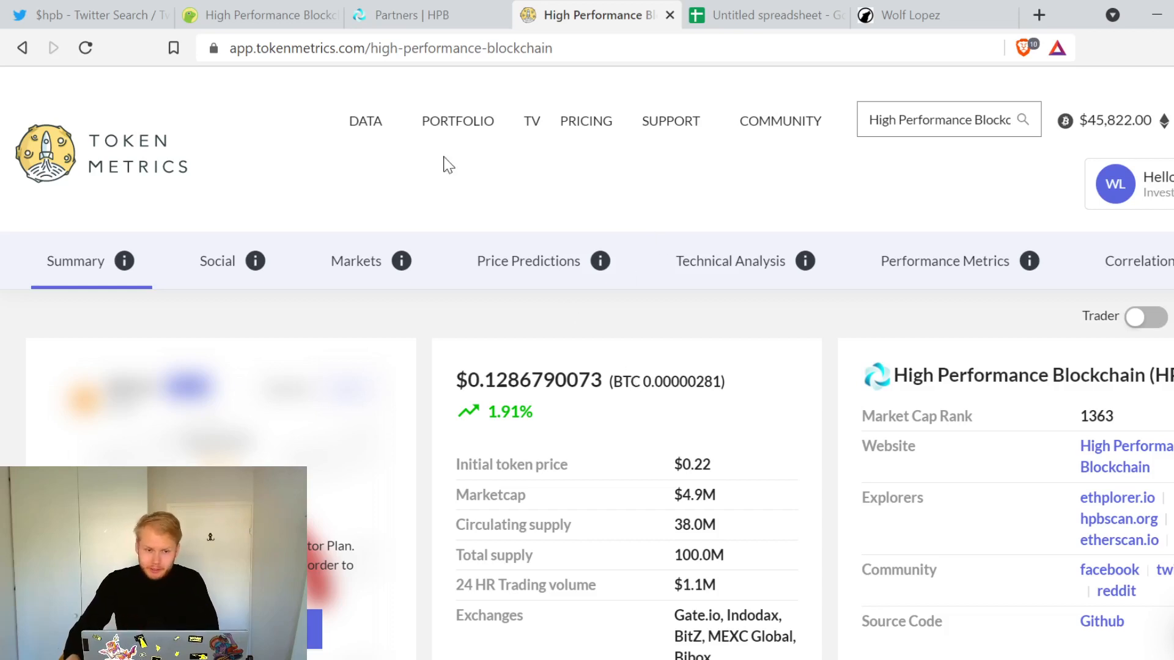
pyautogui.moveTo(909, 15)
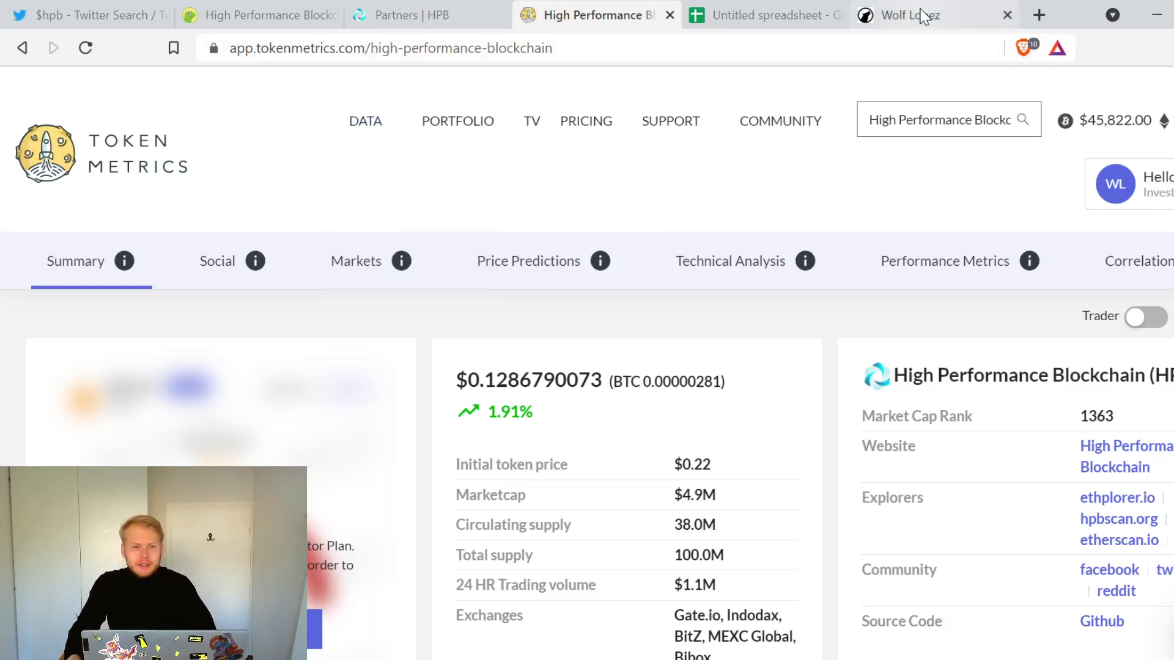
# Step: Glance through Wolf Lopez's Gumroad crypto courses, then return via the HPB partners page to CoinGecko's HPB coin page
pyautogui.click(912, 15)
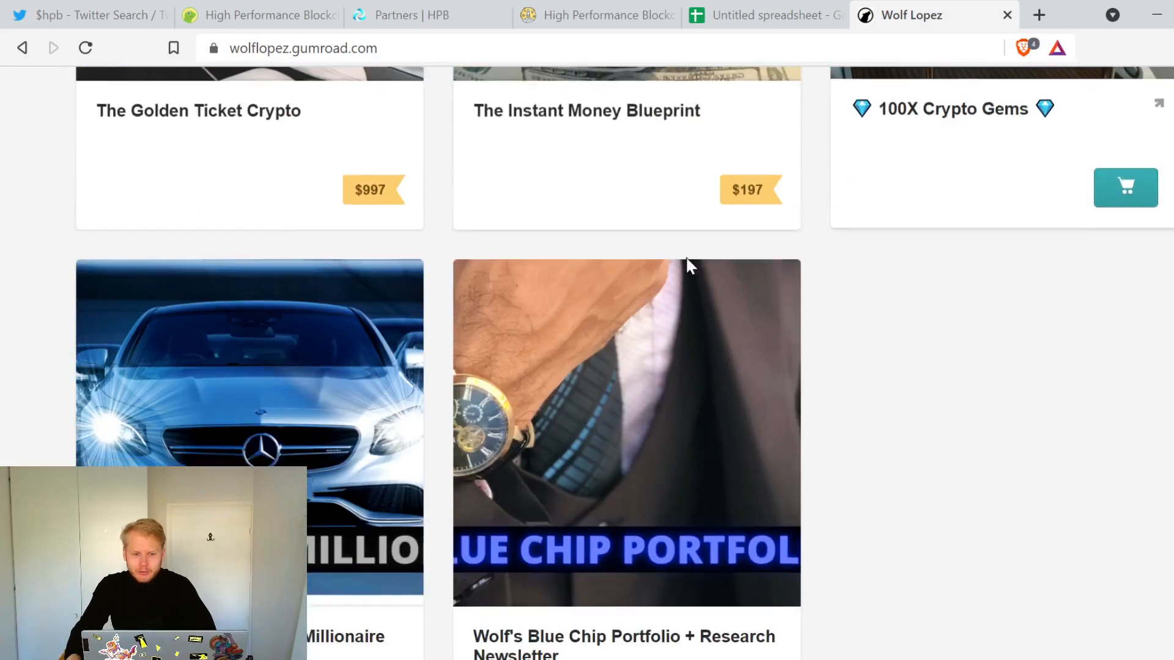
pyautogui.scroll(3)
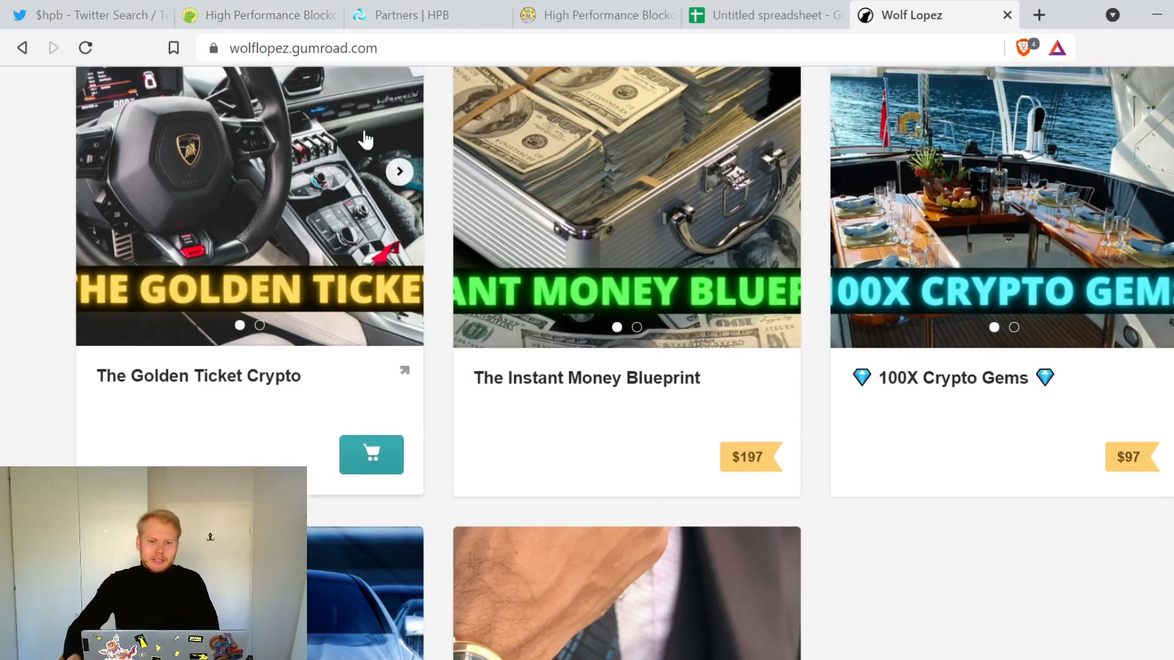
pyautogui.click(427, 15)
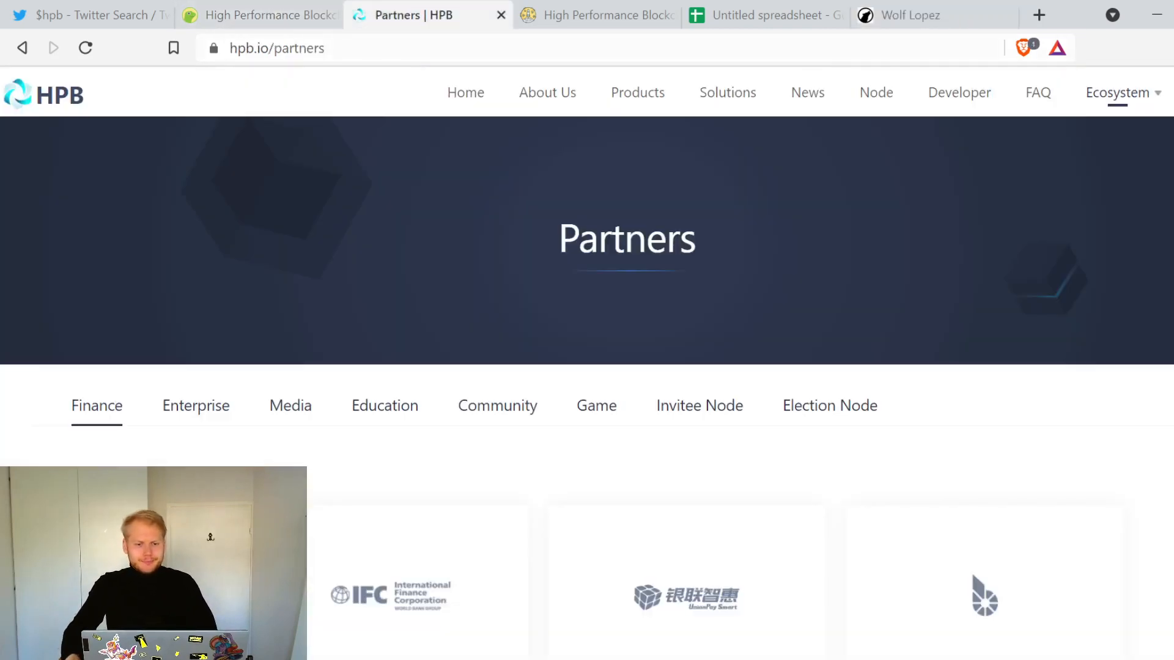
pyautogui.click(257, 15)
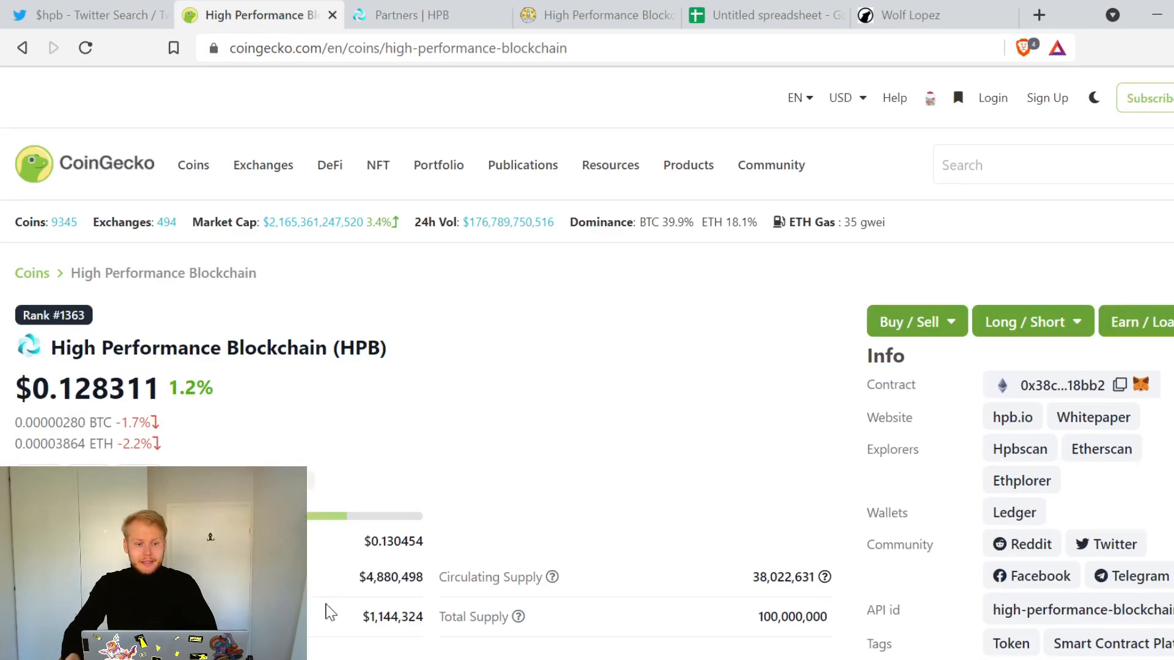